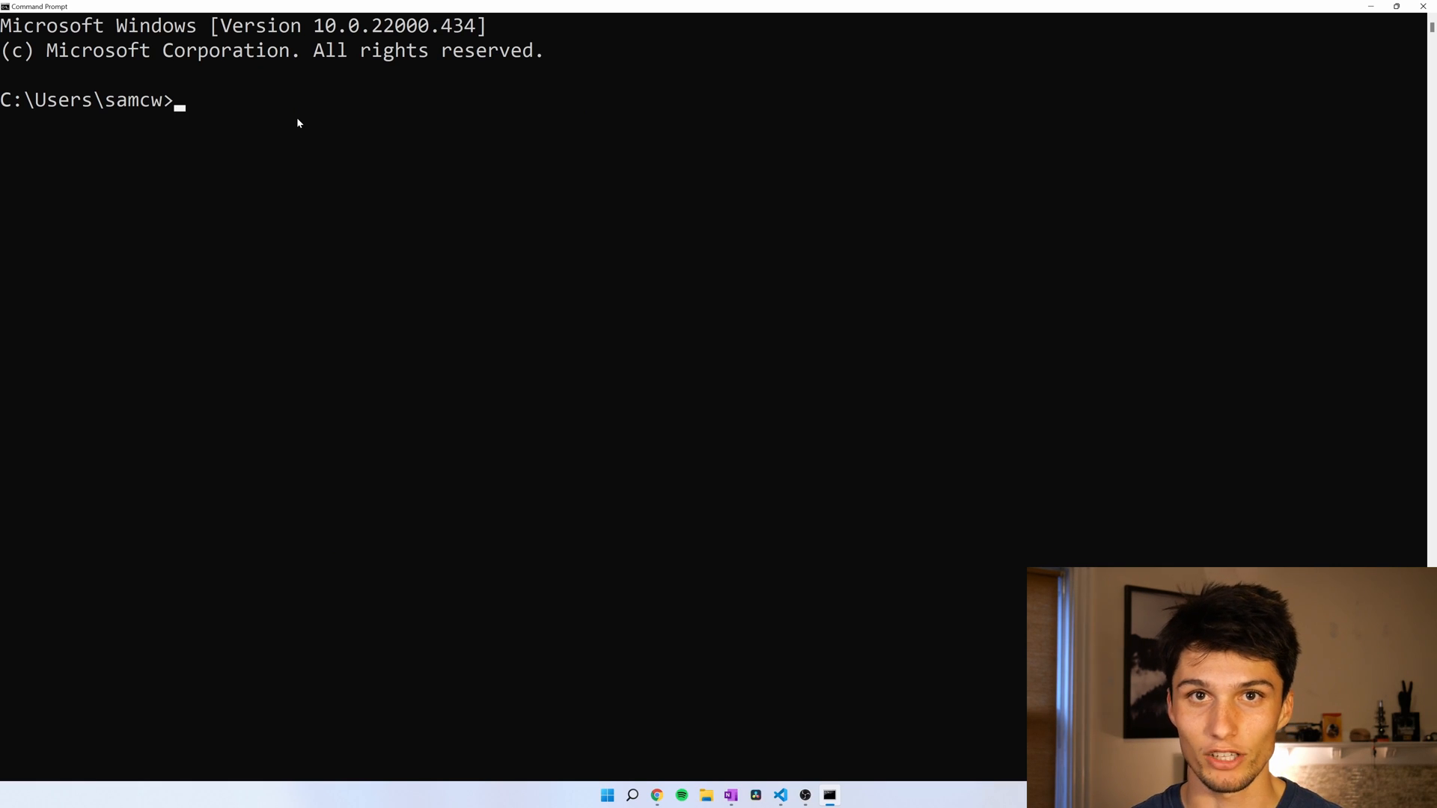
Log in to the Raspberry Pi over SSH as pi@raspberrypi
{"action": "type", "text": "ssh"}
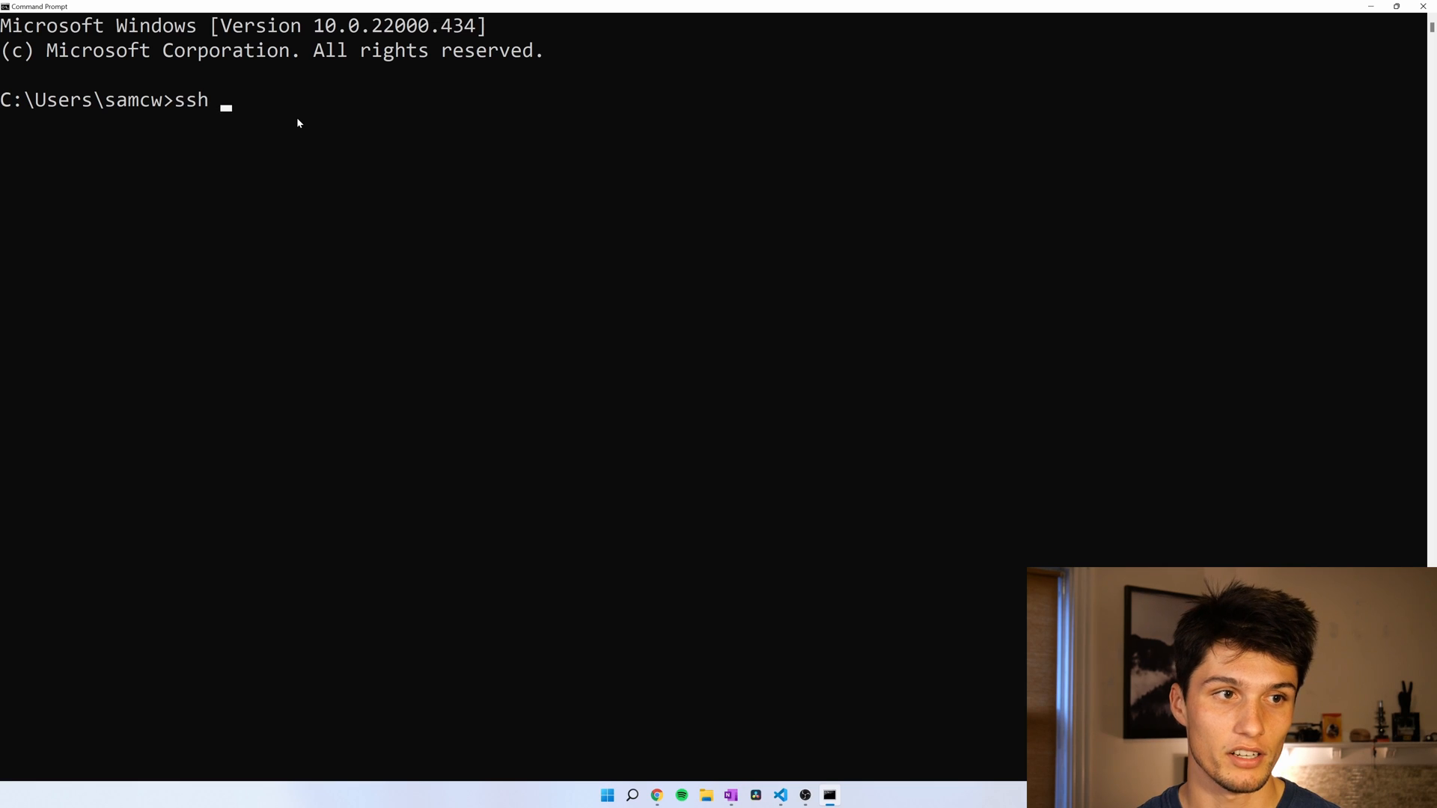
{"action": "type", "text": "pi@"}
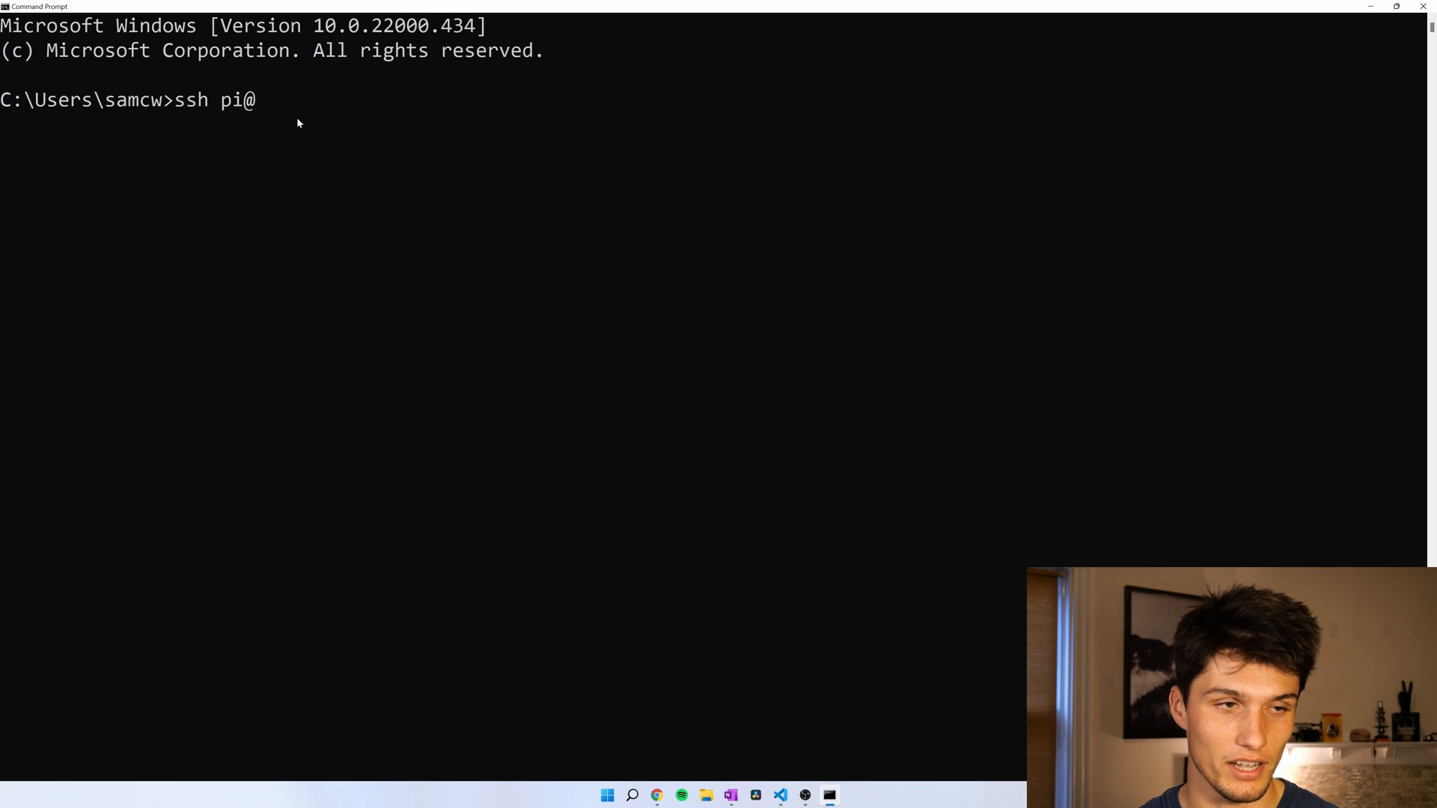
{"action": "type", "text": "raspberrypi"}
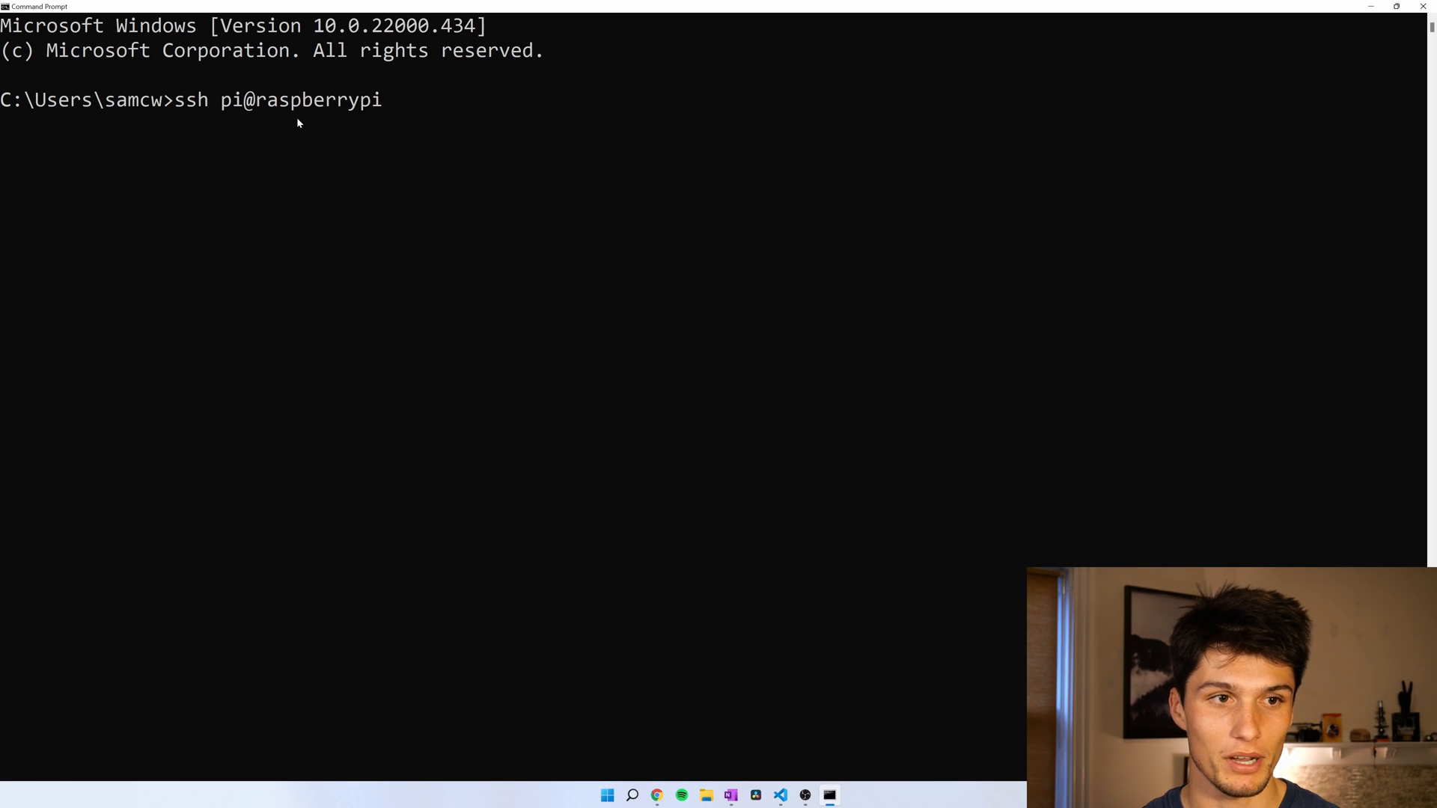
{"action": "key", "text": "Enter"}
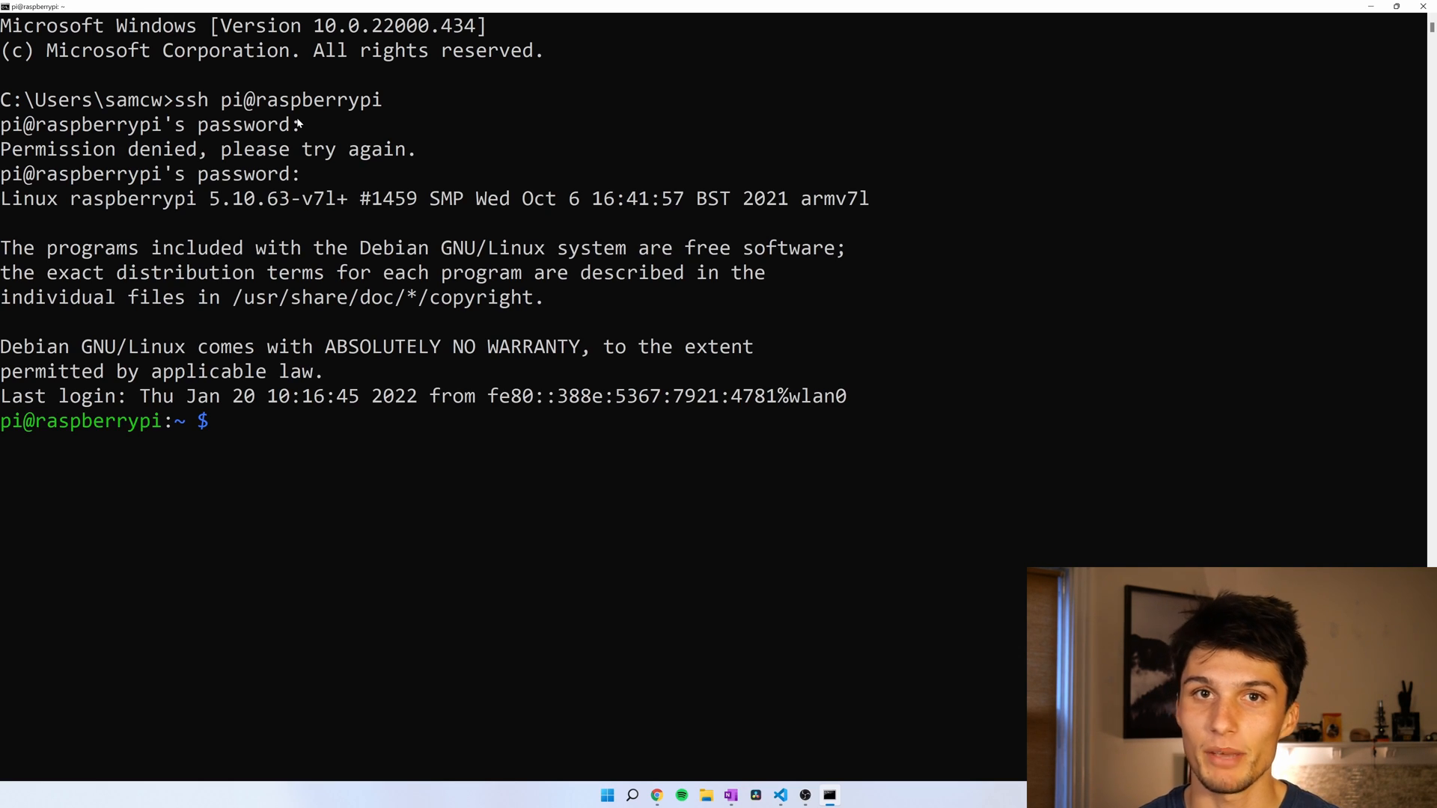
{"action": "mouse_move", "coordinate": [252, 218]}
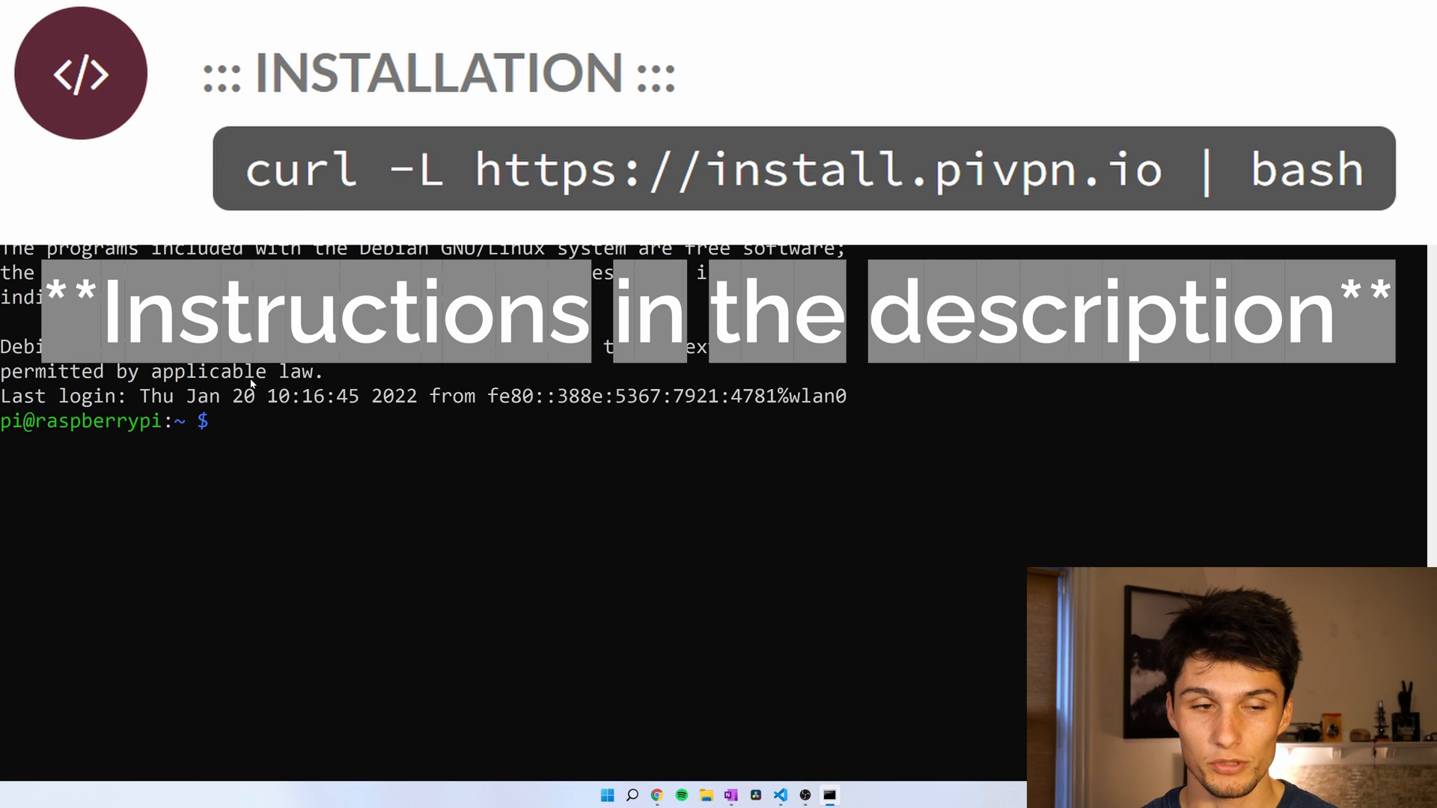
Run the PiVPN installer via curl and acknowledge its Welcome and Static IP notices
{"action": "type", "text": "curl -L https://install.pivpn.io | bash"}
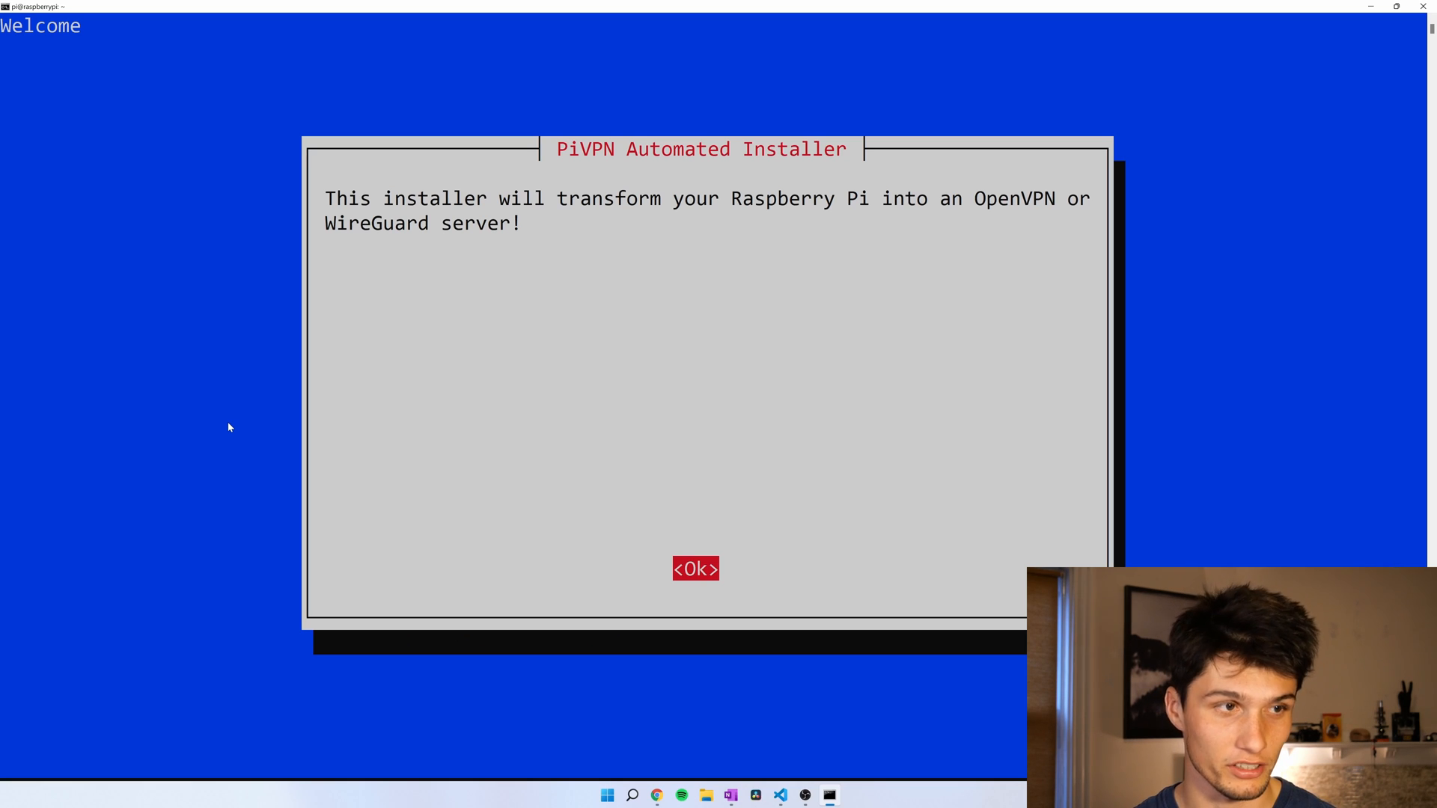
{"action": "left_click", "coordinate": [695, 569]}
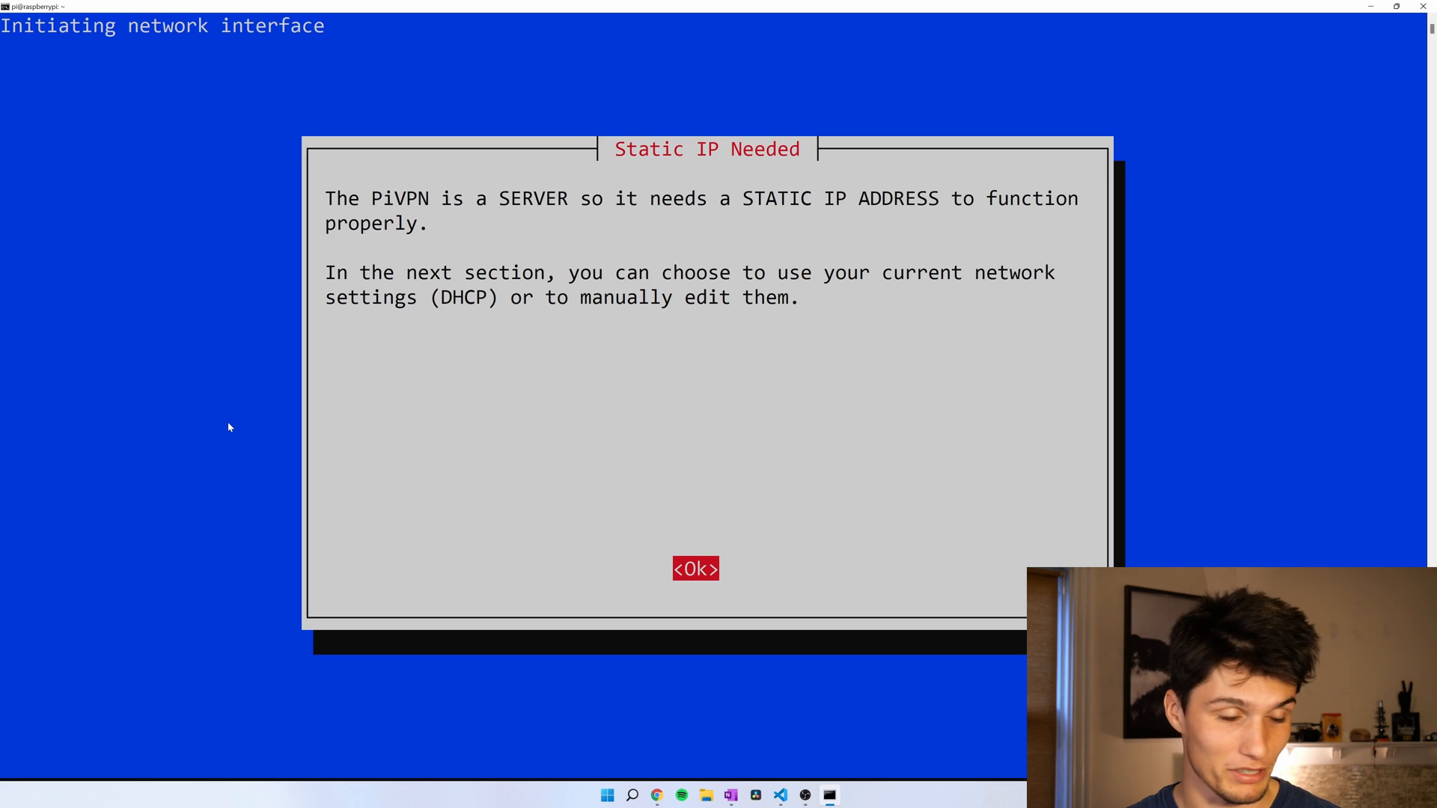
{"action": "left_click", "coordinate": [694, 569]}
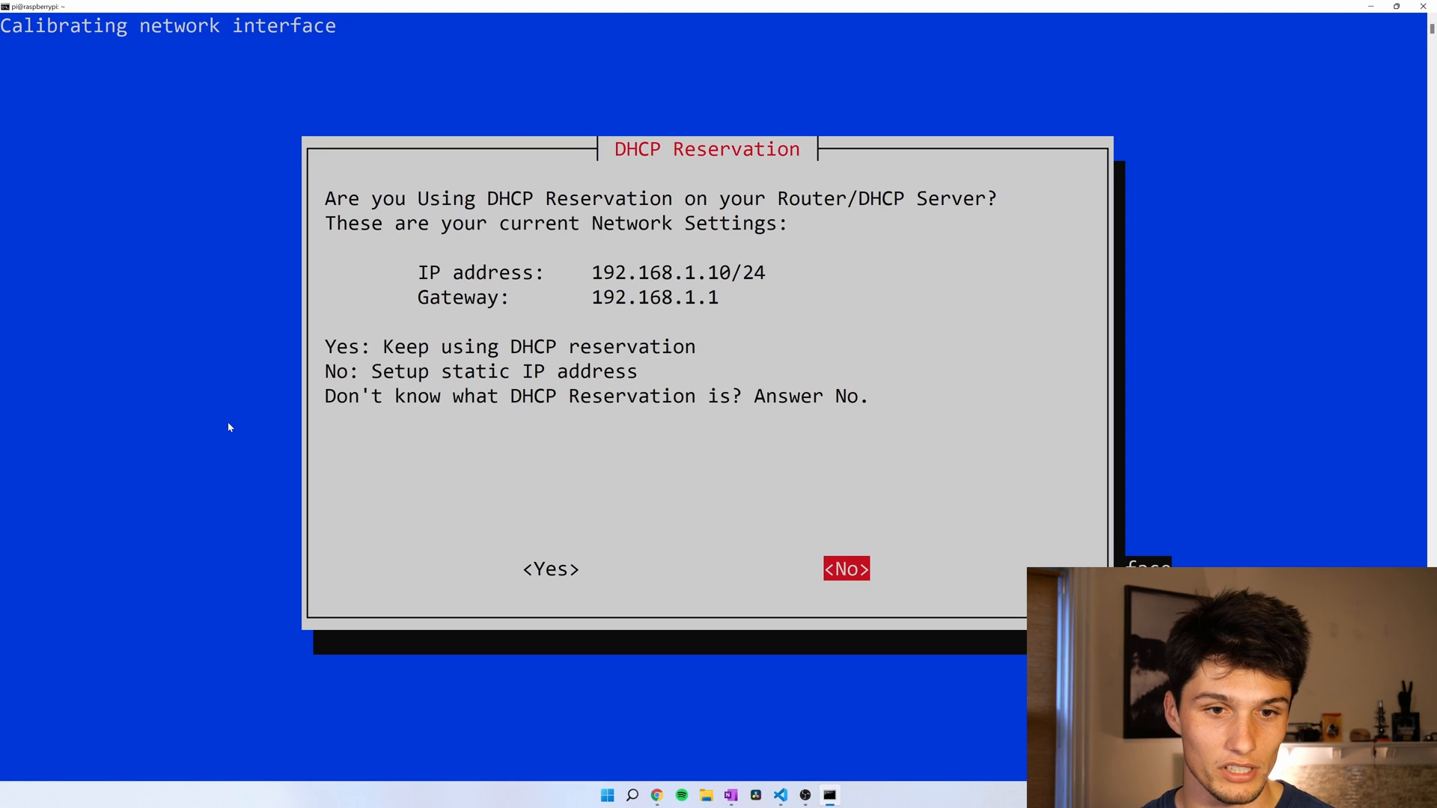
{"action": "mouse_move", "coordinate": [698, 255]}
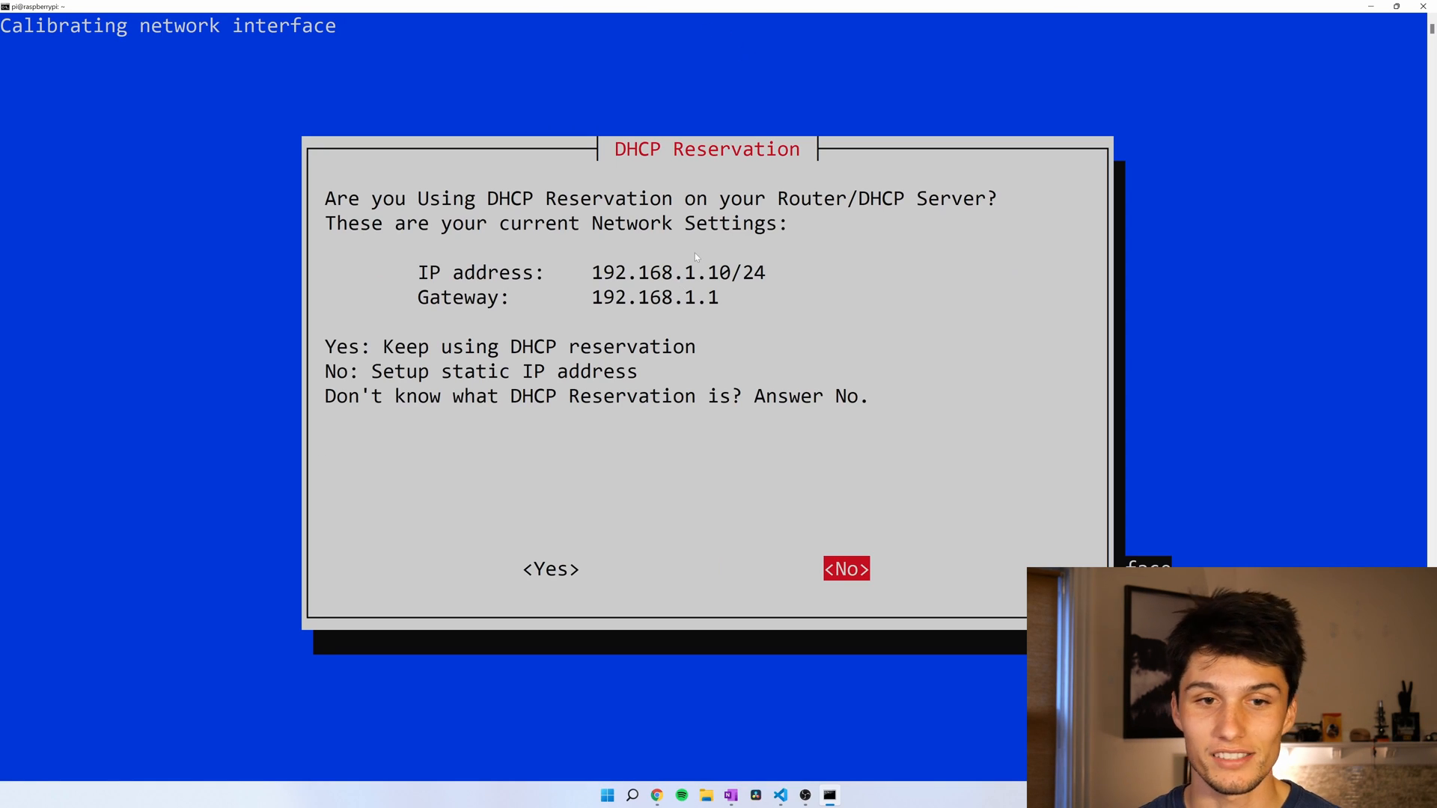
{"action": "mouse_move", "coordinate": [723, 278]}
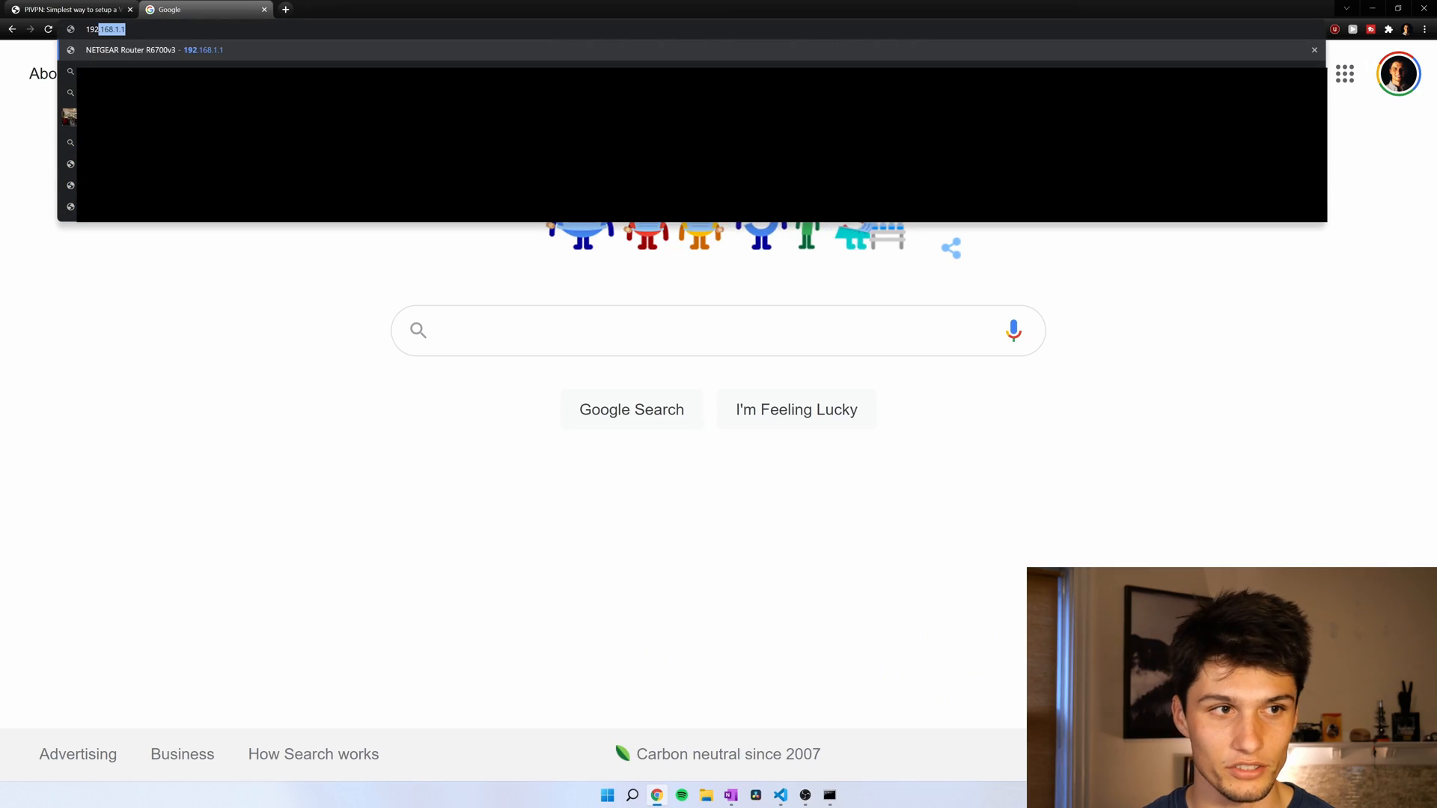
Sign in to the NETGEAR router at 192.168.1.1 and view Attached Devices
{"action": "key", "text": "Enter"}
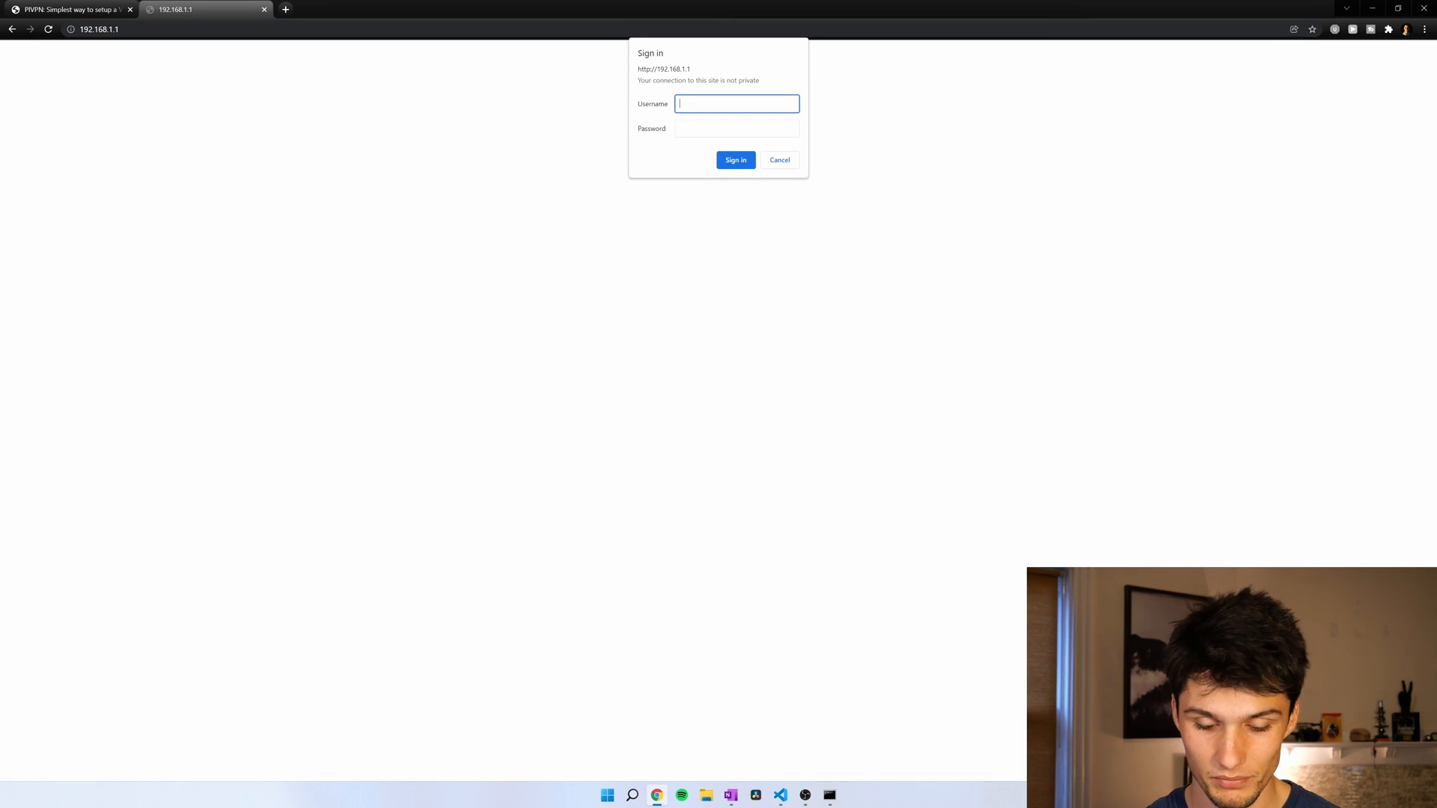
{"action": "left_click", "coordinate": [737, 160]}
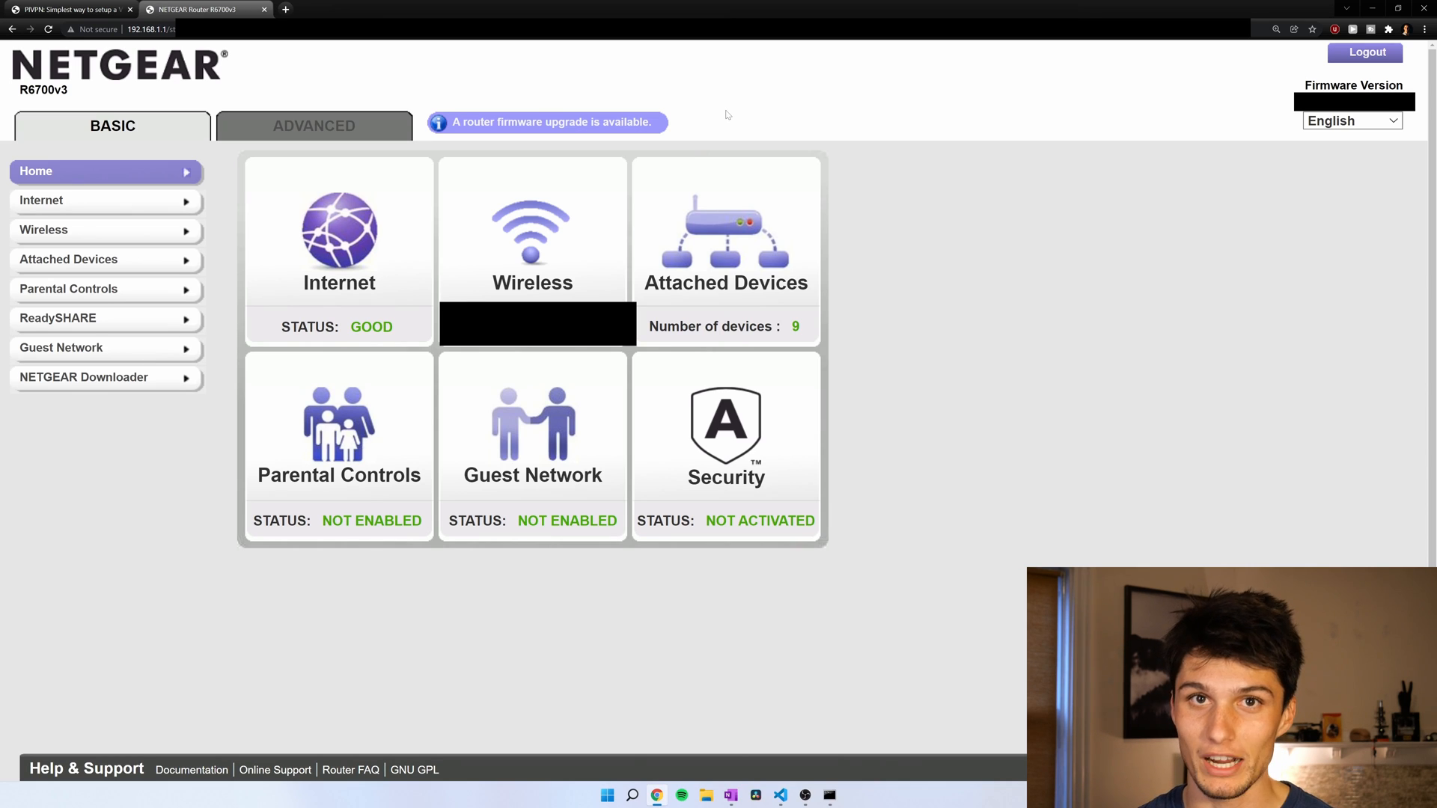
{"action": "left_click", "coordinate": [97, 260]}
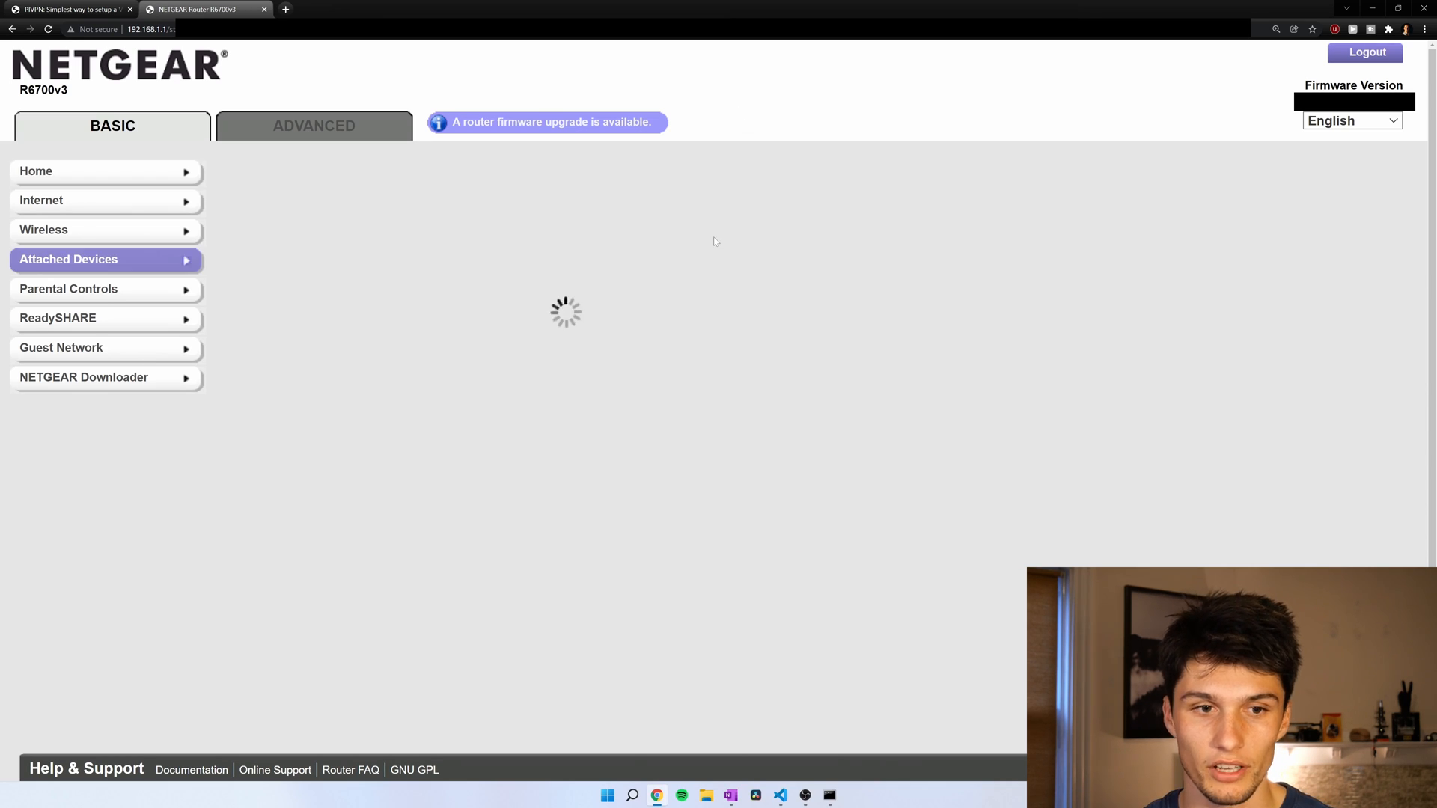
{"action": "mouse_move", "coordinate": [714, 261]}
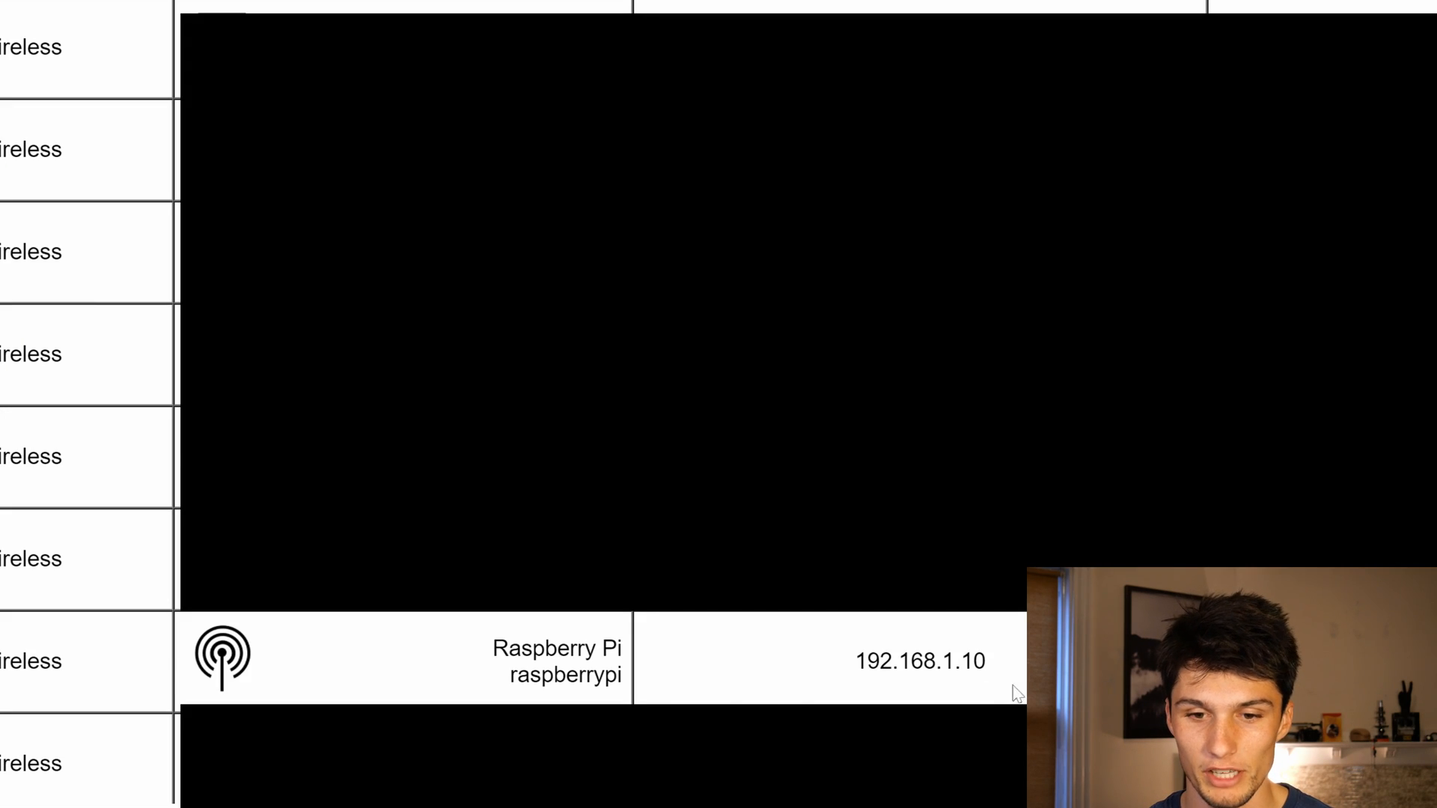
{"action": "mouse_move", "coordinate": [1024, 680]}
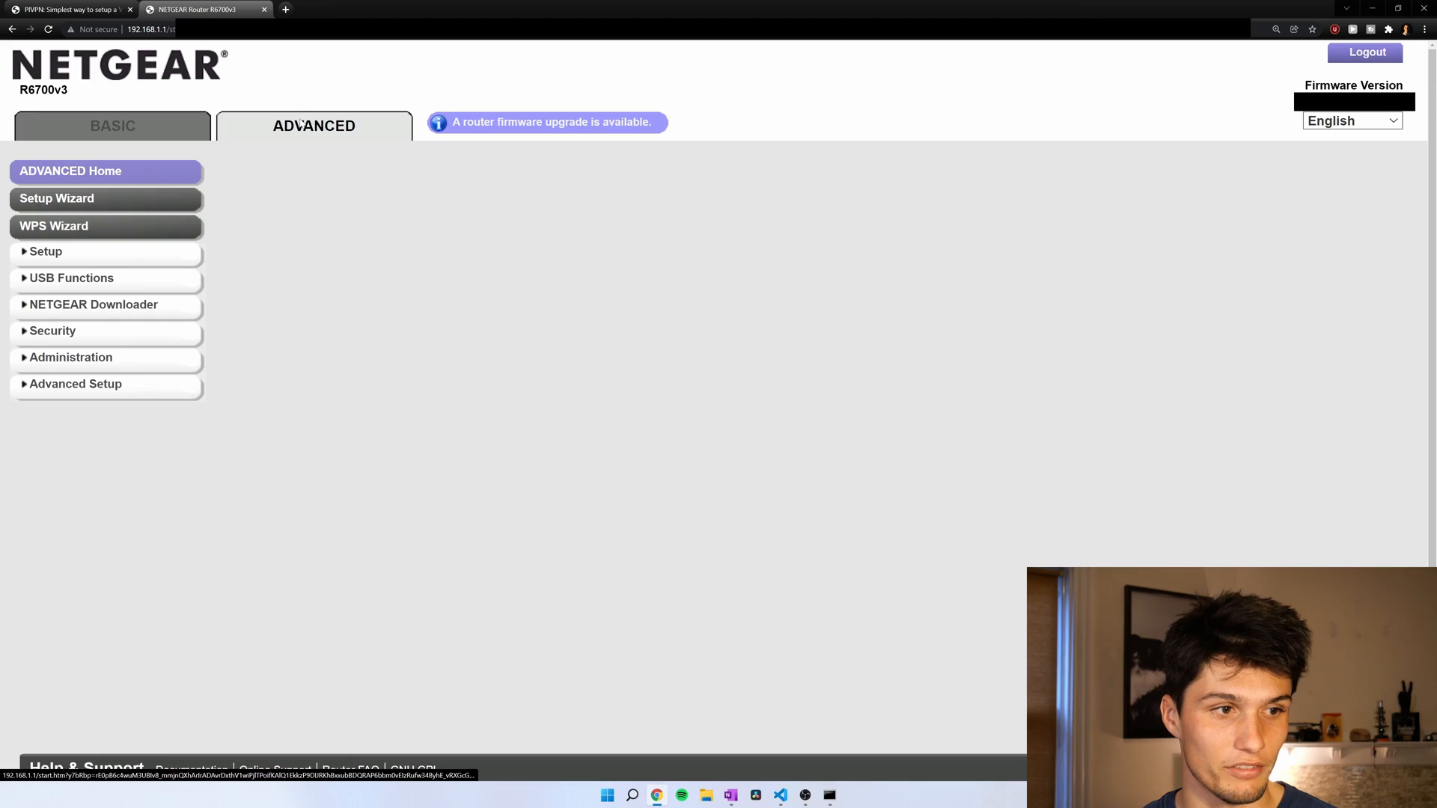
View LAN Setup under Advanced Setup, showing raspberrypi reserved at 192.168.1.10
{"action": "left_click", "coordinate": [47, 251]}
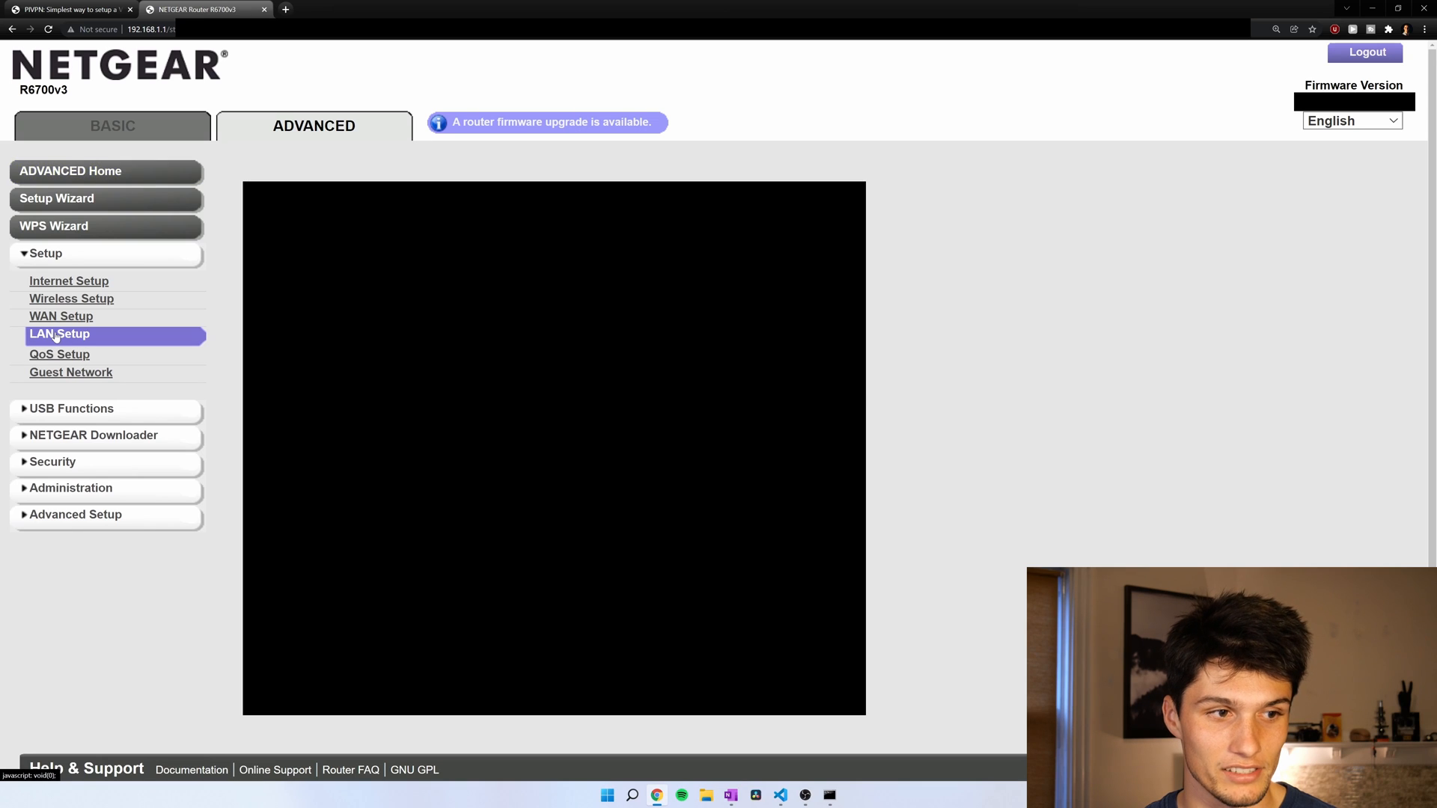
{"action": "left_click", "coordinate": [59, 334]}
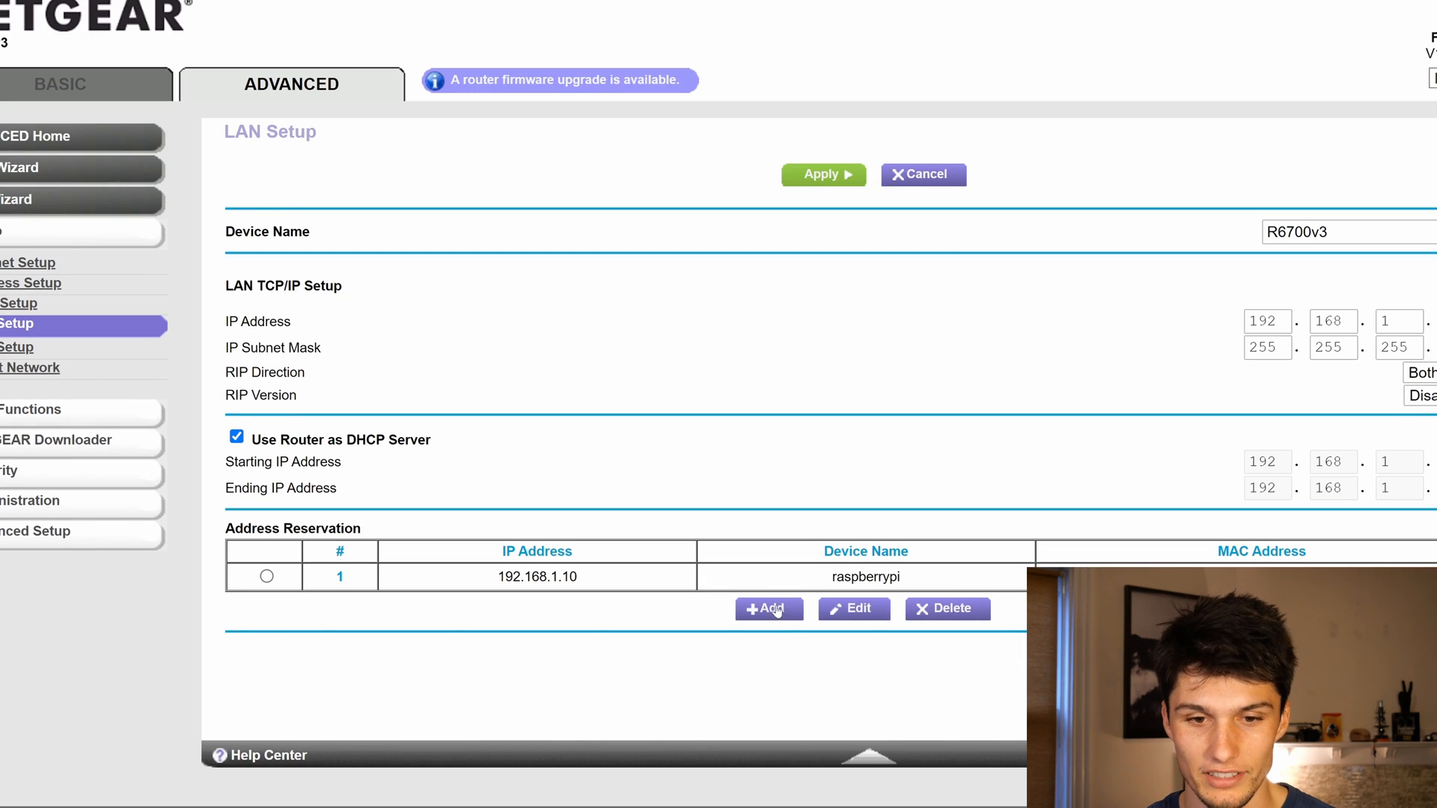
{"action": "mouse_move", "coordinate": [448, 539]}
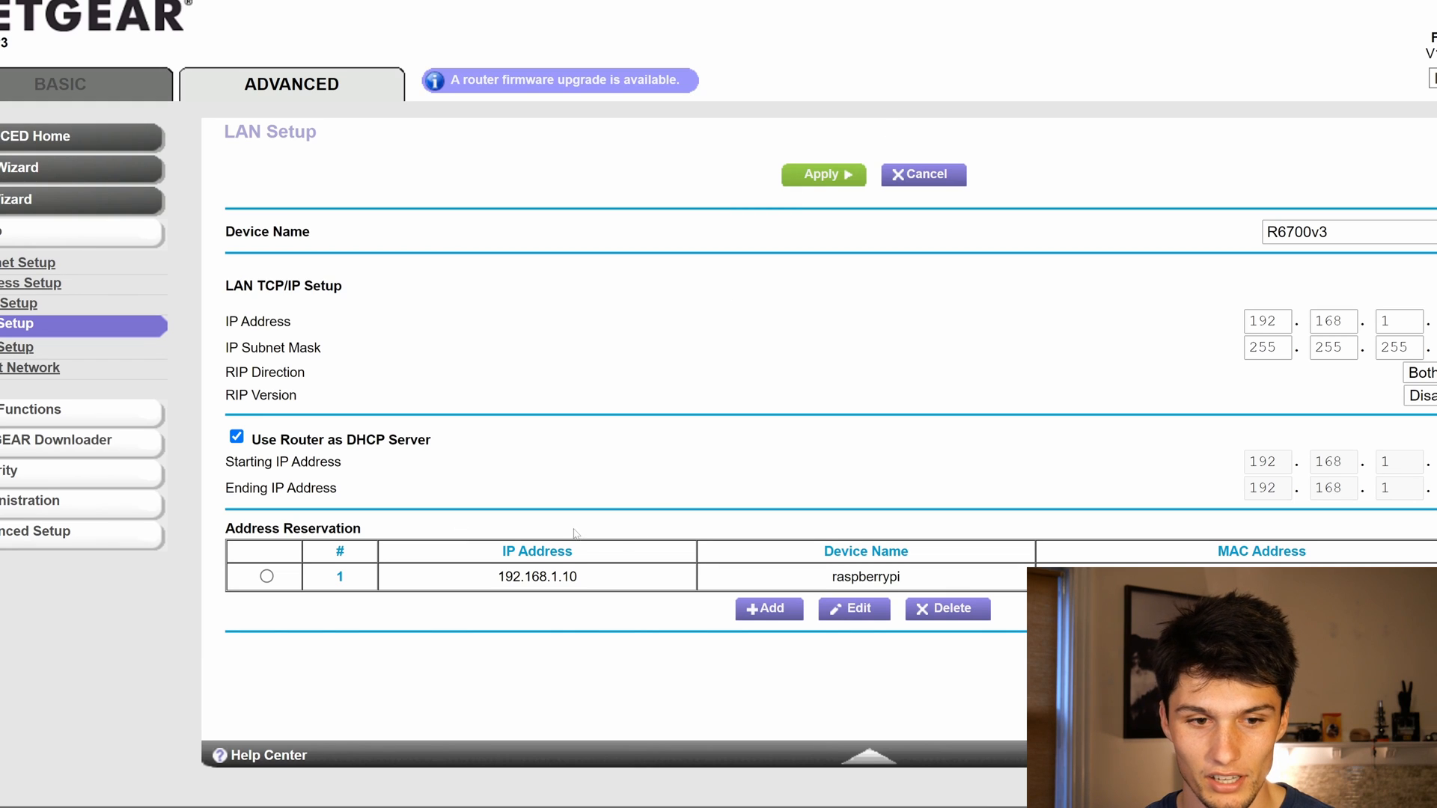
{"action": "mouse_move", "coordinate": [765, 537]}
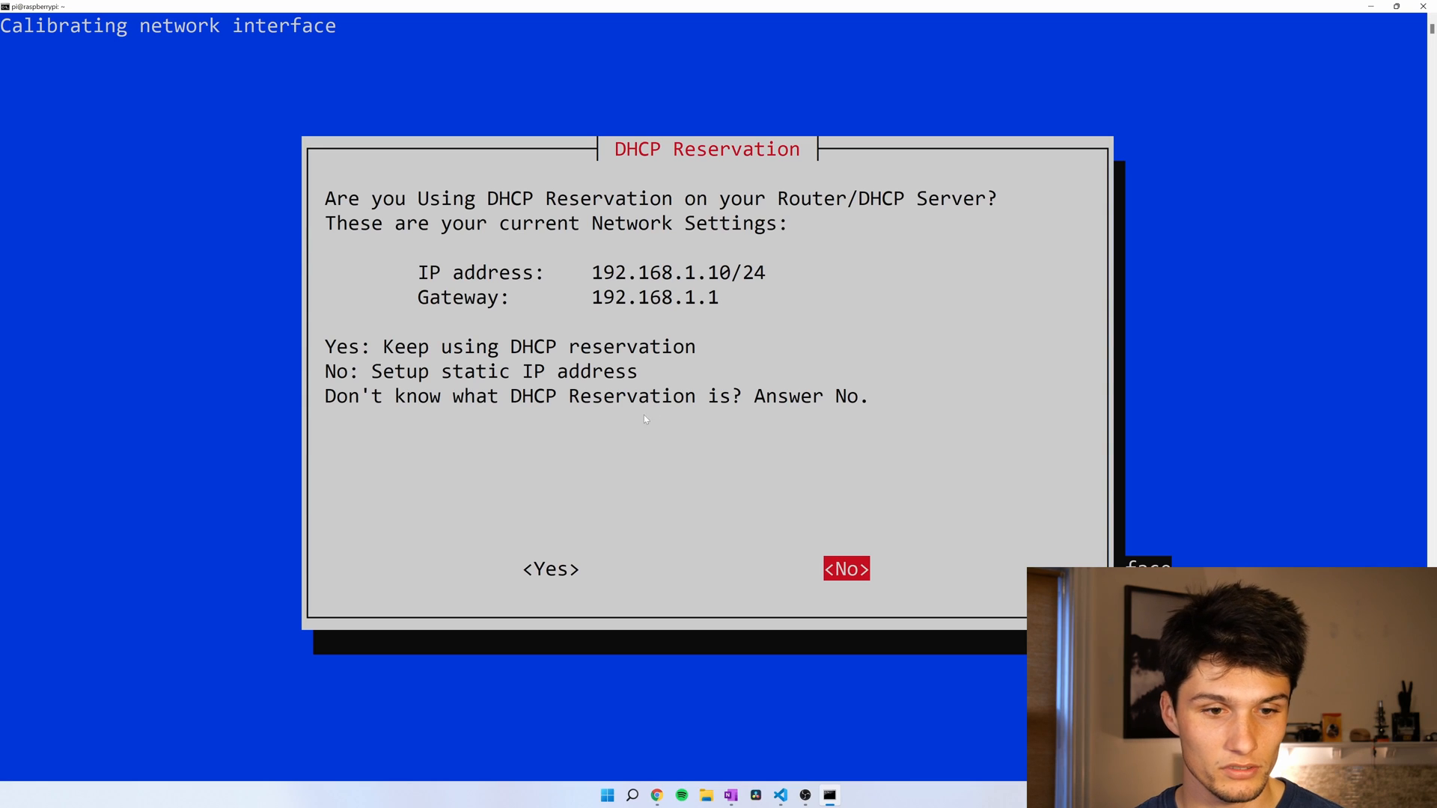
Answer Yes to DHCP reservation and confirm pi as the VPN user
{"action": "key", "text": "Left"}
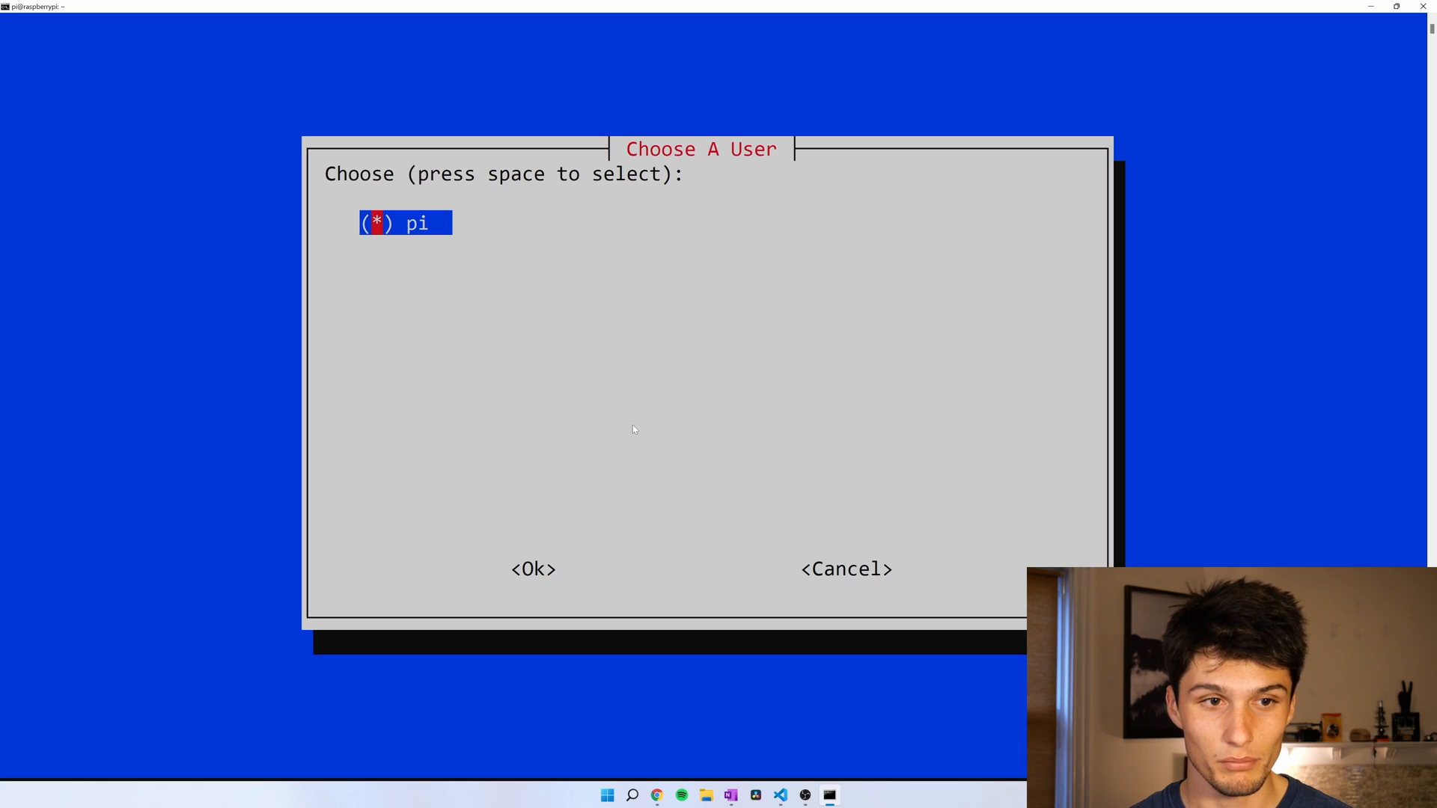
{"action": "left_click", "coordinate": [533, 569]}
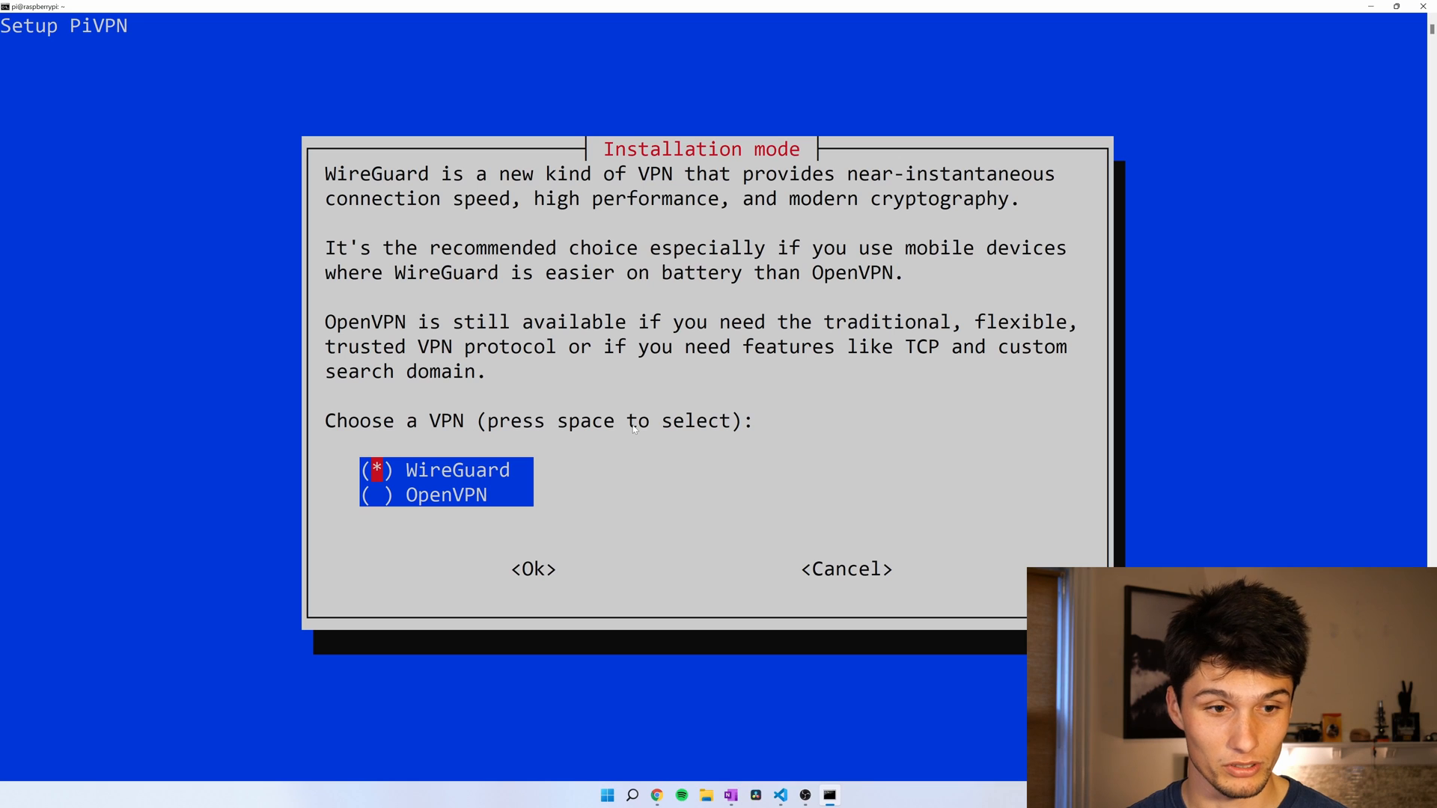
Confirm WireGuard as the VPN type and keep the default port 51820
{"action": "left_click", "coordinate": [533, 569]}
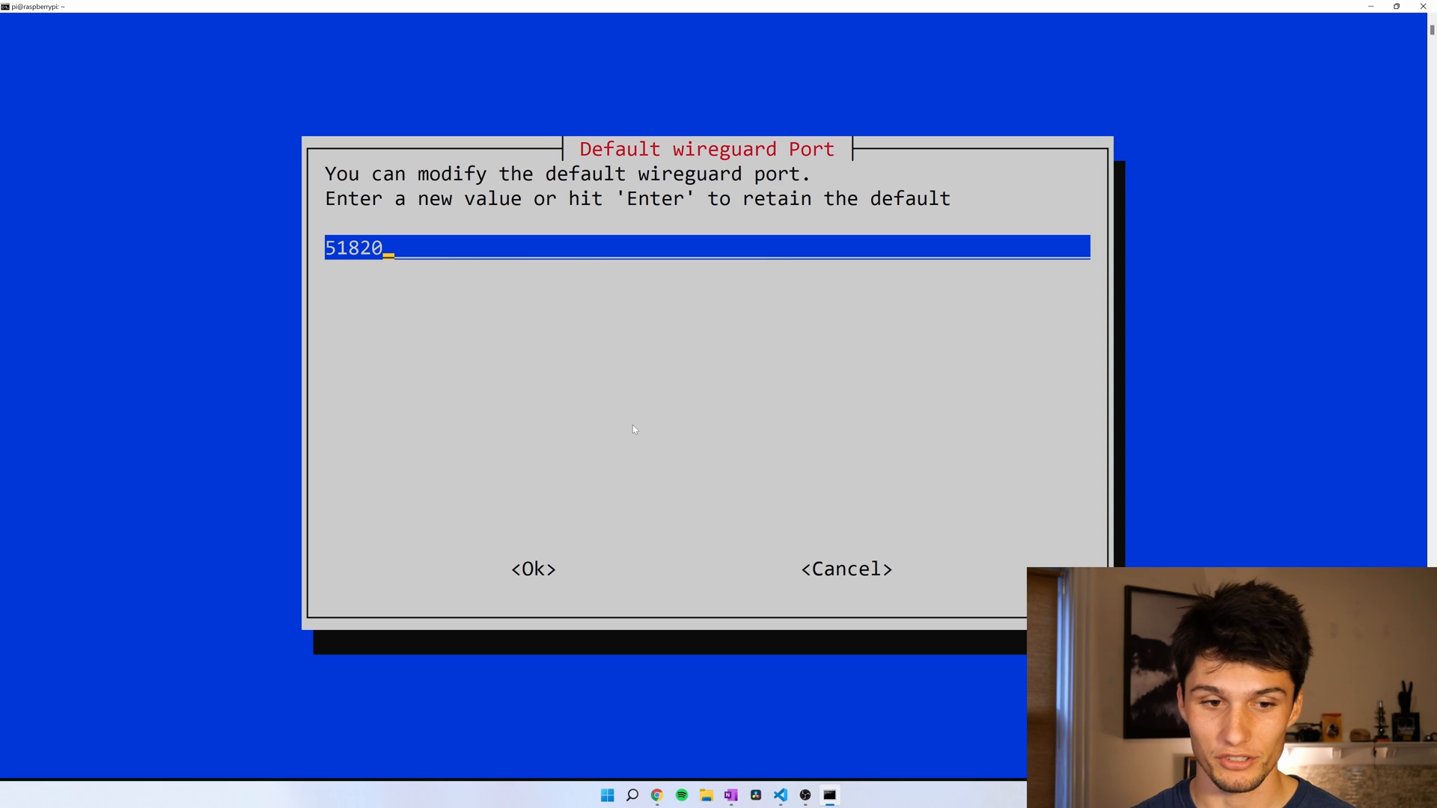
{"action": "key", "text": "Enter"}
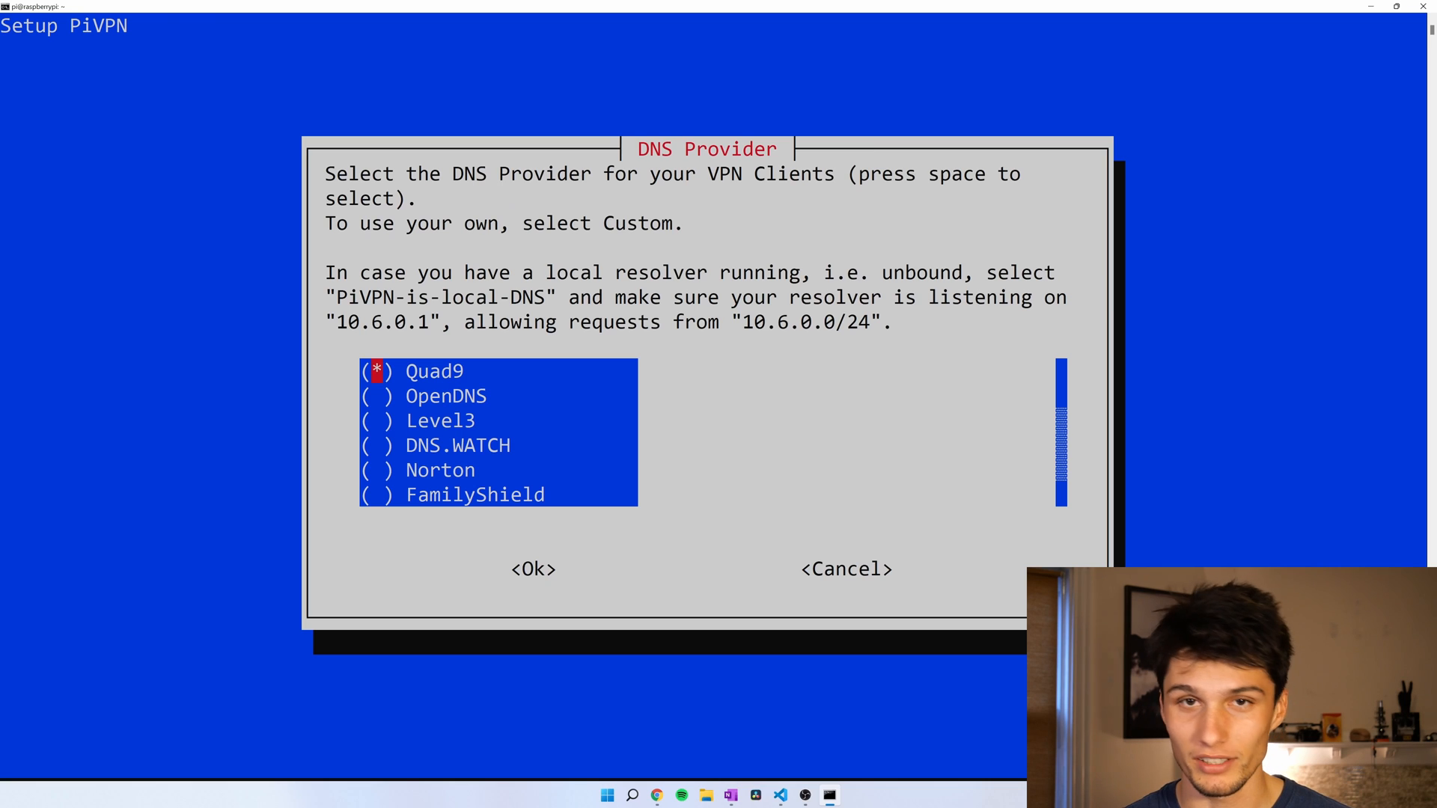
Keep Quad9 selected as the clients' DNS provider and confirm it
{"action": "left_click", "coordinate": [338, 9]}
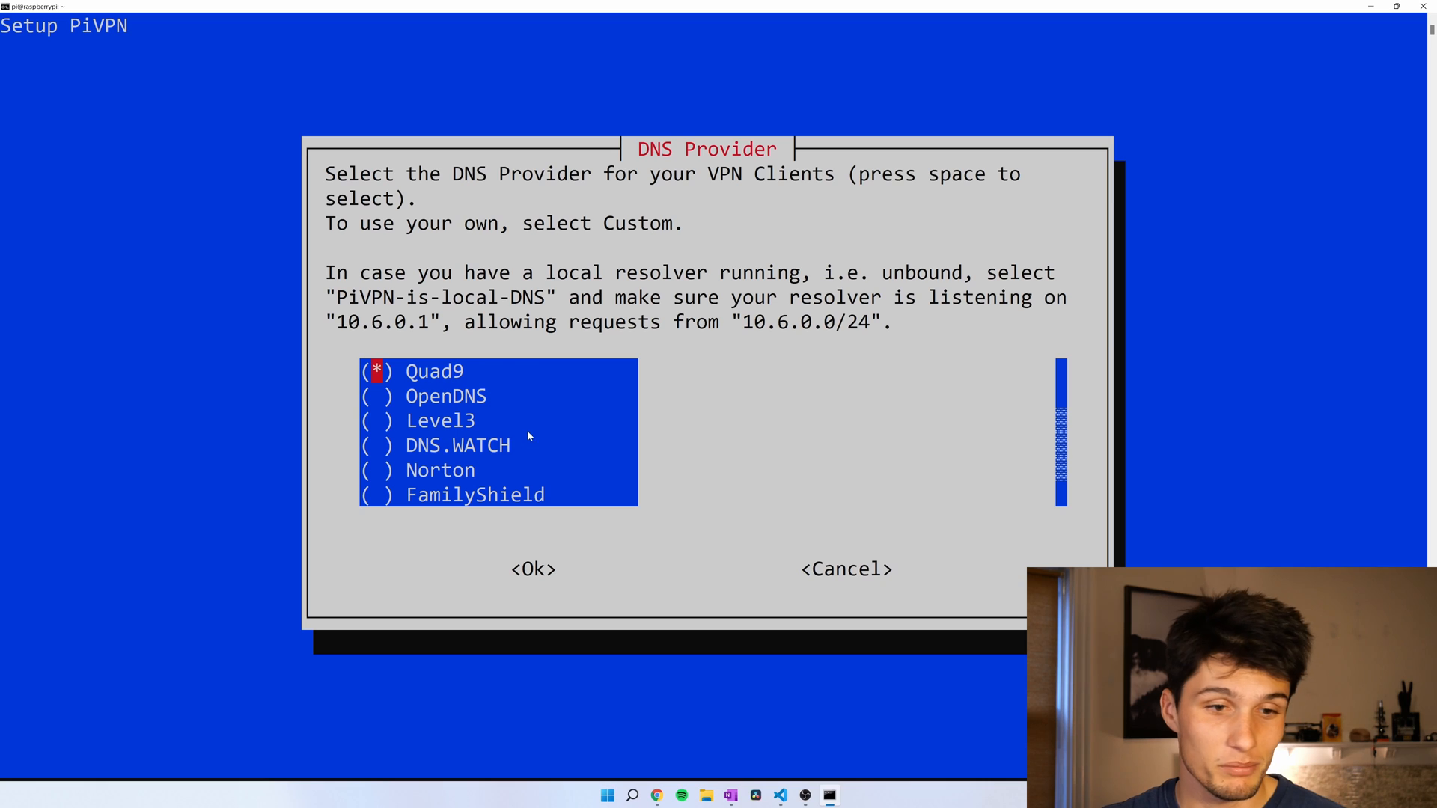
{"action": "mouse_move", "coordinate": [578, 442]}
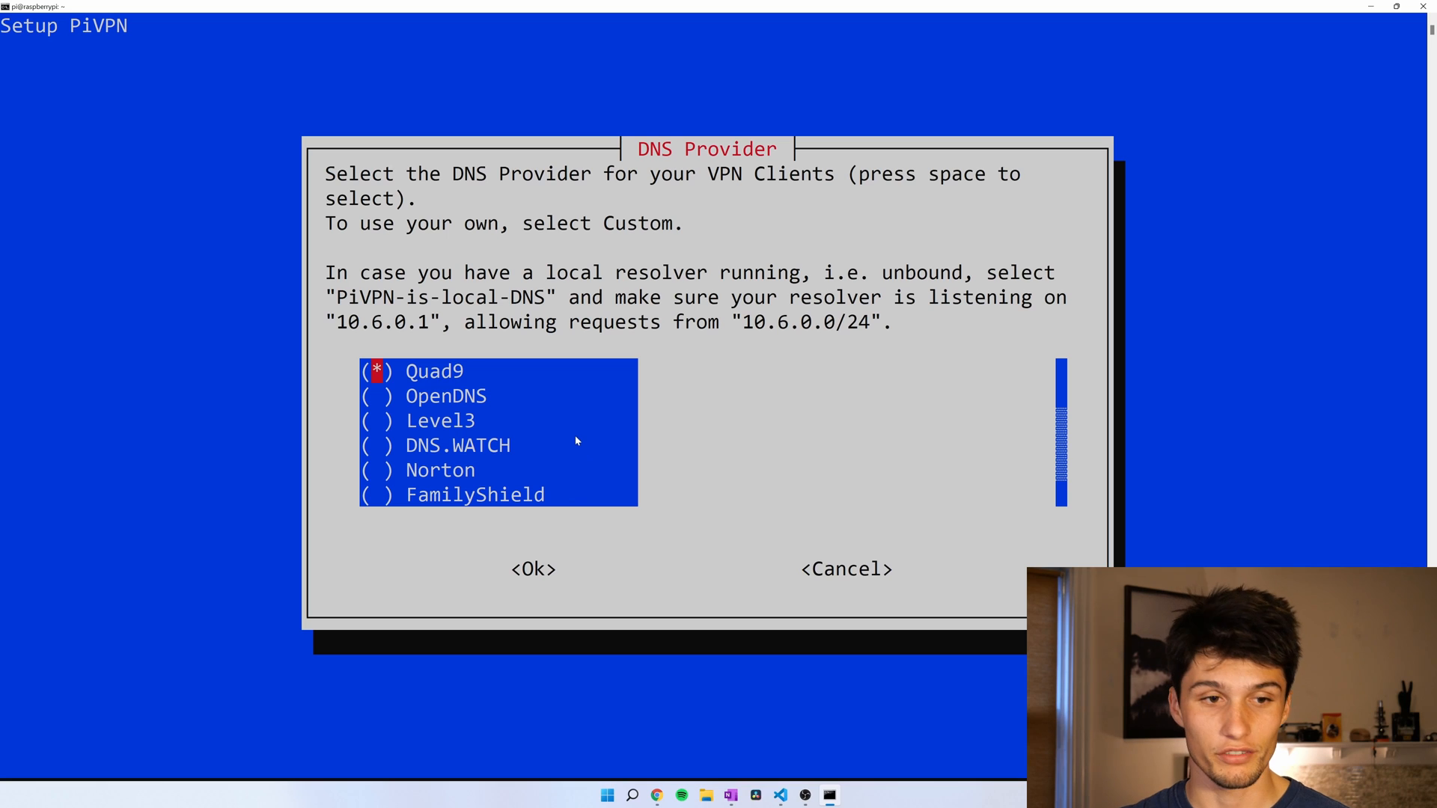
{"action": "left_click", "coordinate": [533, 569]}
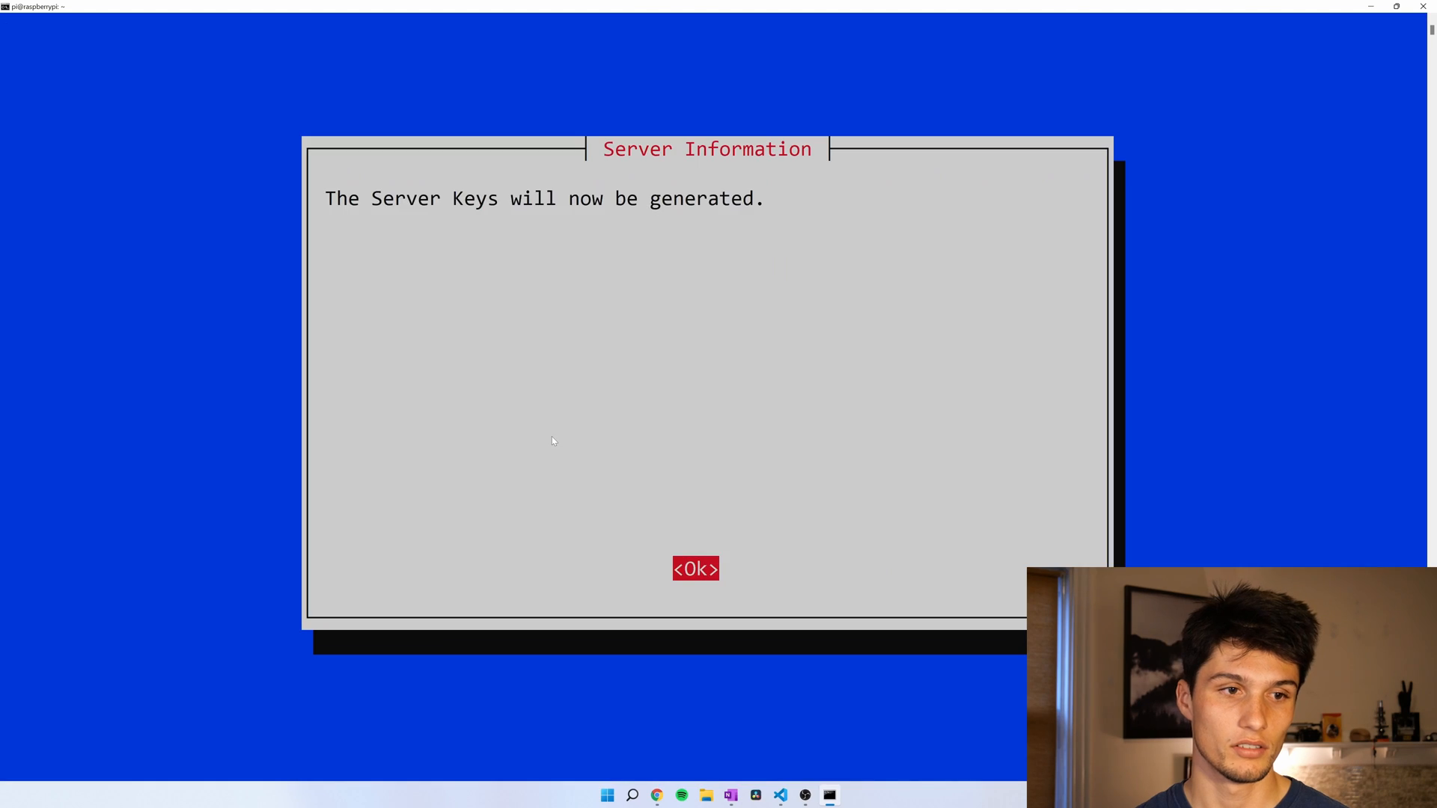
Accept server key generation, enable unattended upgrades, finish installation and reboot the Pi
{"action": "left_click", "coordinate": [695, 569]}
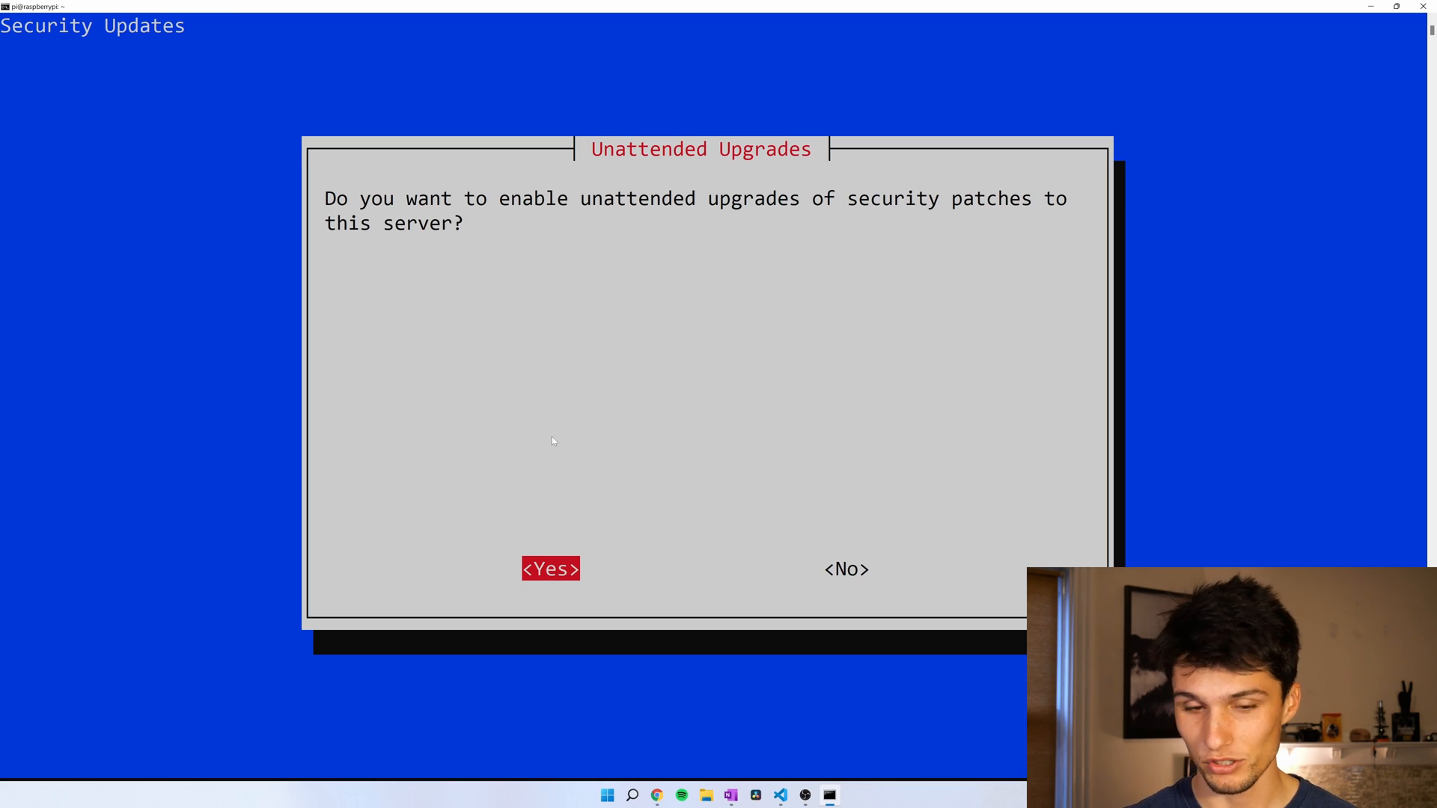
{"action": "key", "text": "Return"}
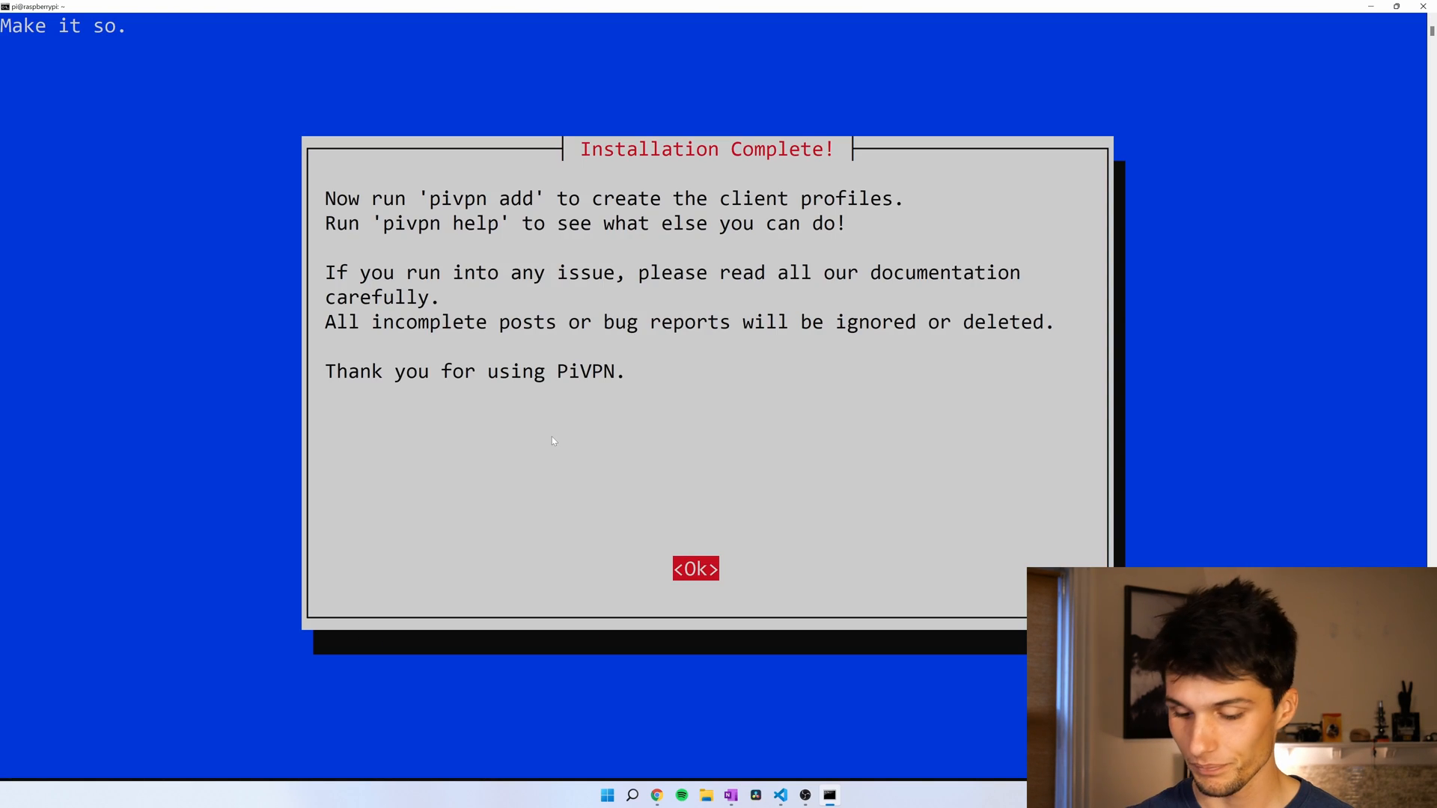
{"action": "left_click", "coordinate": [694, 569]}
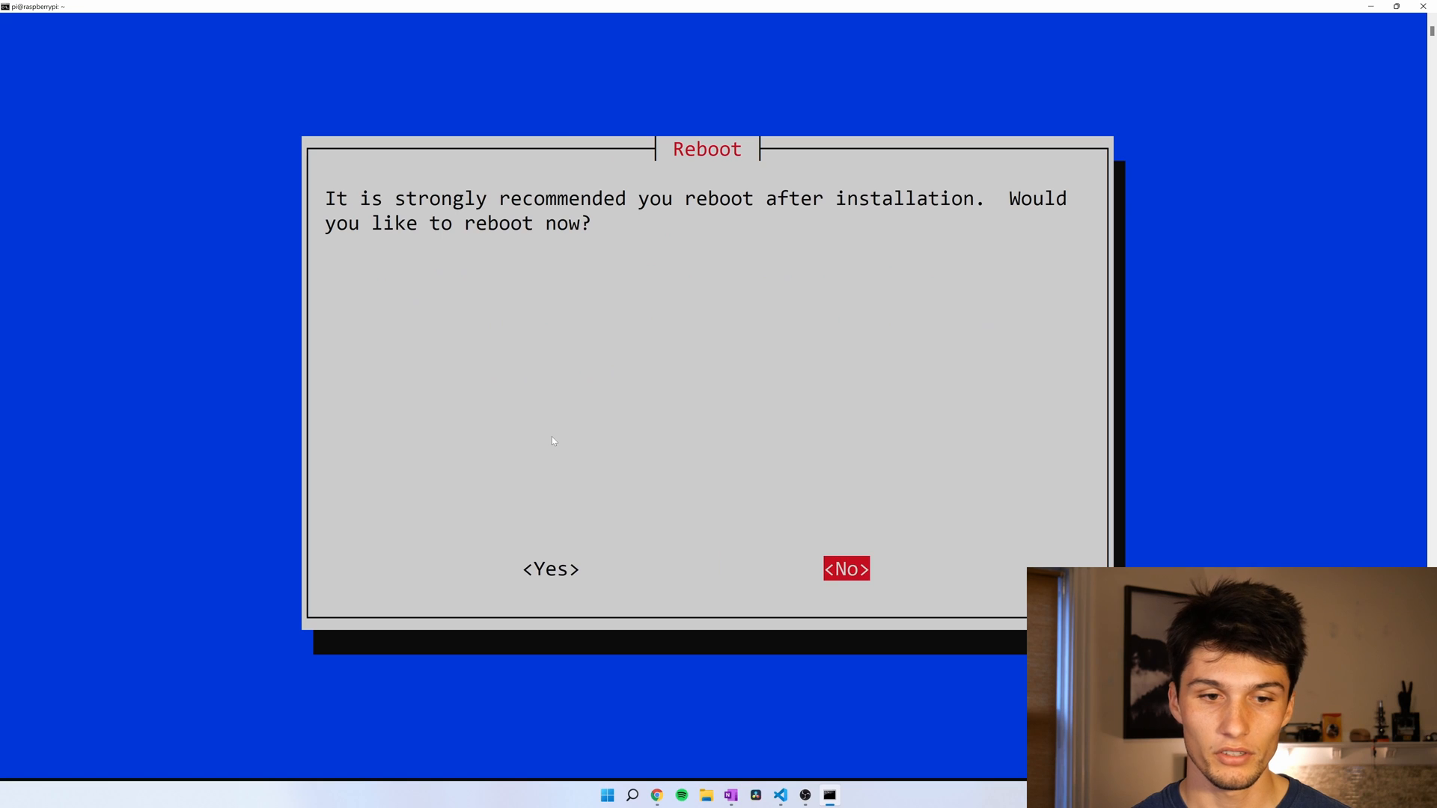
{"action": "key", "text": "Left"}
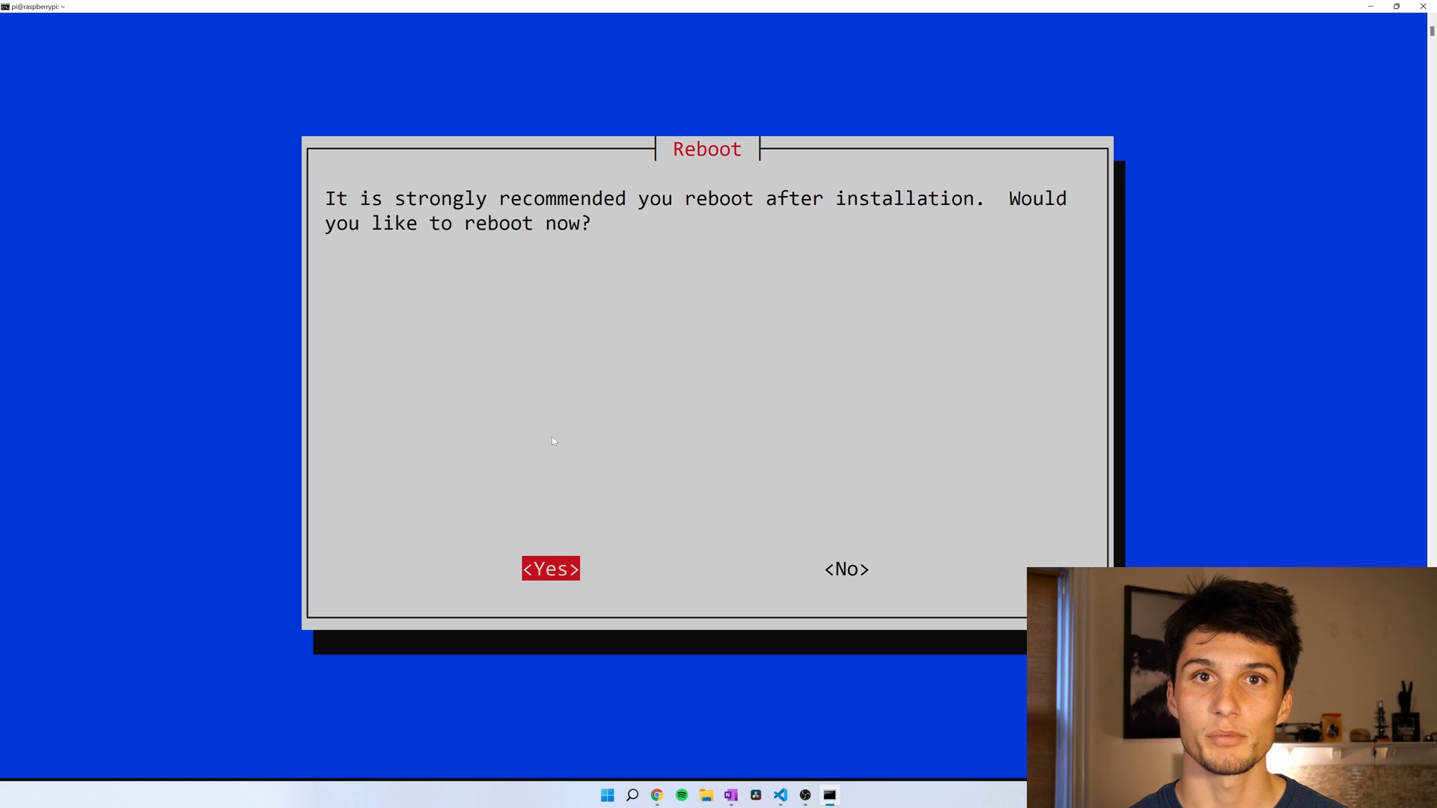
{"action": "left_click", "coordinate": [551, 569]}
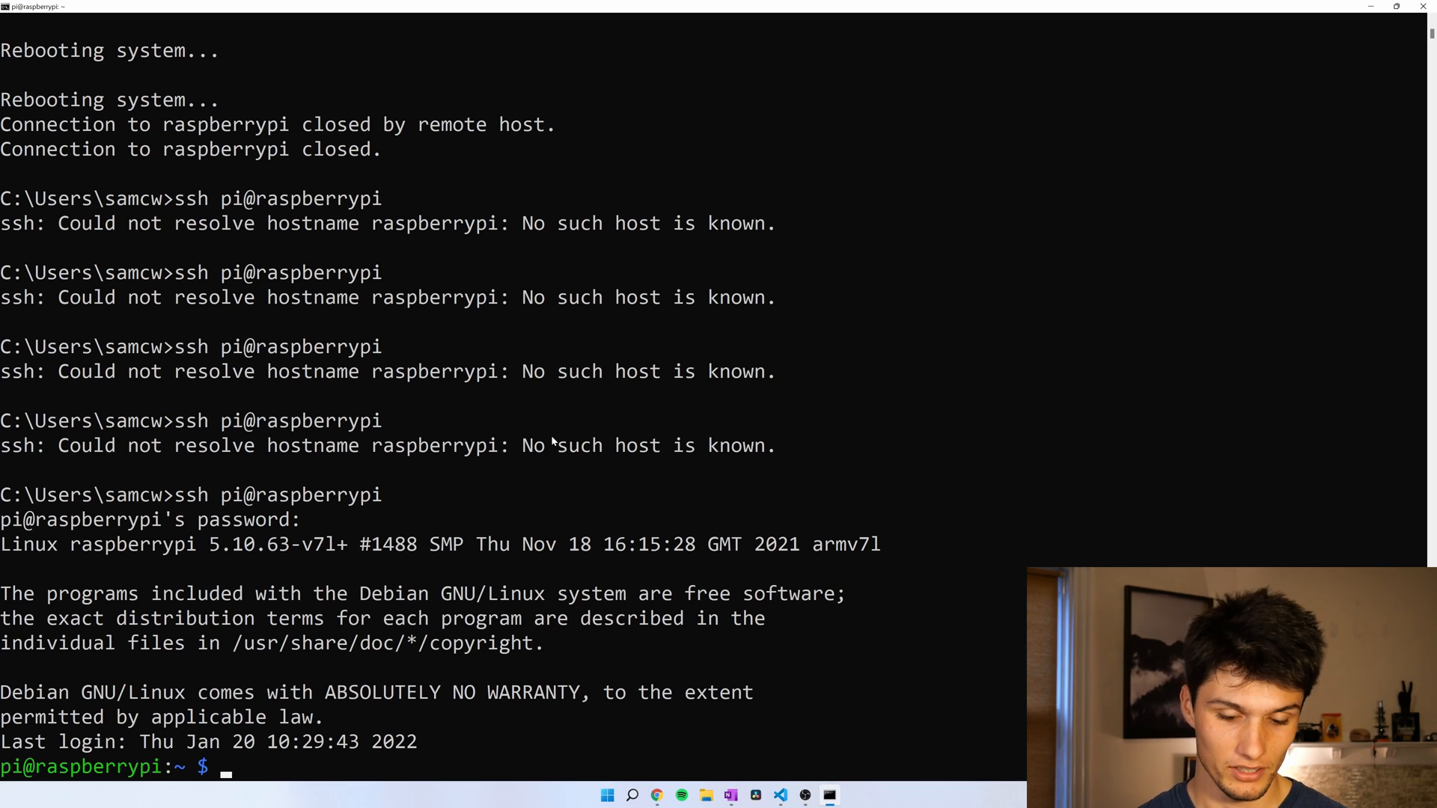
Reconnect over SSH after the reboot and create a WireGuard client named phone with pivpn add
{"action": "type", "text": "pivpn add"}
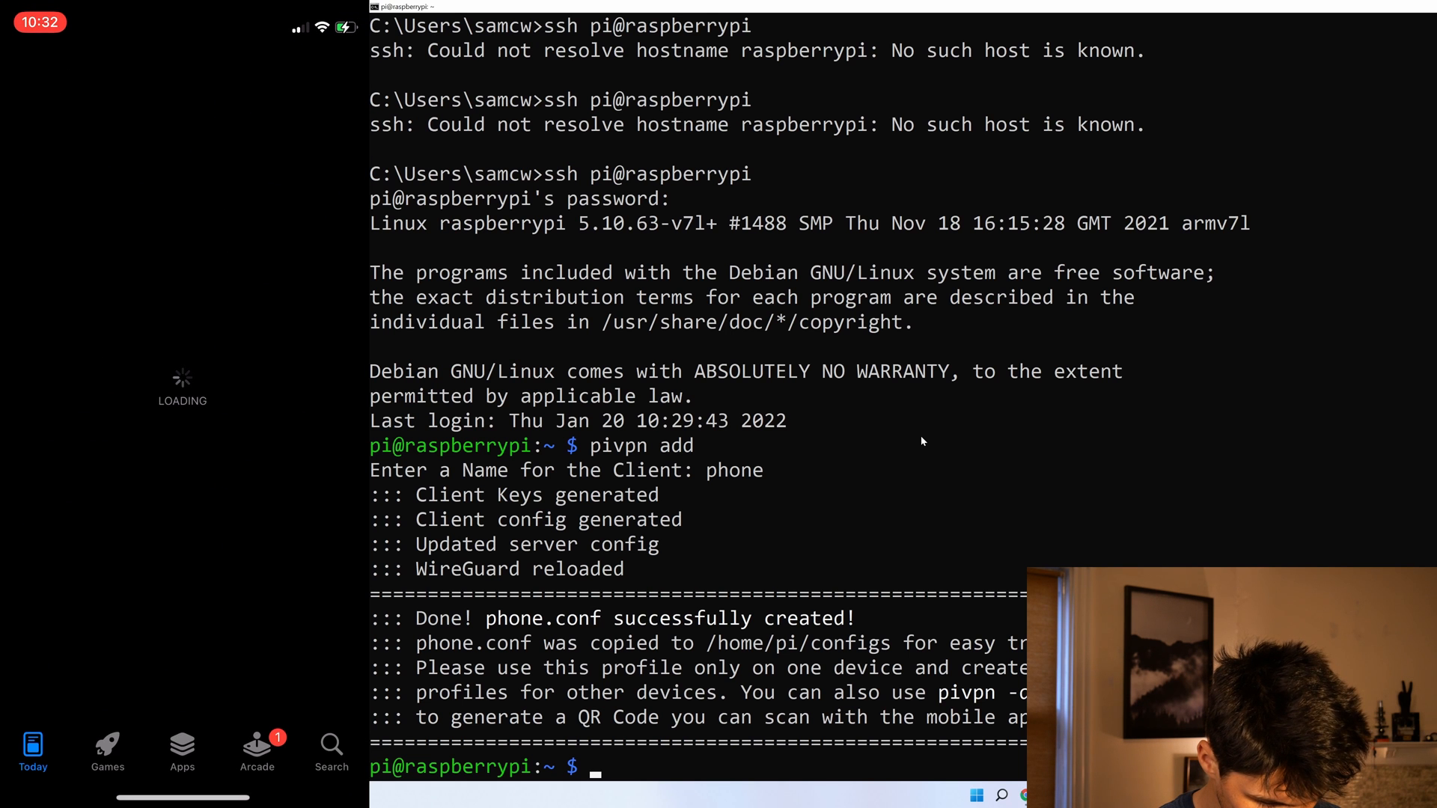
Search the App Store for wireguard and install the WireGuard app
{"action": "left_click", "coordinate": [331, 746]}
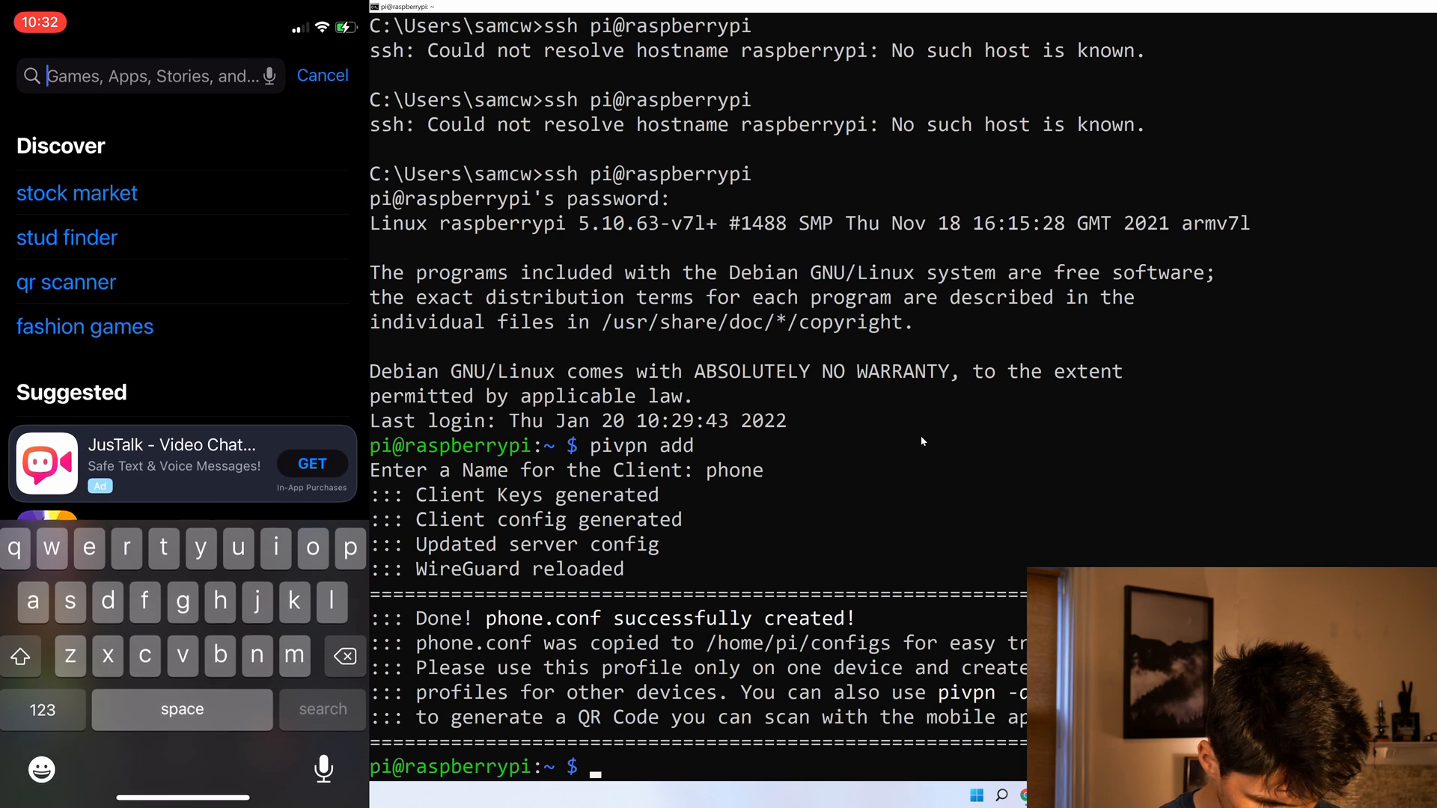
{"action": "type", "text": "wireguard"}
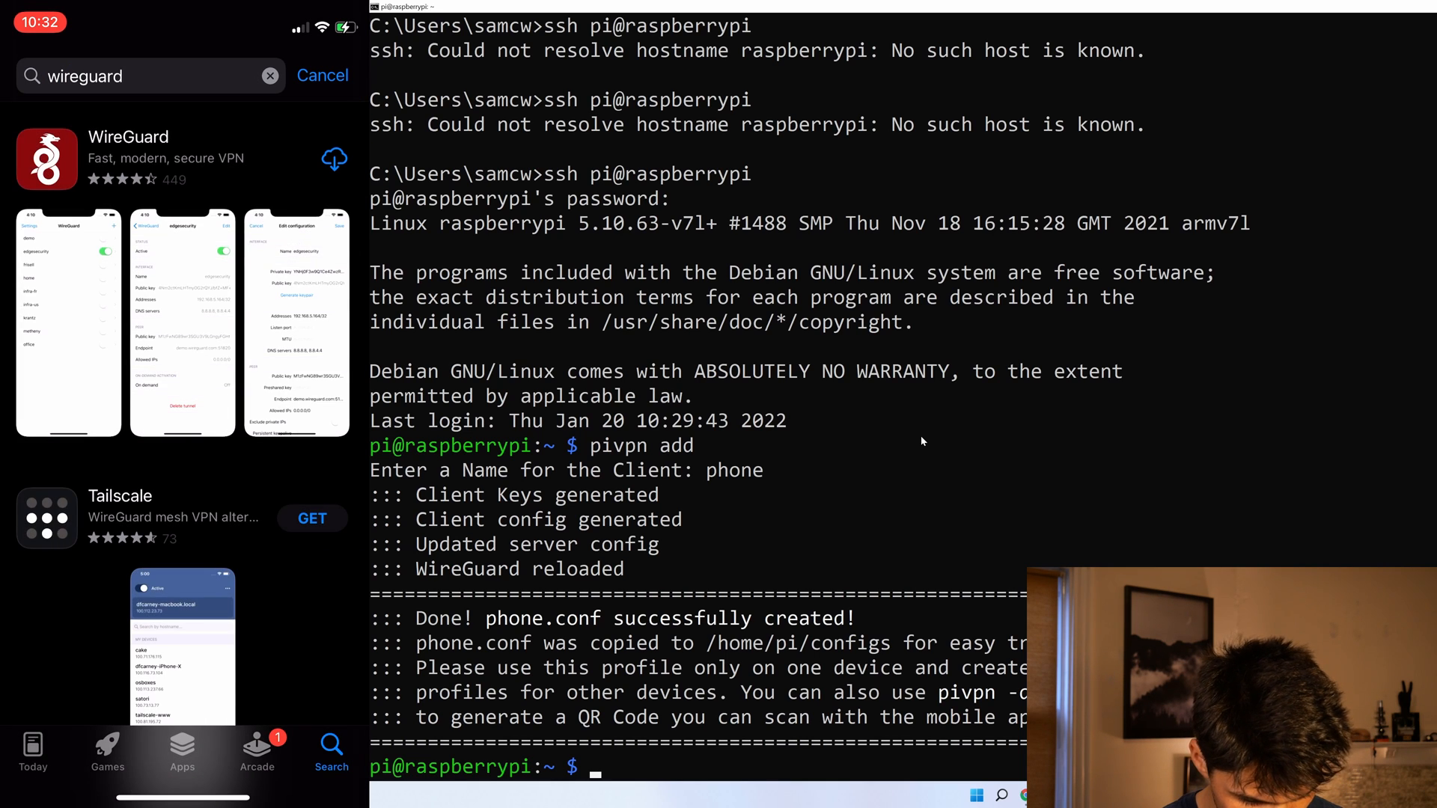
{"action": "left_click", "coordinate": [334, 158]}
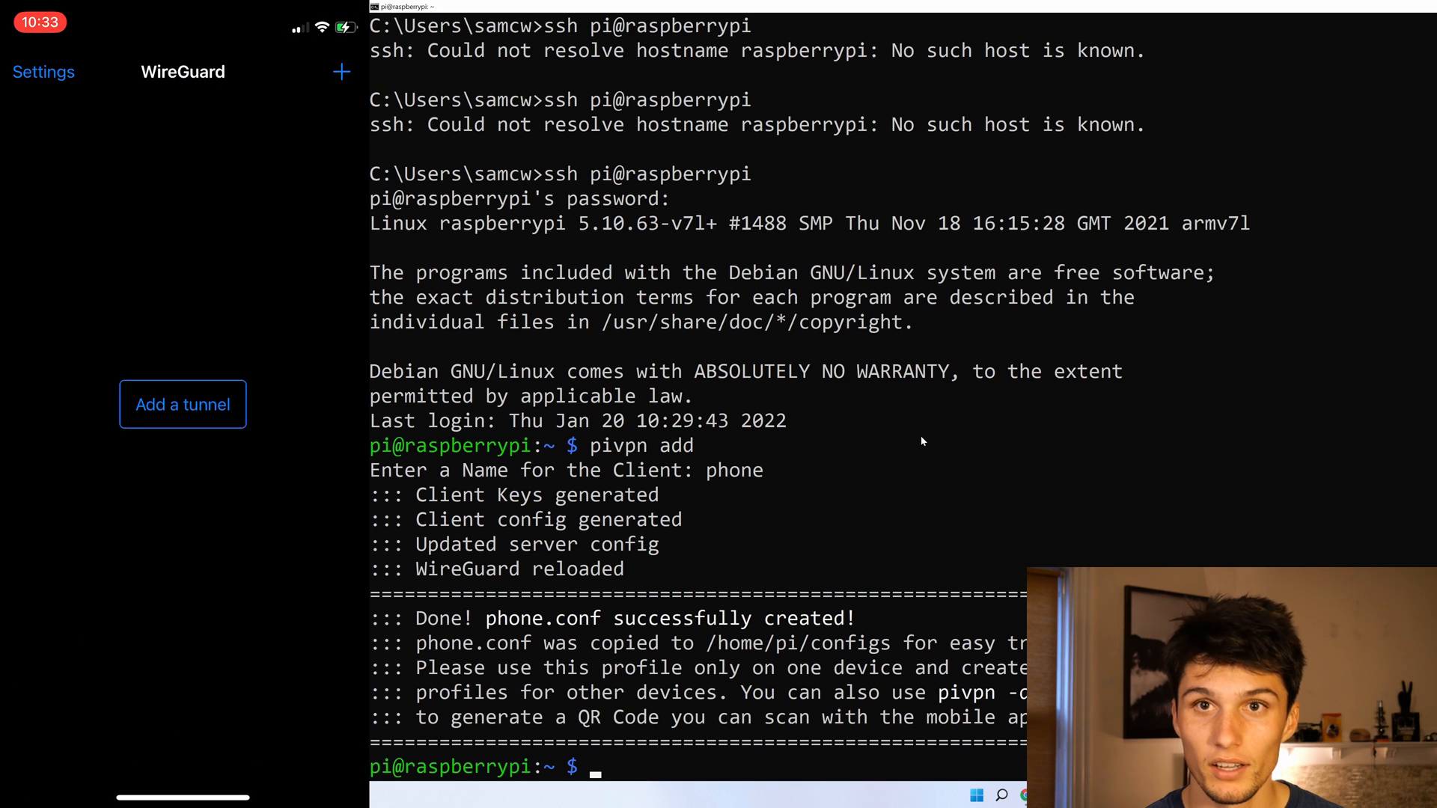
Start a QR-code tunnel import on the phone and show client 1's code with pivpn -qr
{"action": "left_click", "coordinate": [339, 72]}
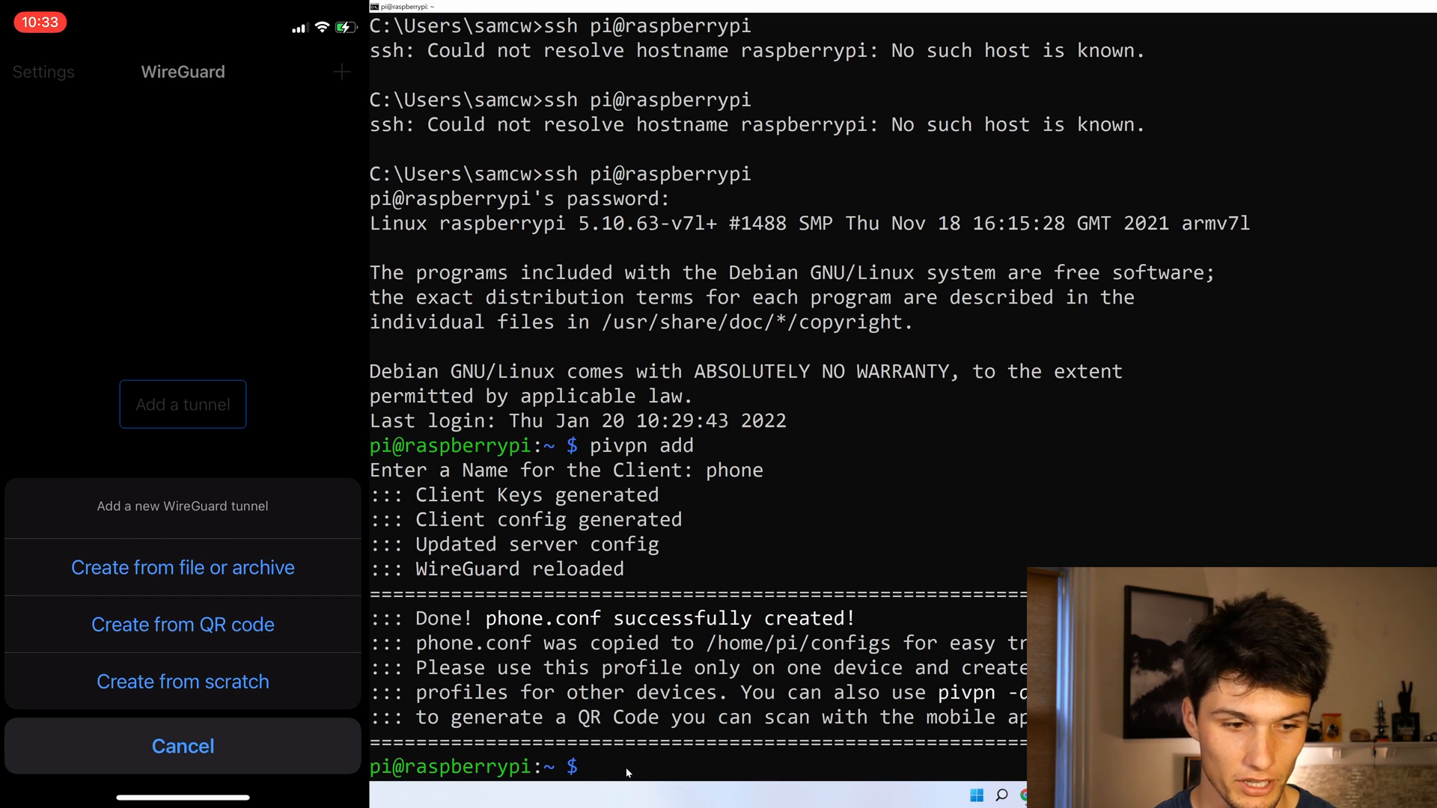
{"action": "type", "text": "pivpn -qr"}
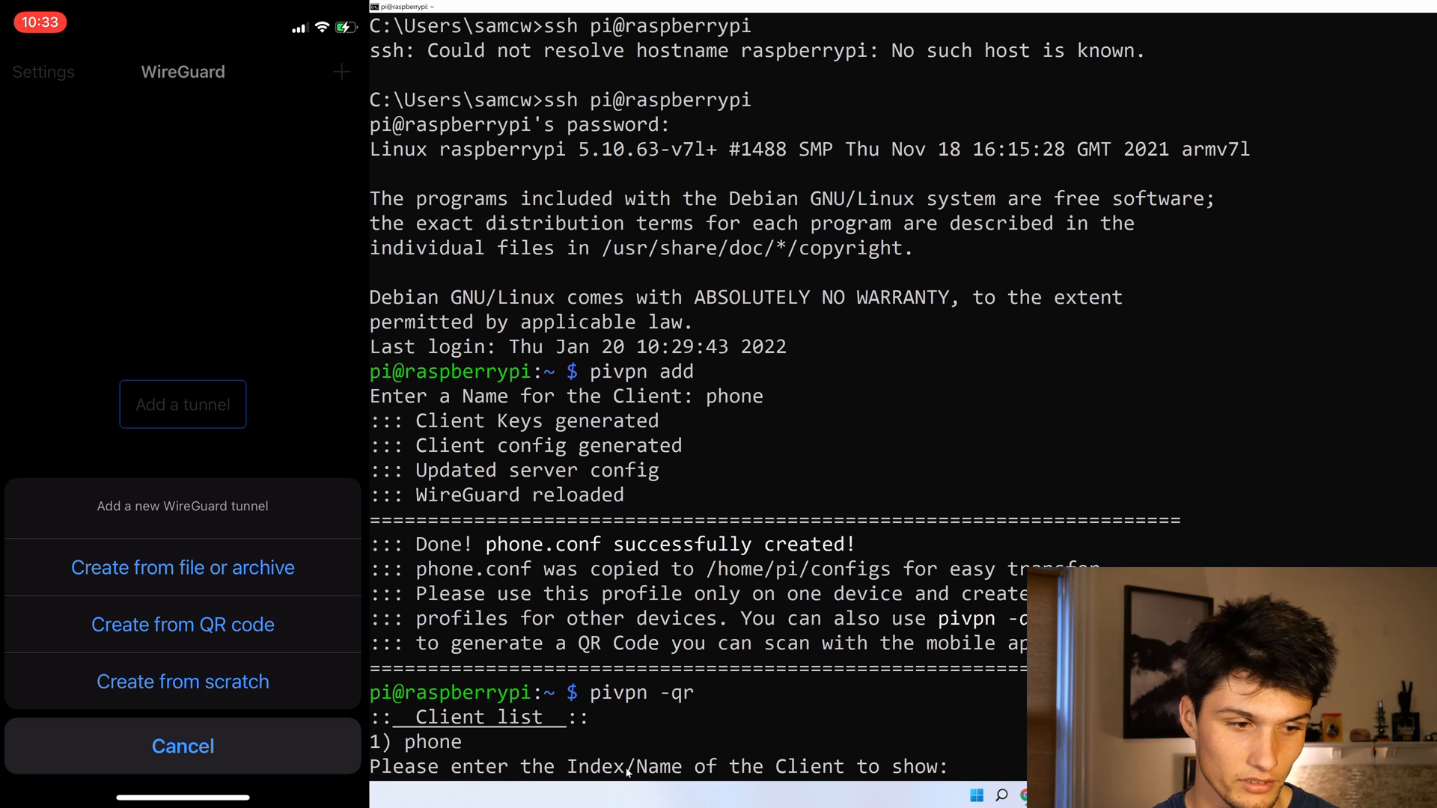
{"action": "type", "text": "1"}
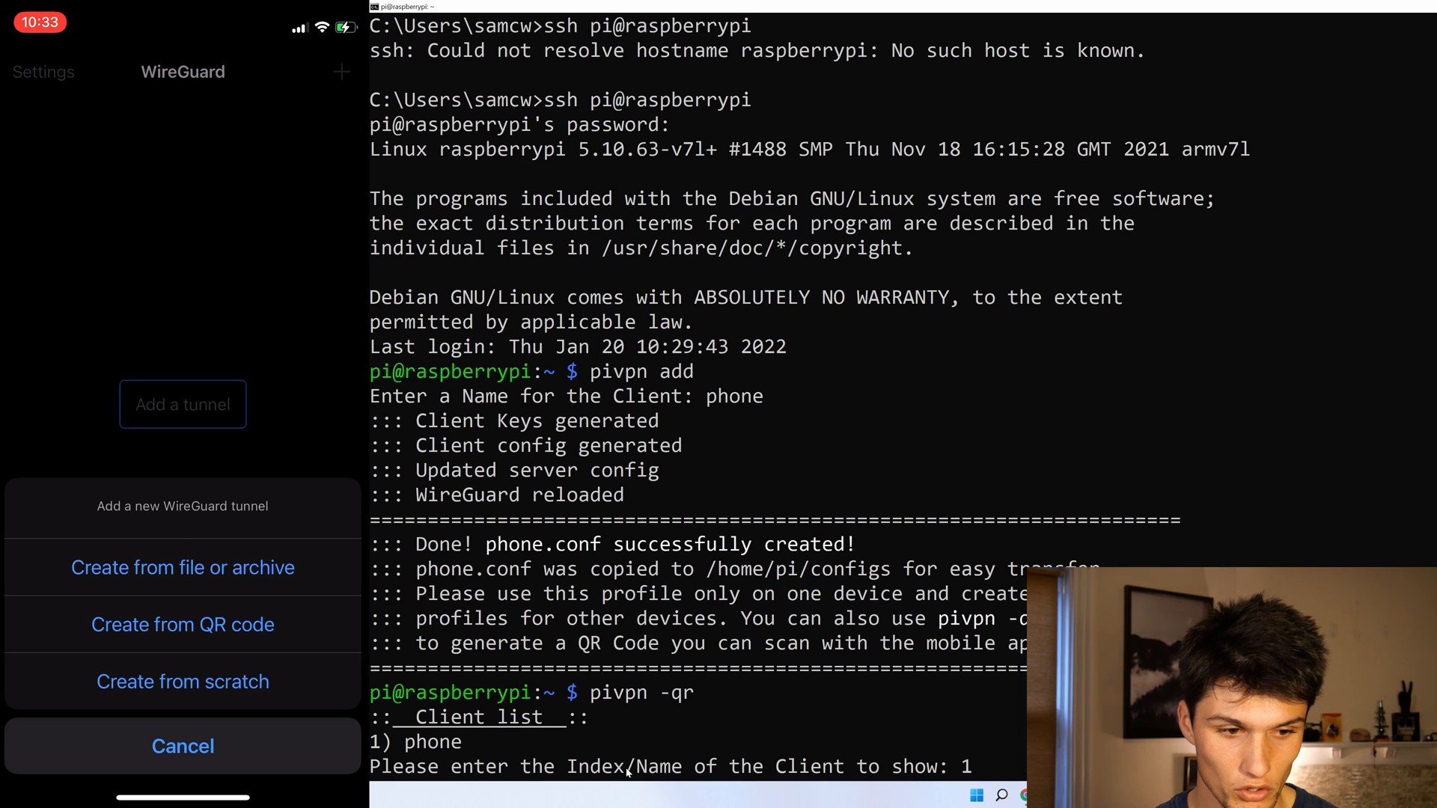
{"action": "key", "text": "Return"}
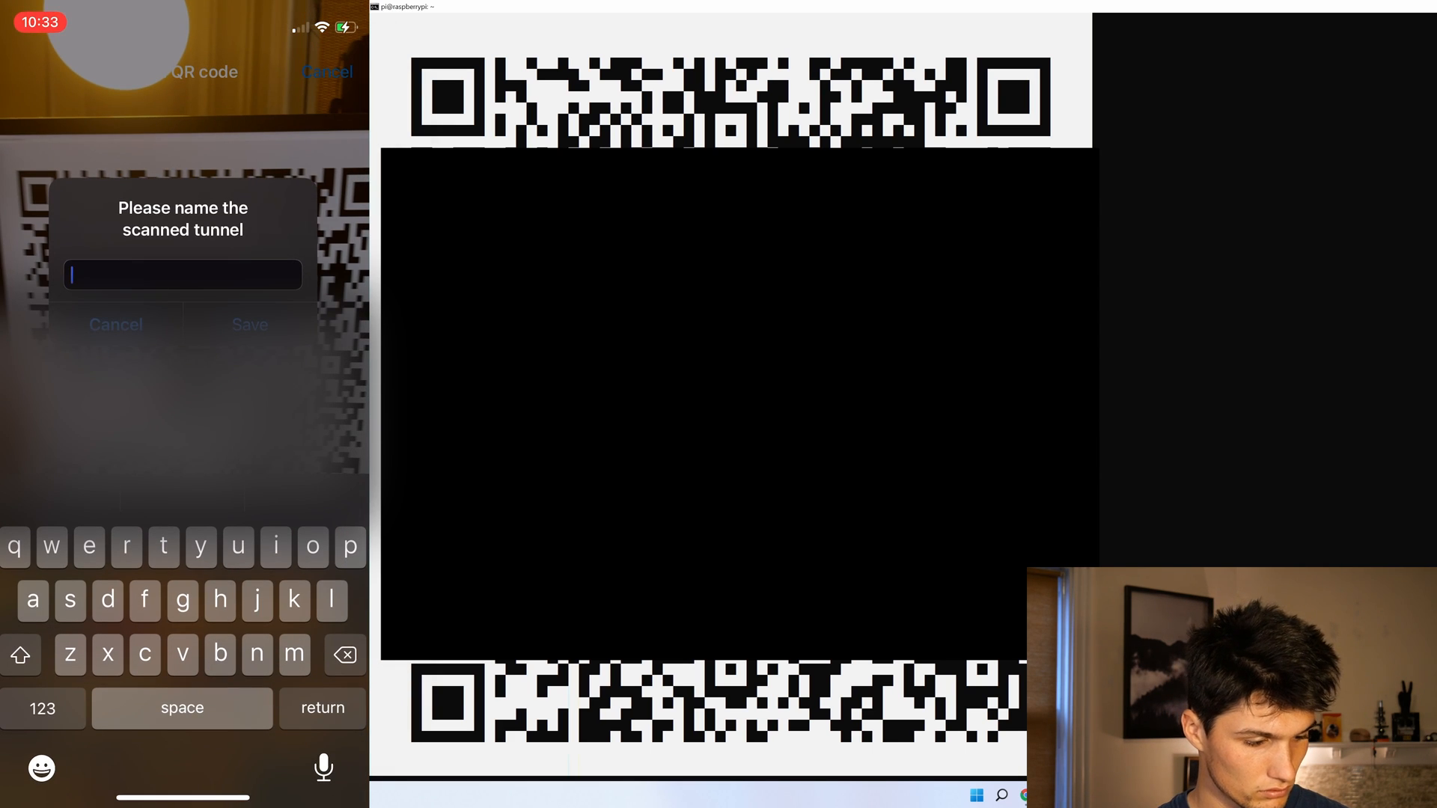
Name the scanned tunnel 'pi cp' and save it on the phone
{"action": "left_click", "coordinate": [350, 548]}
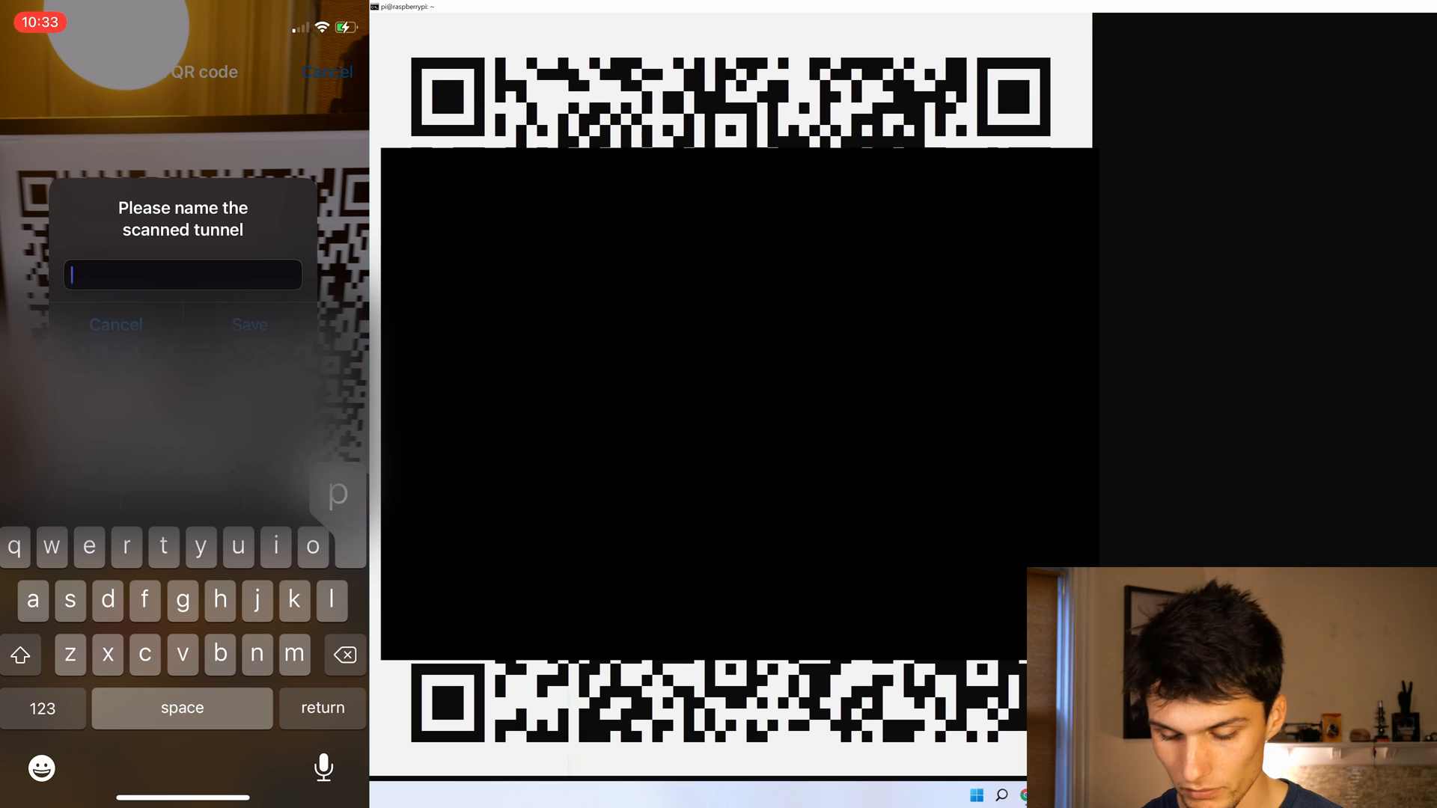
{"action": "type", "text": "pi cp"}
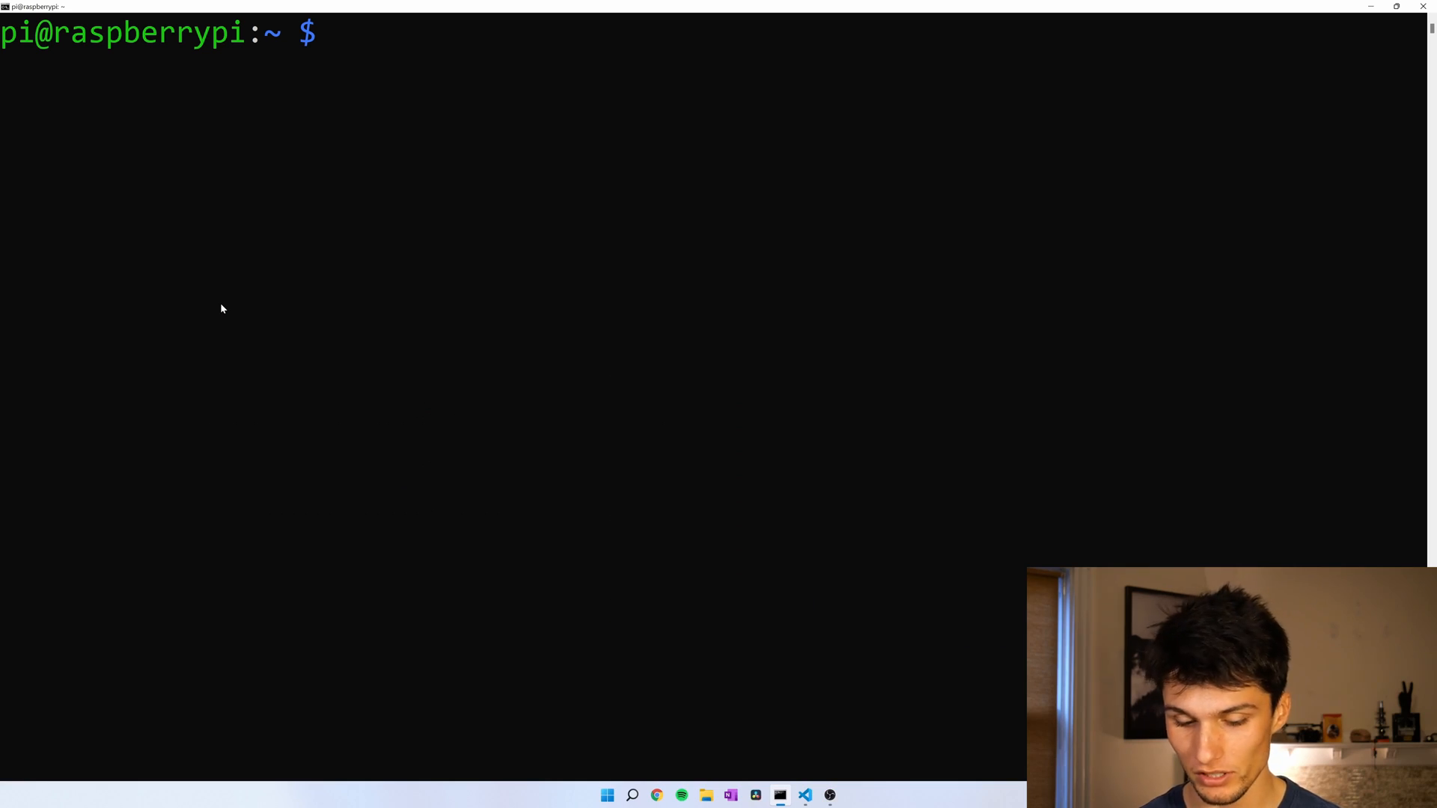
Edit /etc/sysctl.conf with sudo nano and uncomment net.ipv4.ip_forward=1
{"action": "type", "text": "sudo"}
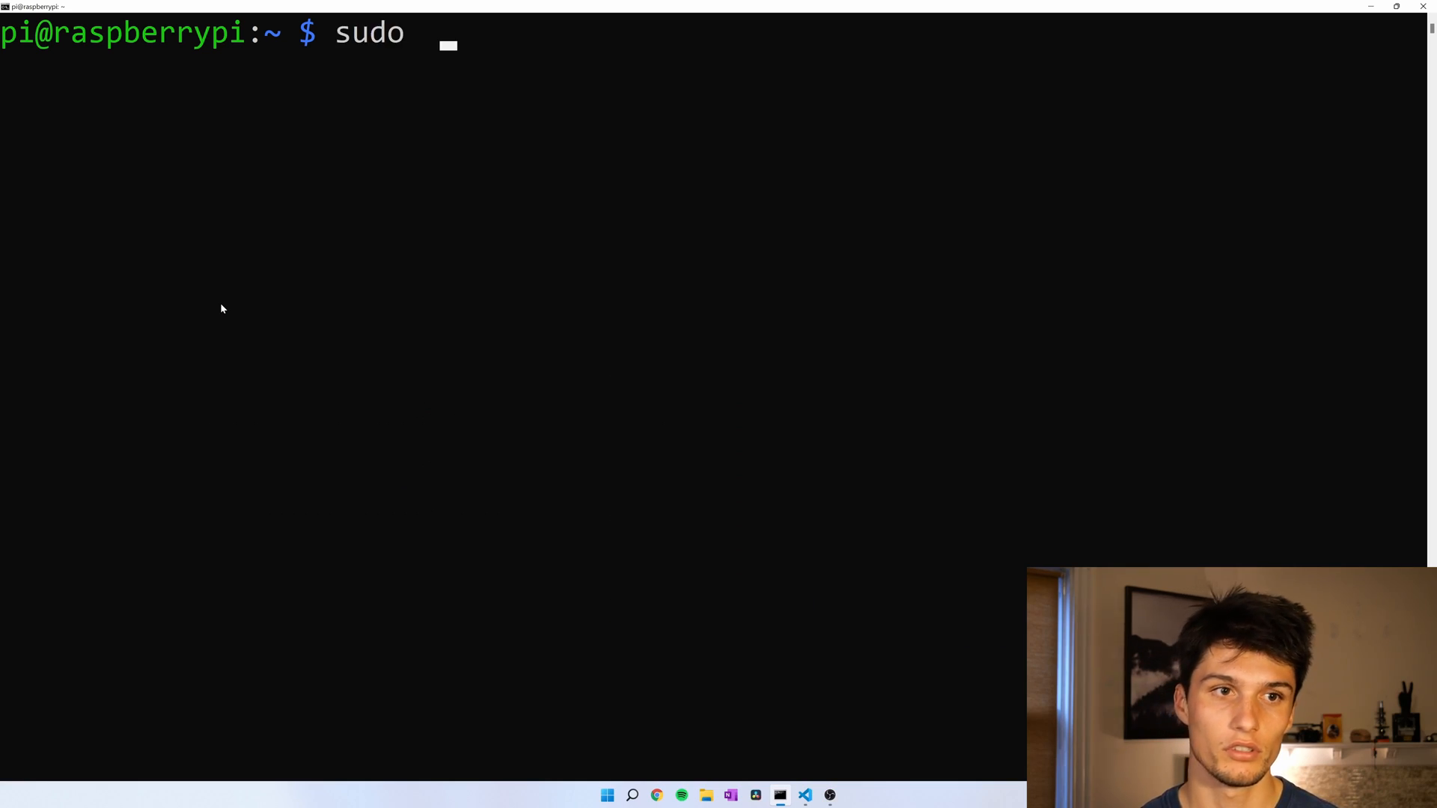
{"action": "type", "text": "nano /"}
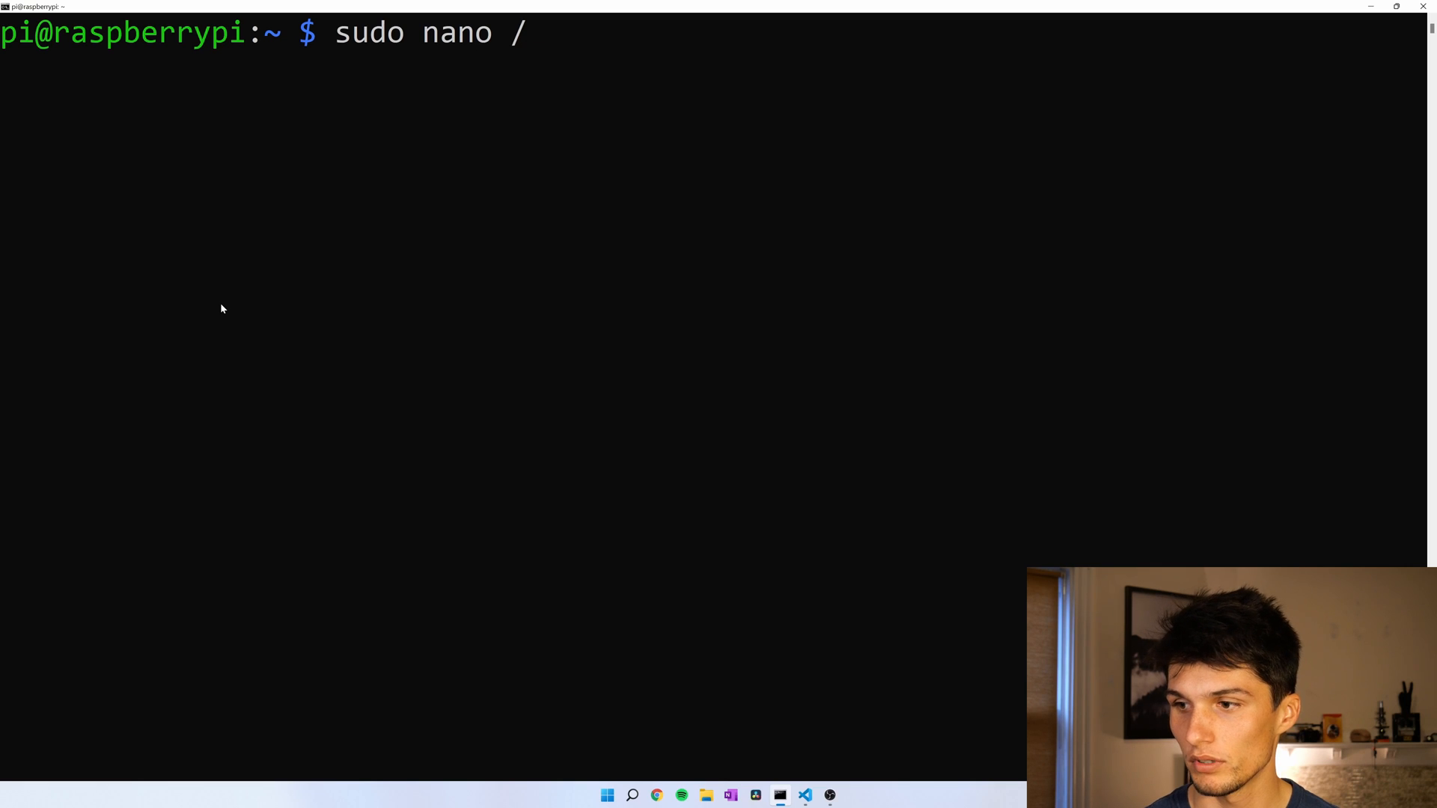
{"action": "type", "text": "etc/sys"}
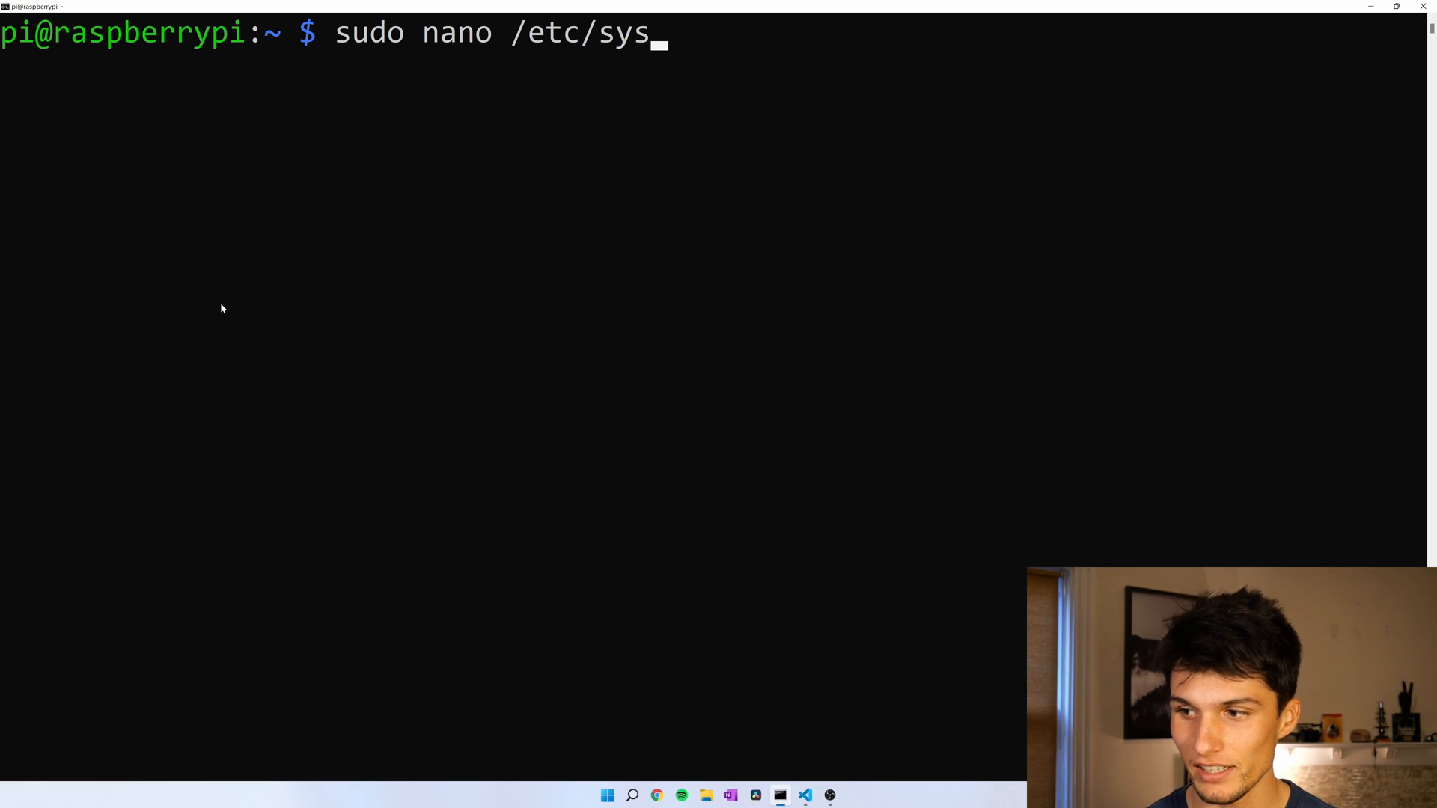
{"action": "type", "text": "ctl."}
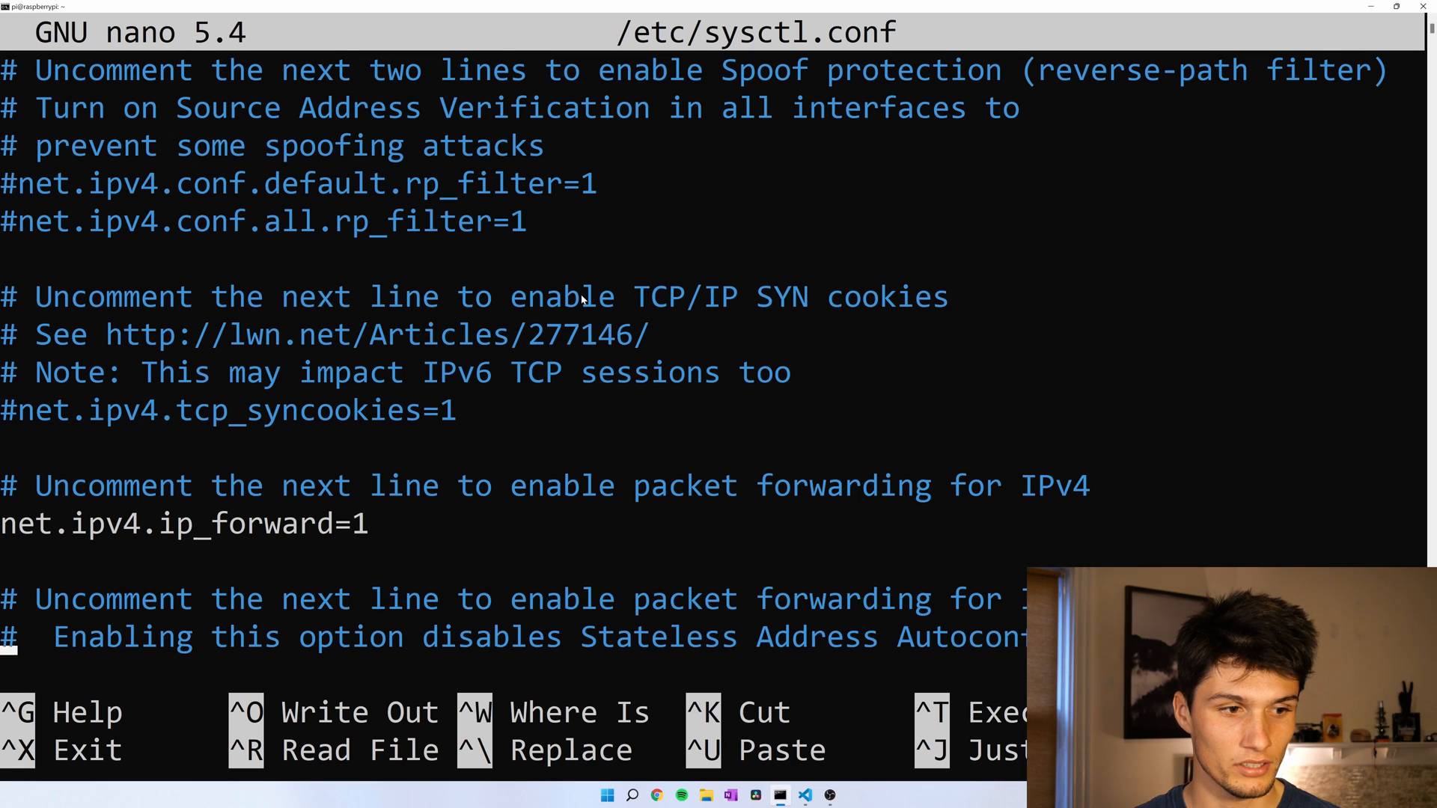
{"action": "scroll", "scroll_direction": "down", "scroll_amount": 3}
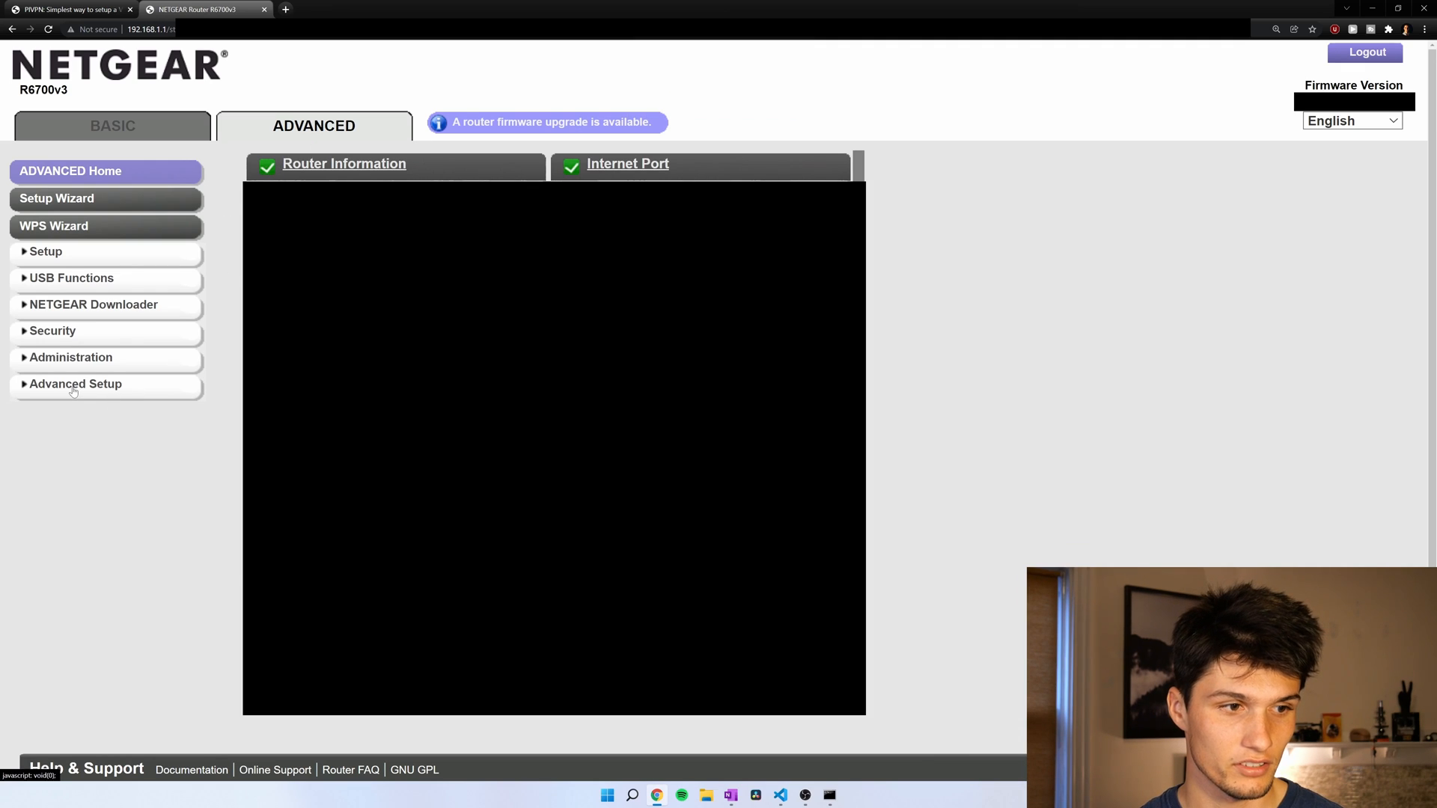
Navigate Advanced Setup to the Port Forwarding page and begin adding a custom service
{"action": "left_click", "coordinate": [75, 383]}
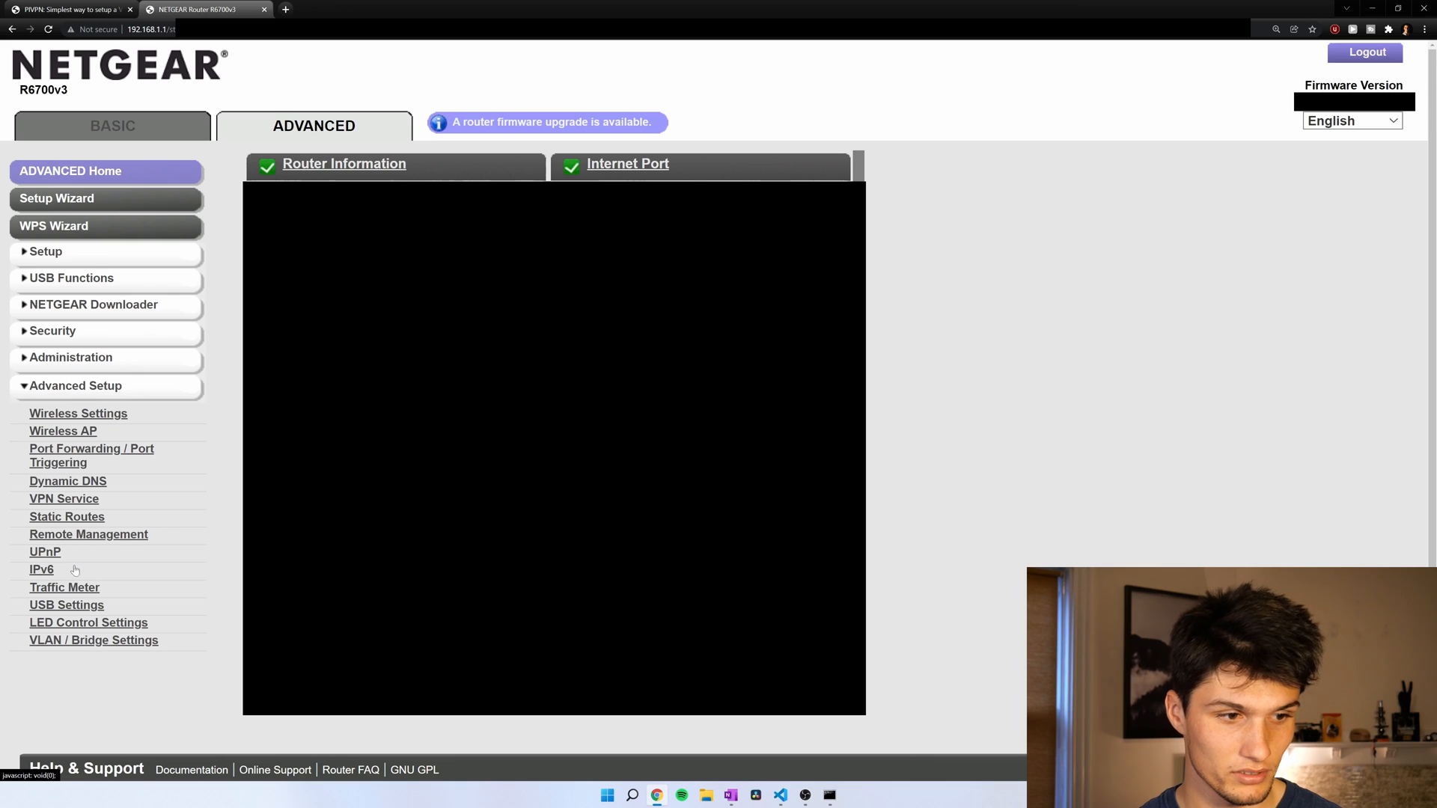
{"action": "left_click", "coordinate": [92, 455]}
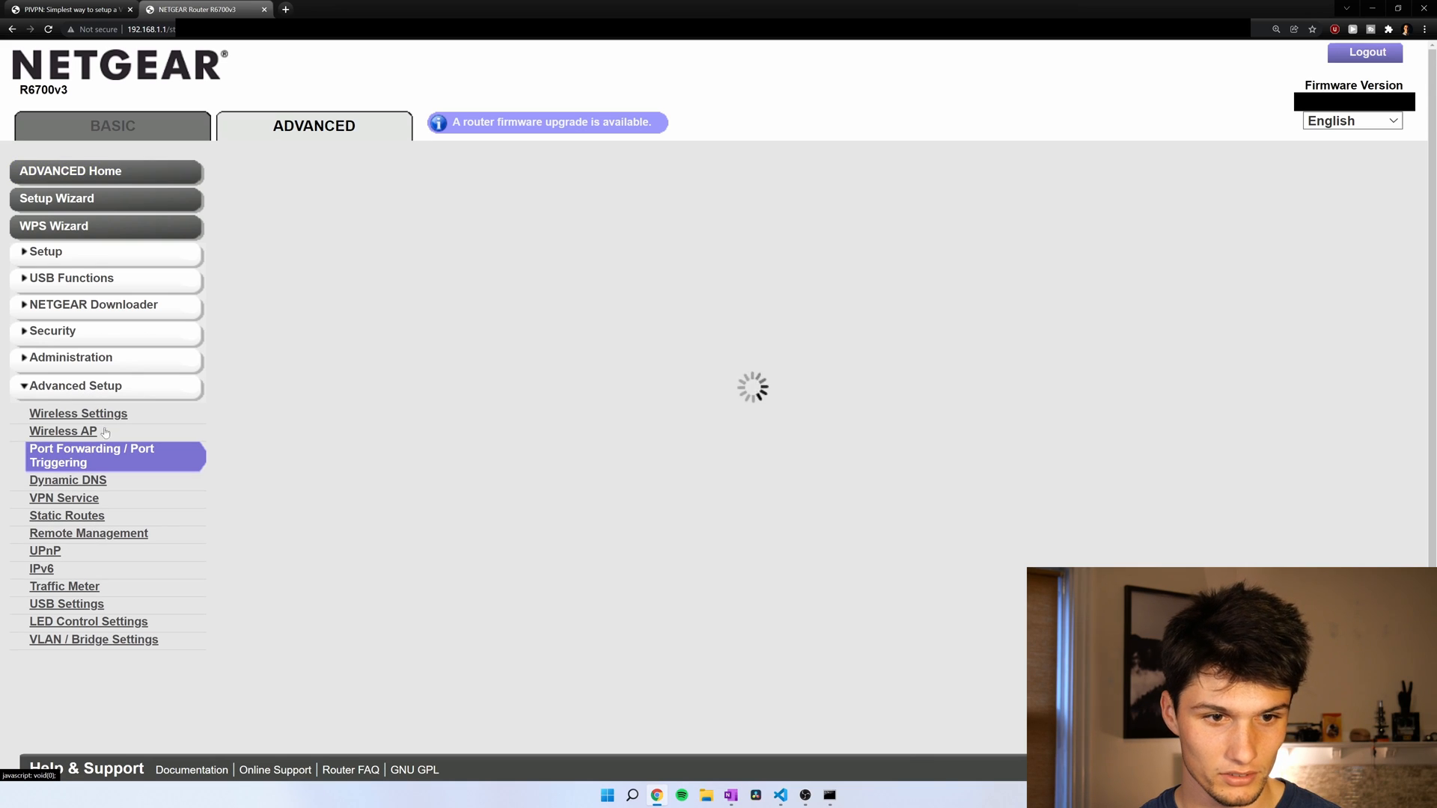
{"action": "left_click", "coordinate": [91, 455]}
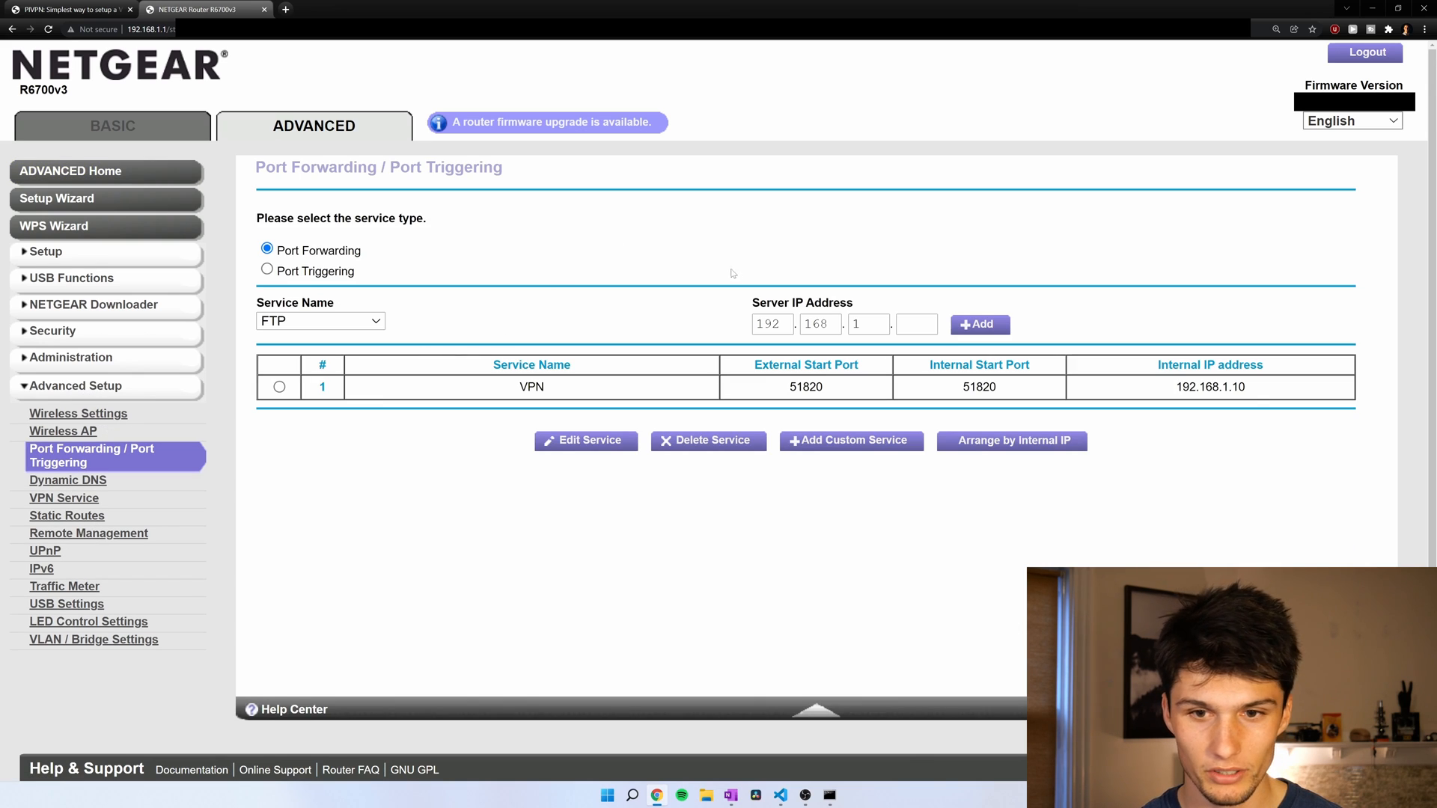
{"action": "mouse_move", "coordinate": [849, 449]}
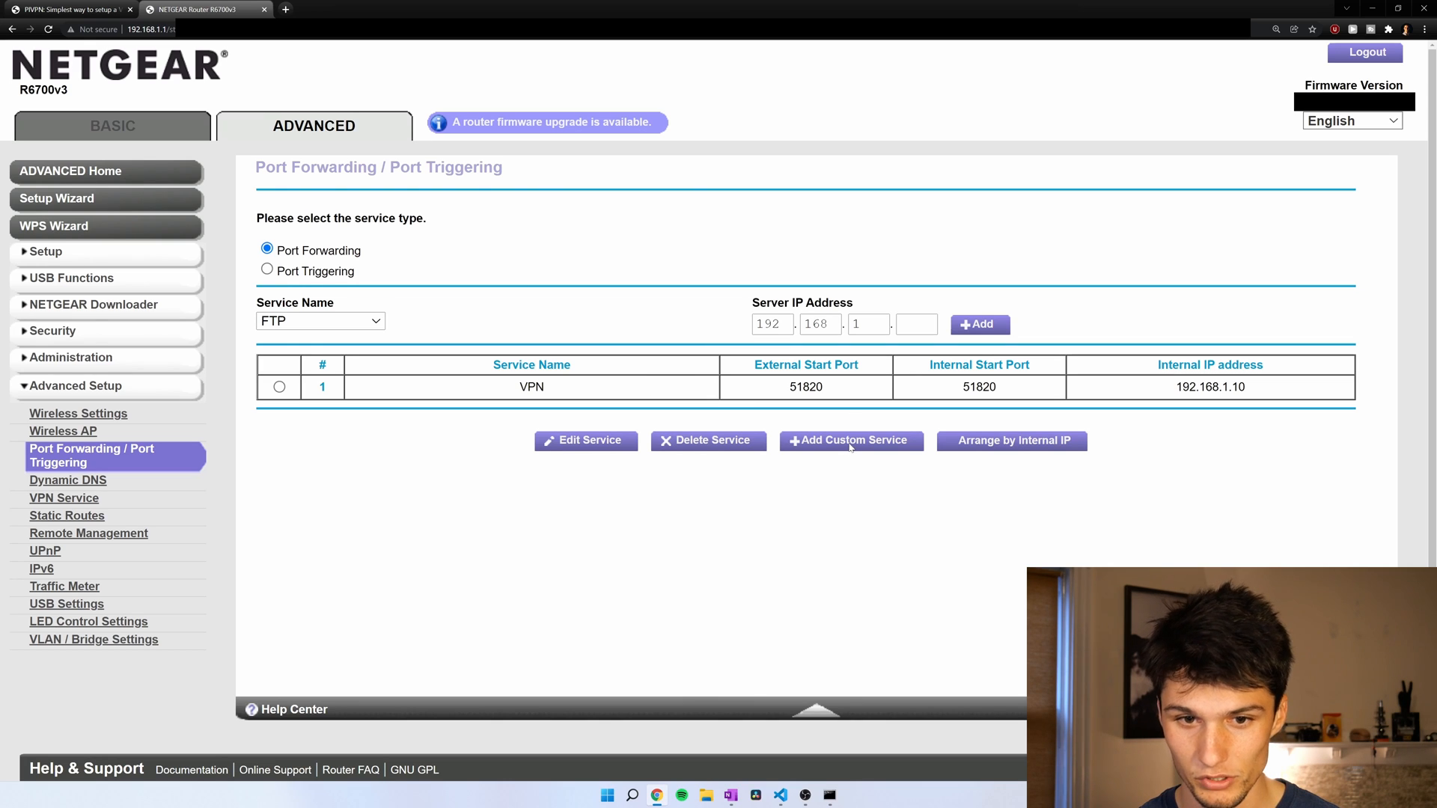
{"action": "left_click", "coordinate": [852, 441]}
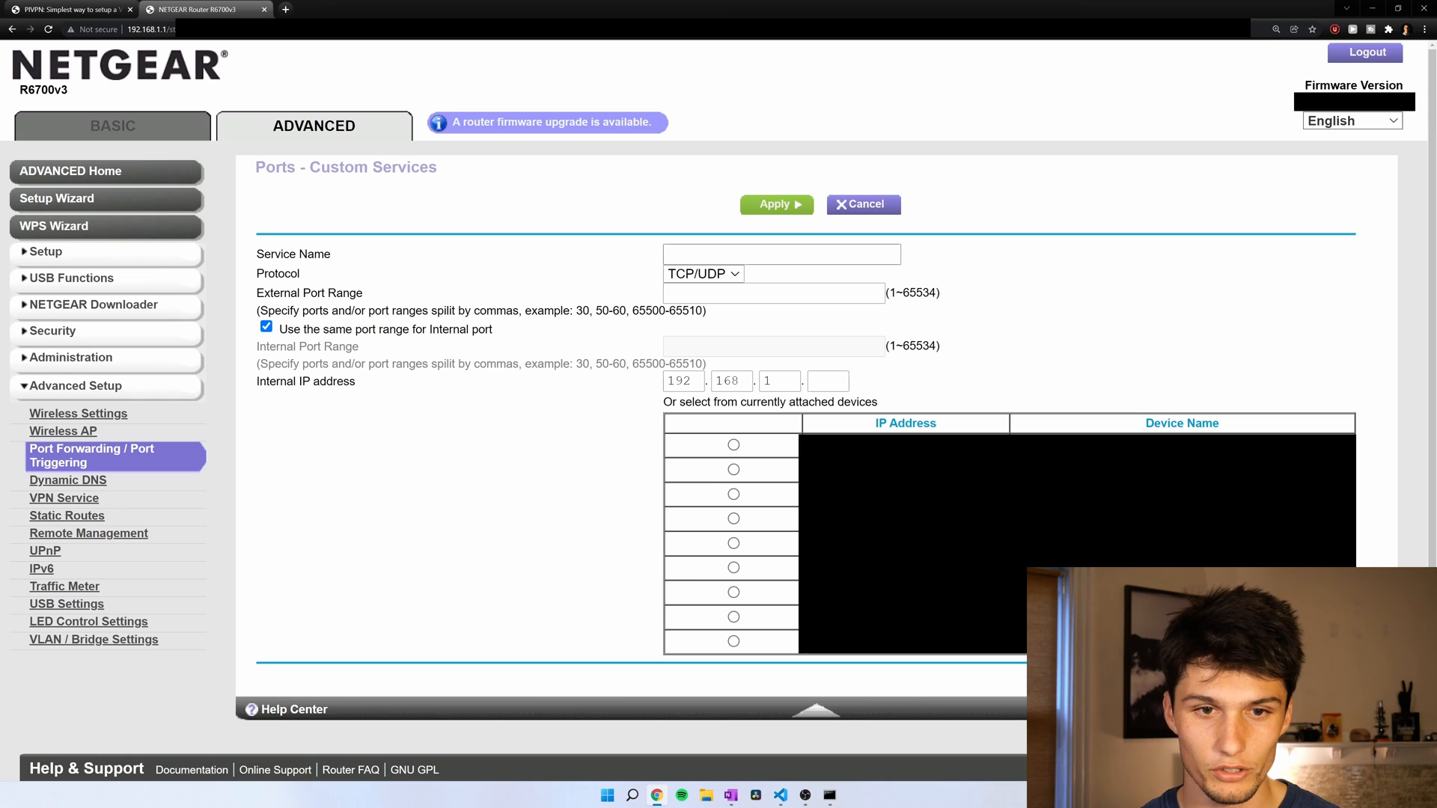
Inspect the port range fields, cancel, and return to the list showing port 51820 forwarded to 192.168.1.10
{"action": "left_click", "coordinate": [704, 273]}
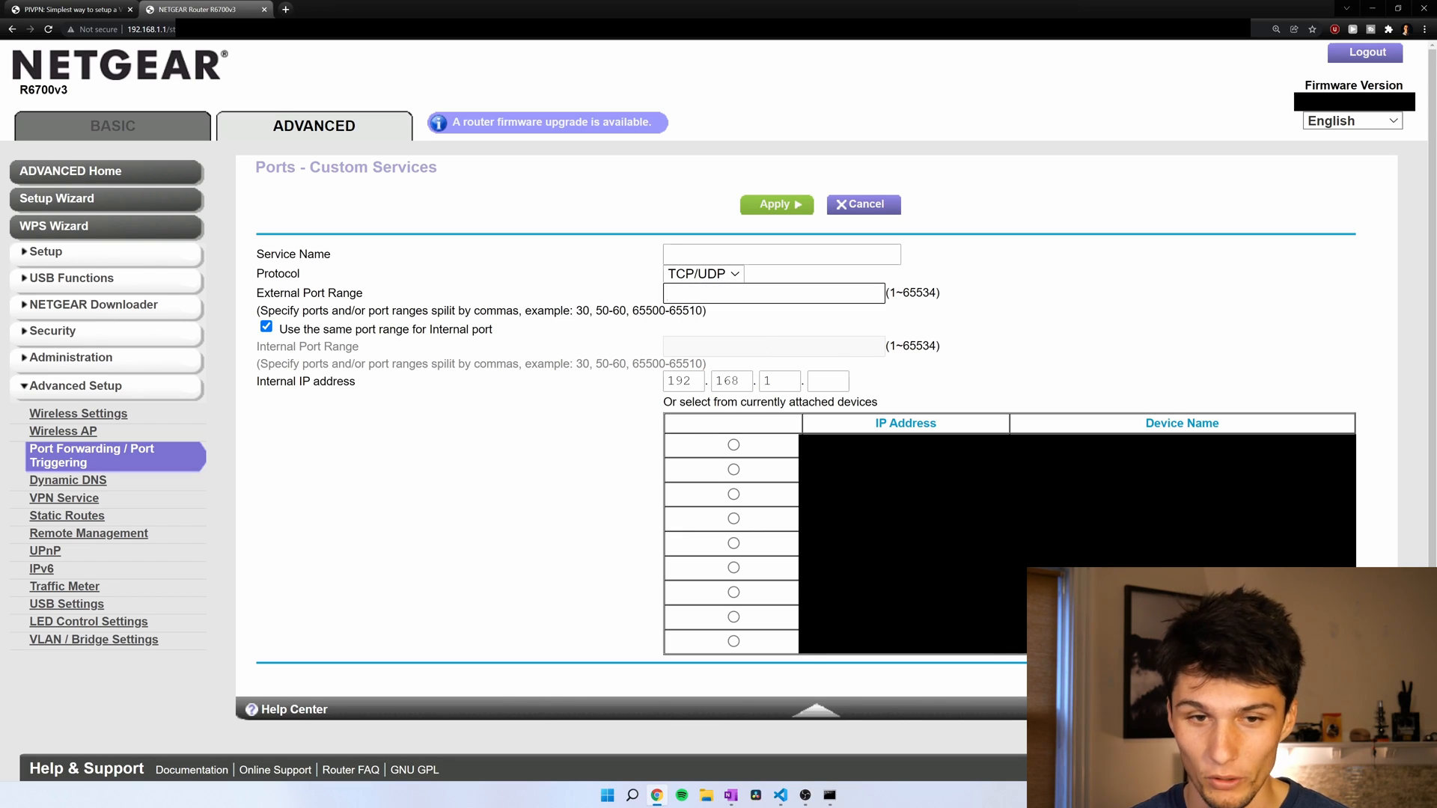
{"action": "left_click", "coordinate": [773, 293]}
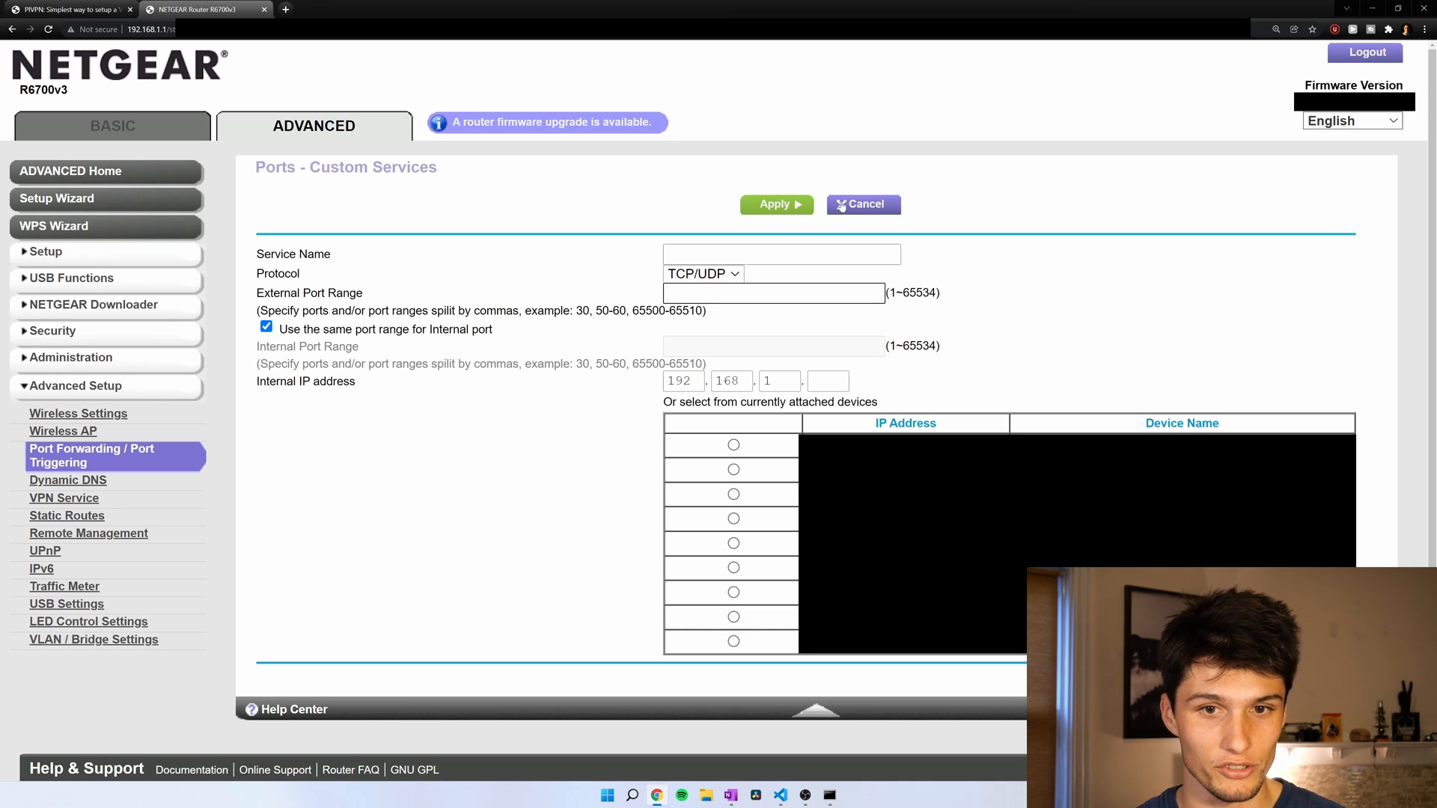
{"action": "left_click", "coordinate": [862, 204]}
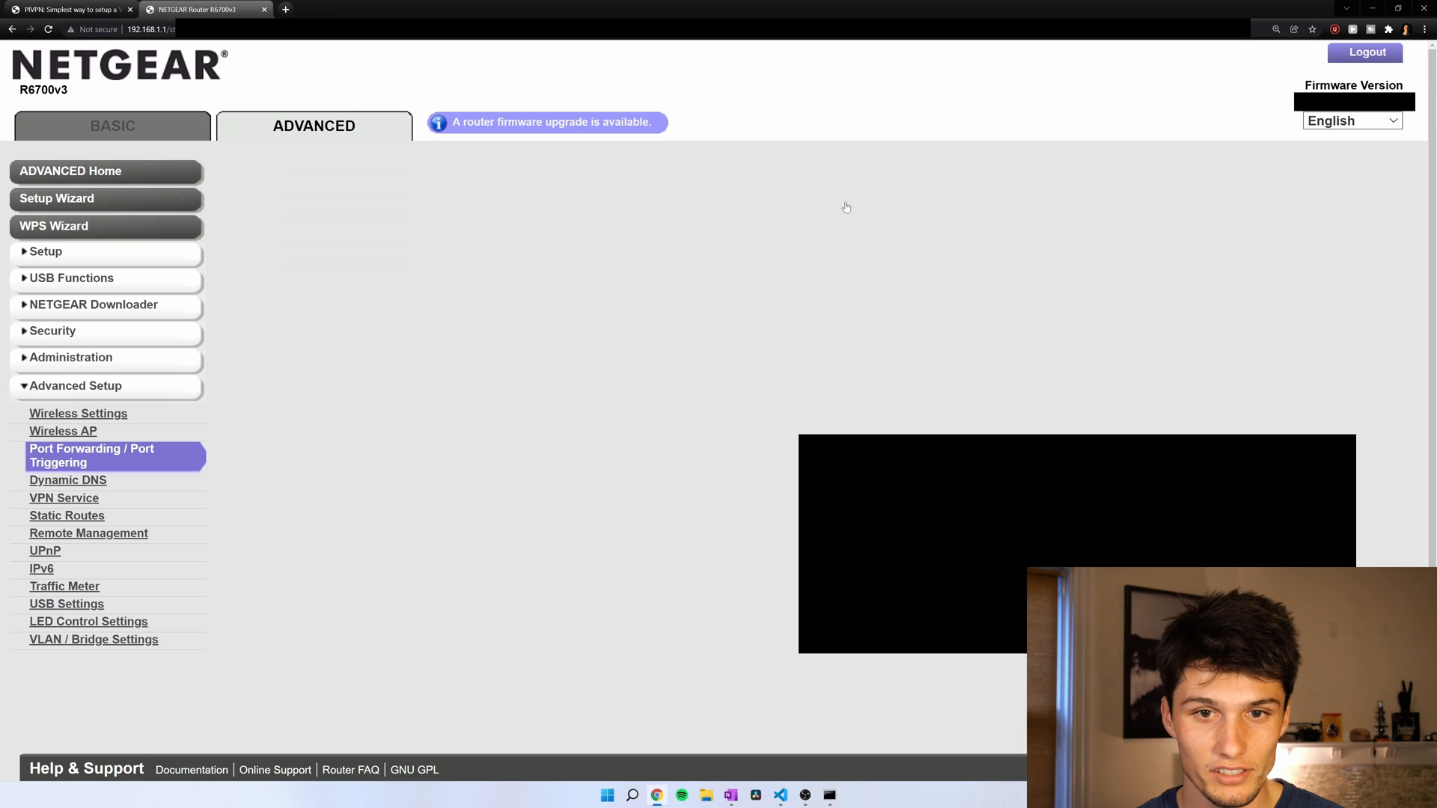
{"action": "left_click", "coordinate": [92, 455]}
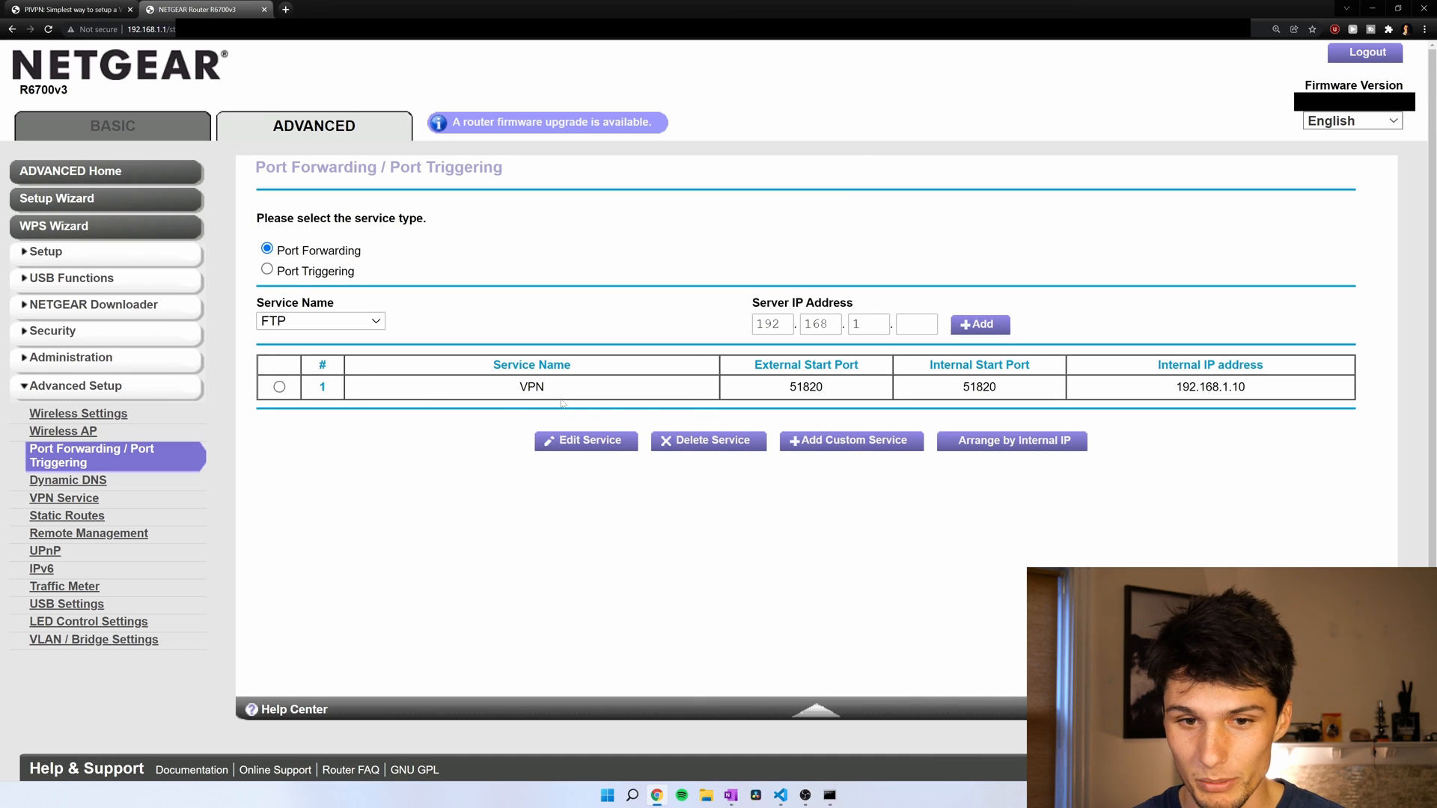
{"action": "mouse_move", "coordinate": [1135, 385]}
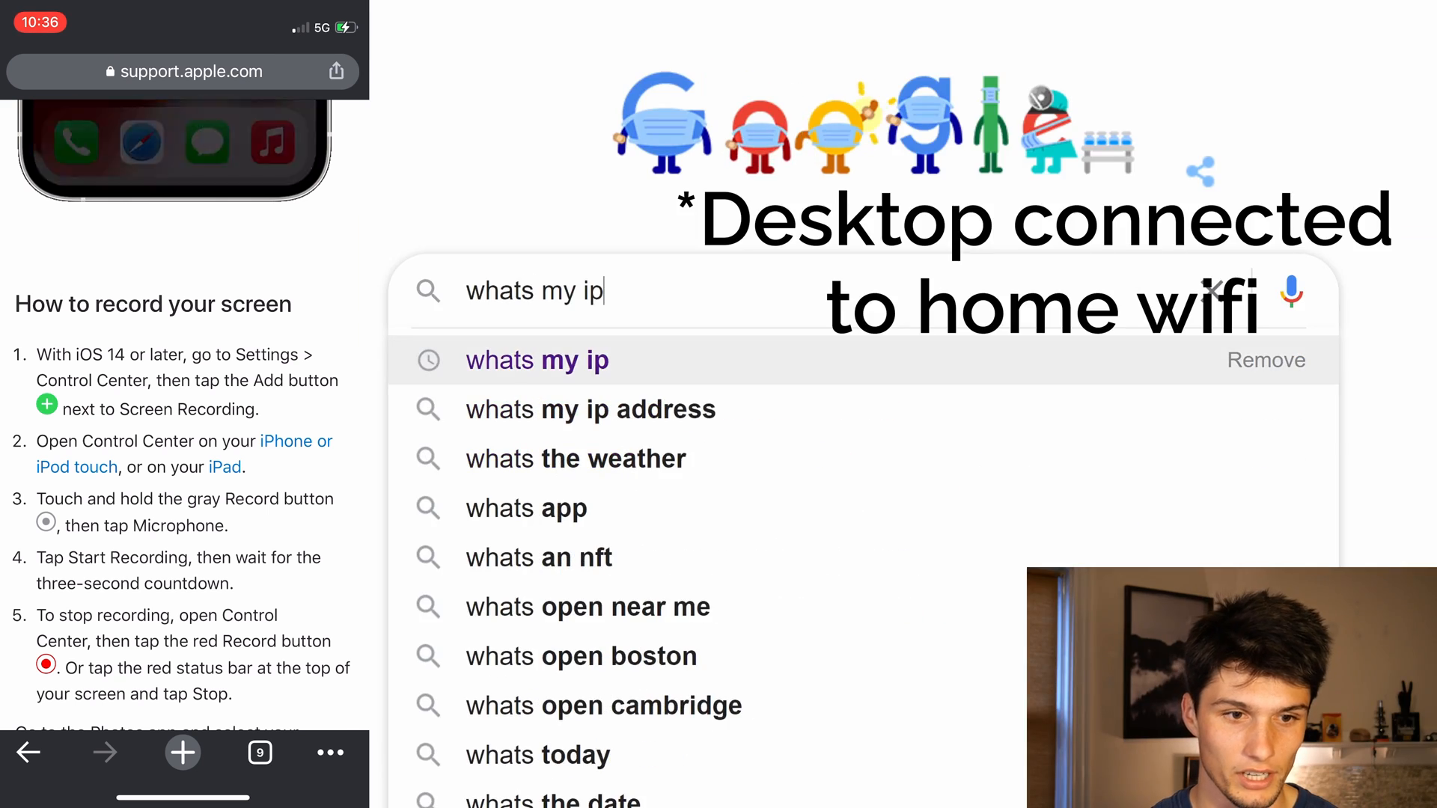
Search Google for 'whats my ip' to read the home network's public IP address
{"action": "key", "text": "Enter"}
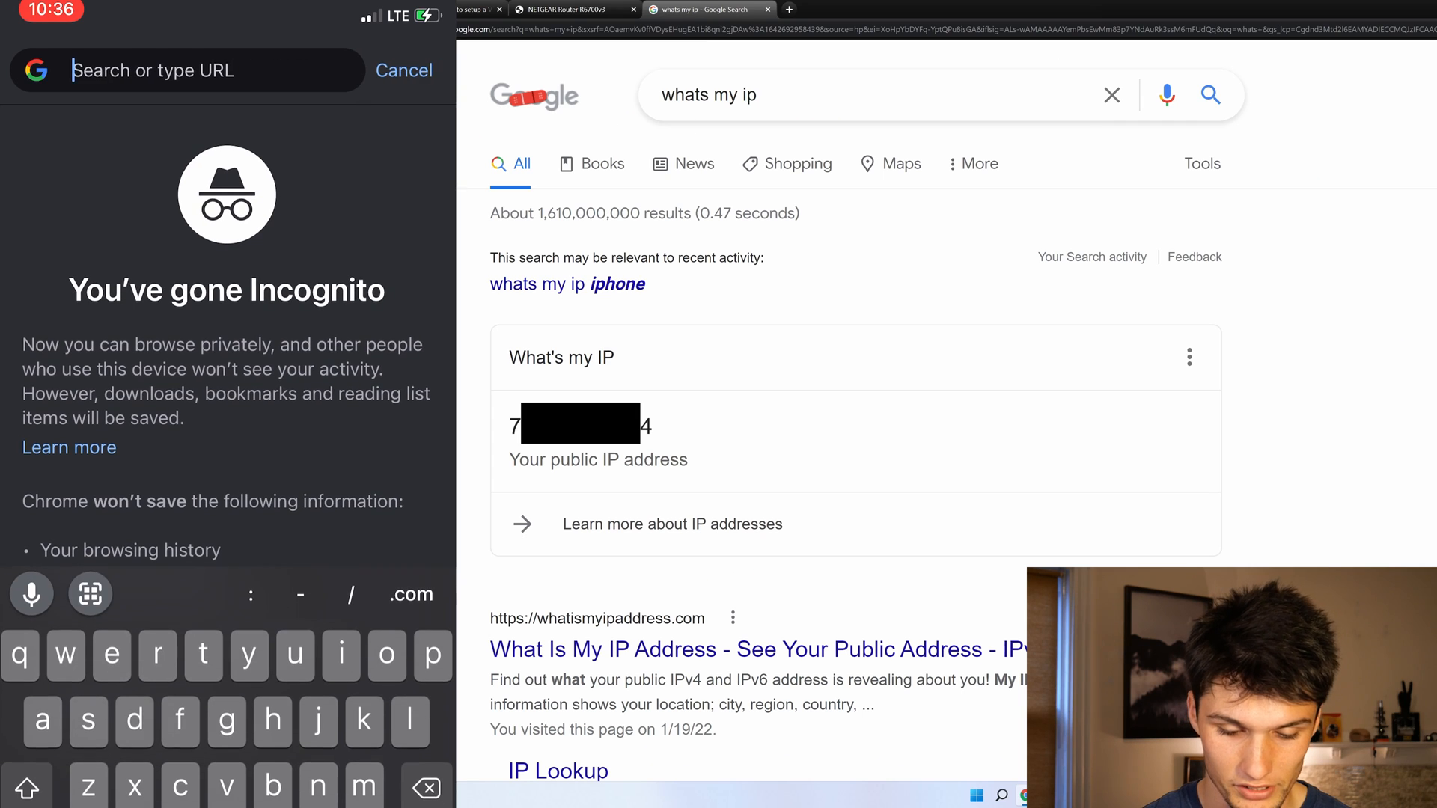
{"action": "type", "text": "whats my ip"}
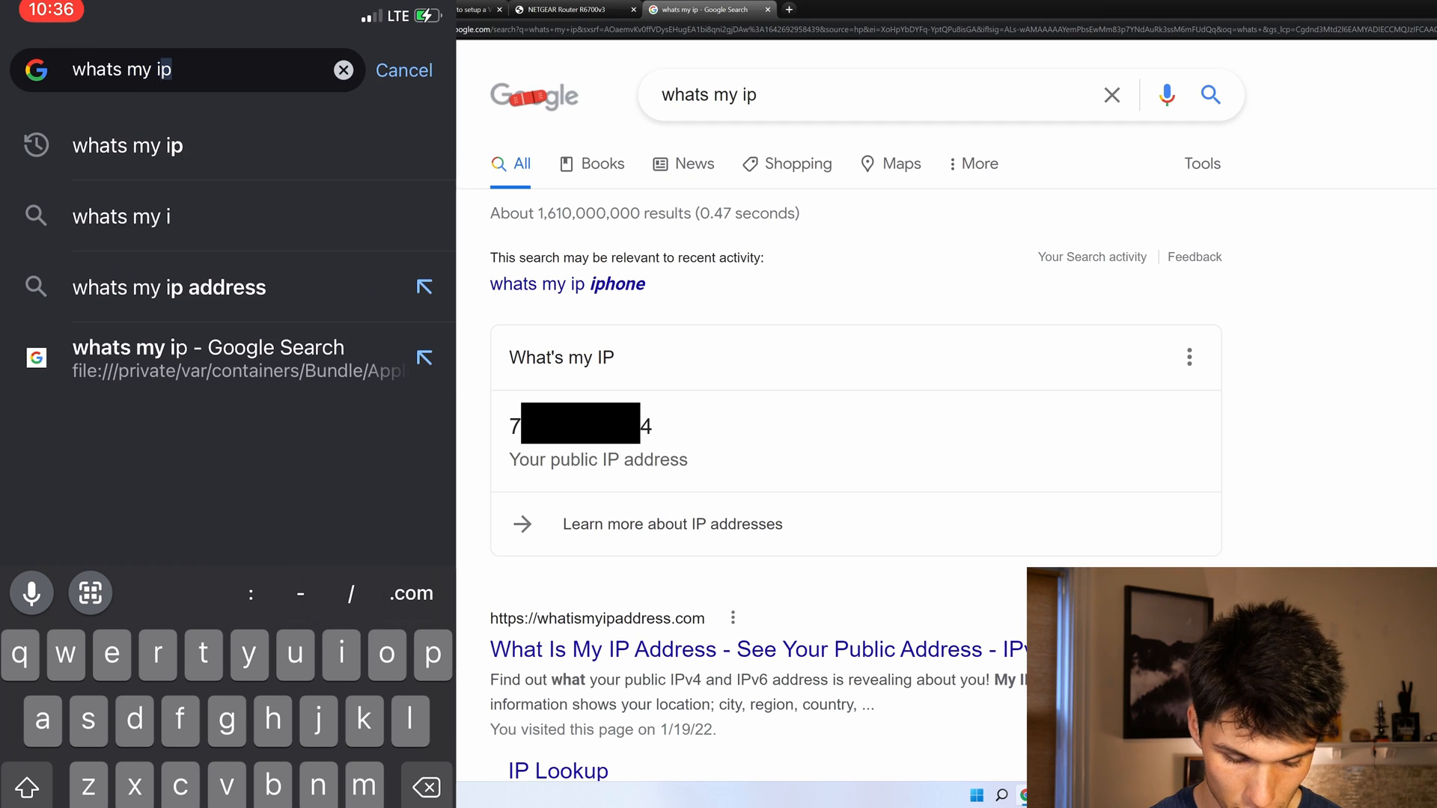
{"action": "left_click", "coordinate": [404, 68]}
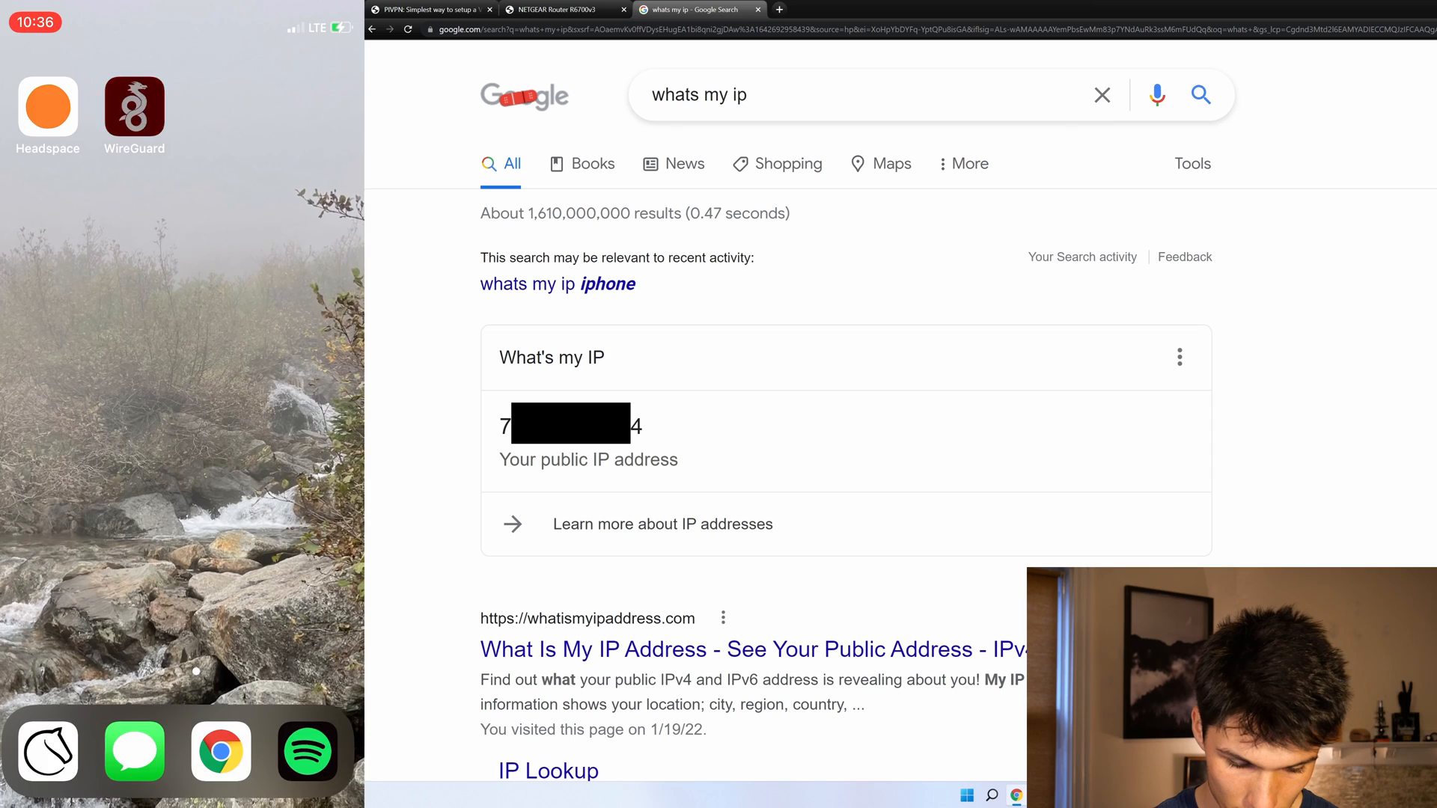
{"action": "left_click", "coordinate": [133, 107]}
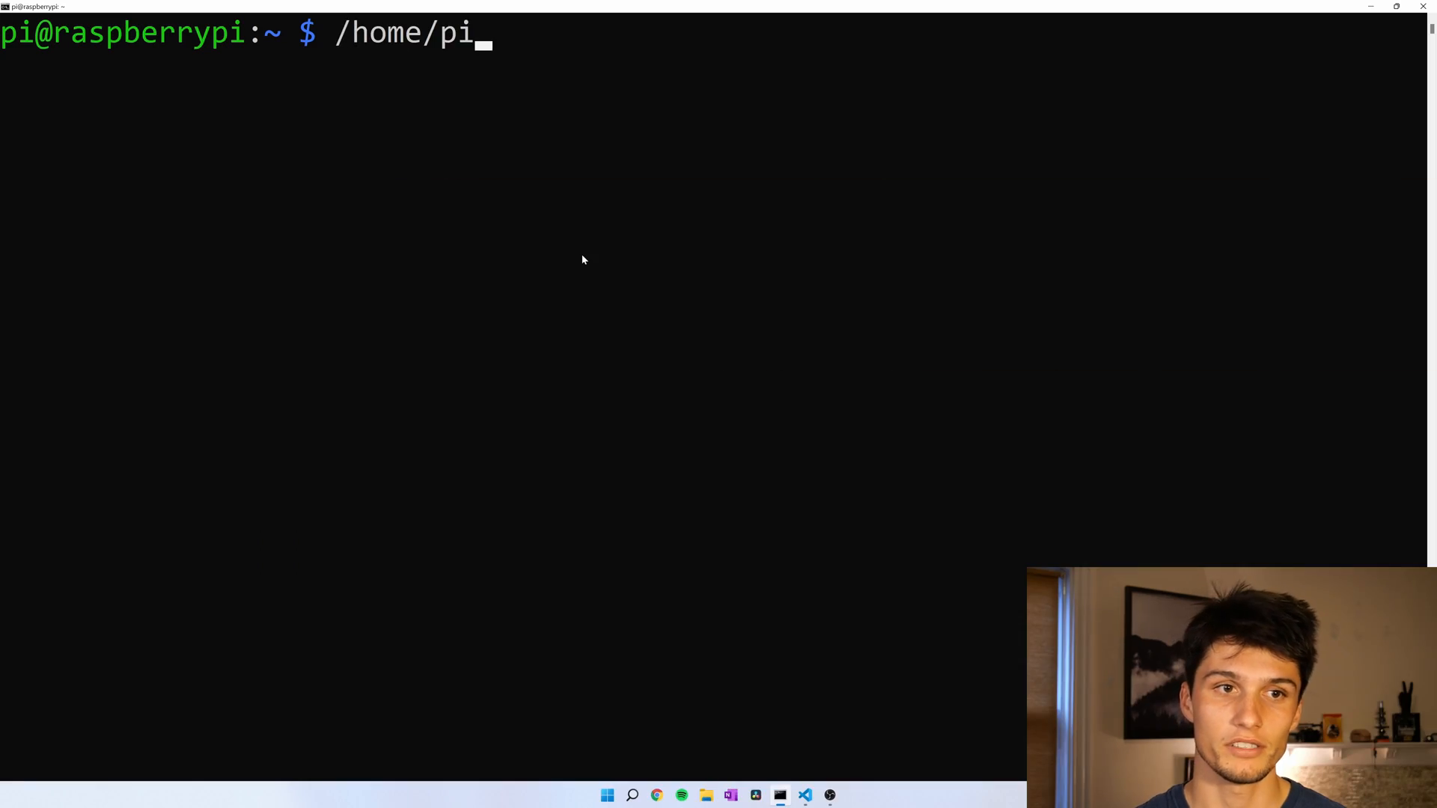
List the client files in /home/pi/configs/
{"action": "type", "text": "/cof"}
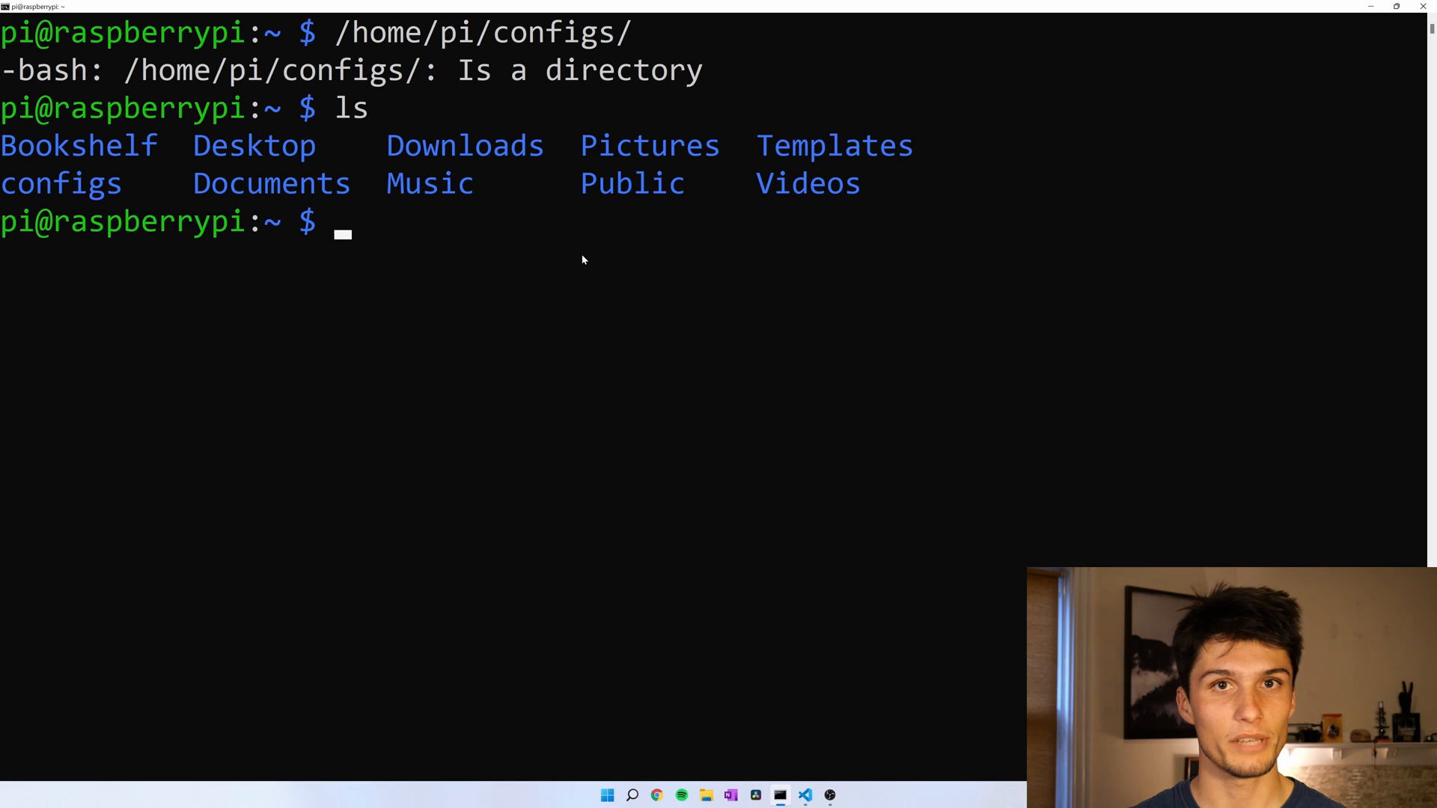
{"action": "type", "text": "ls"}
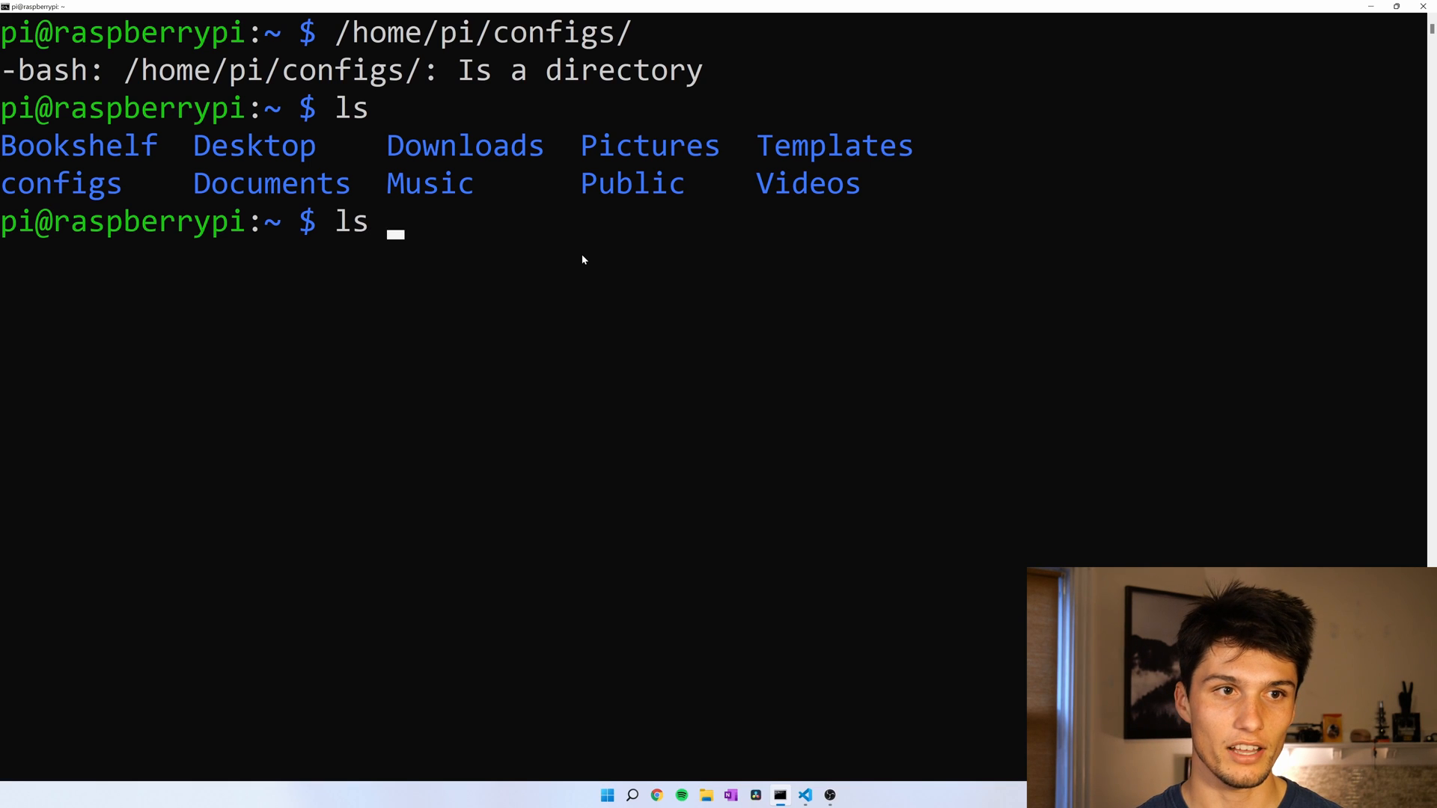
{"action": "type", "text": "/ho"}
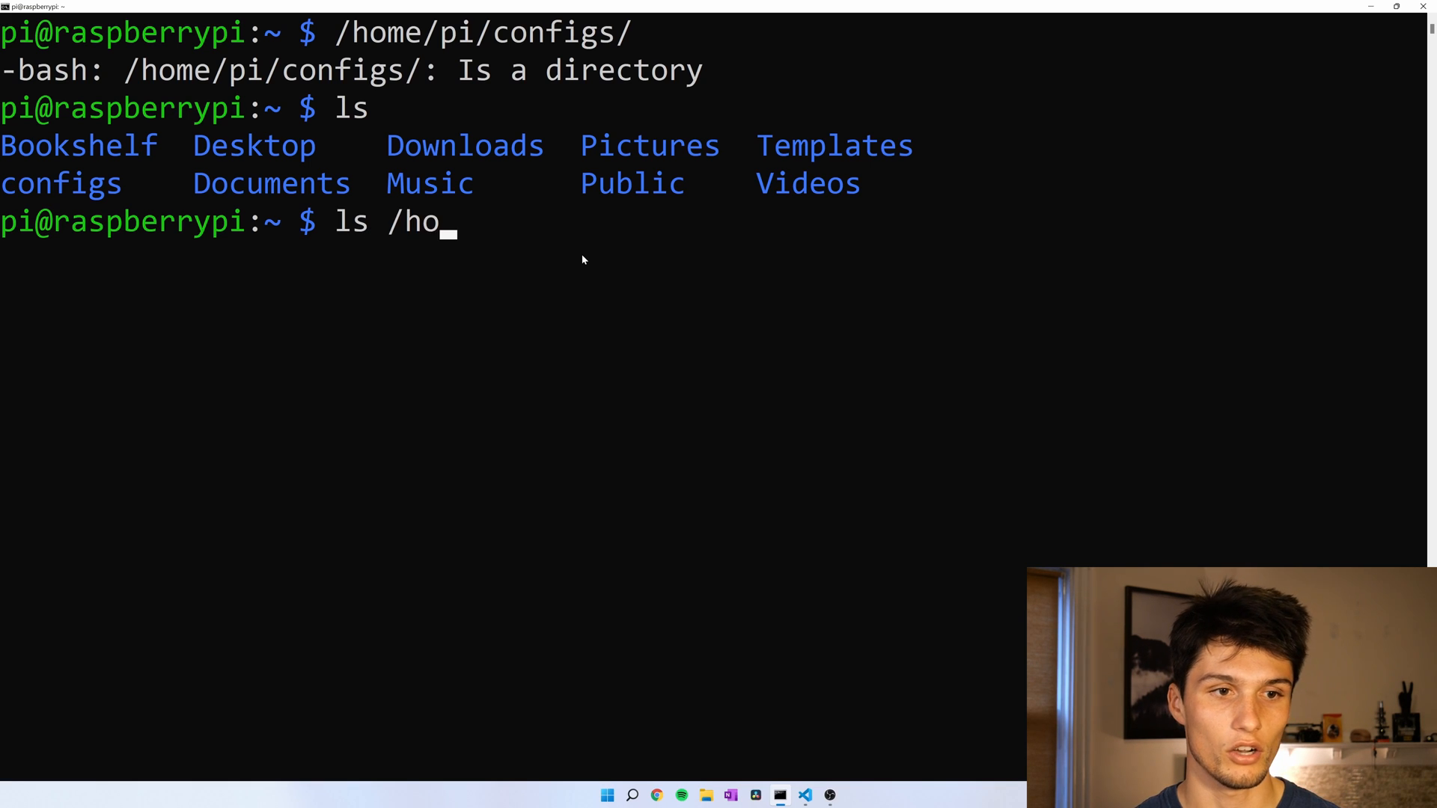
{"action": "type", "text": "me/pi/conf"}
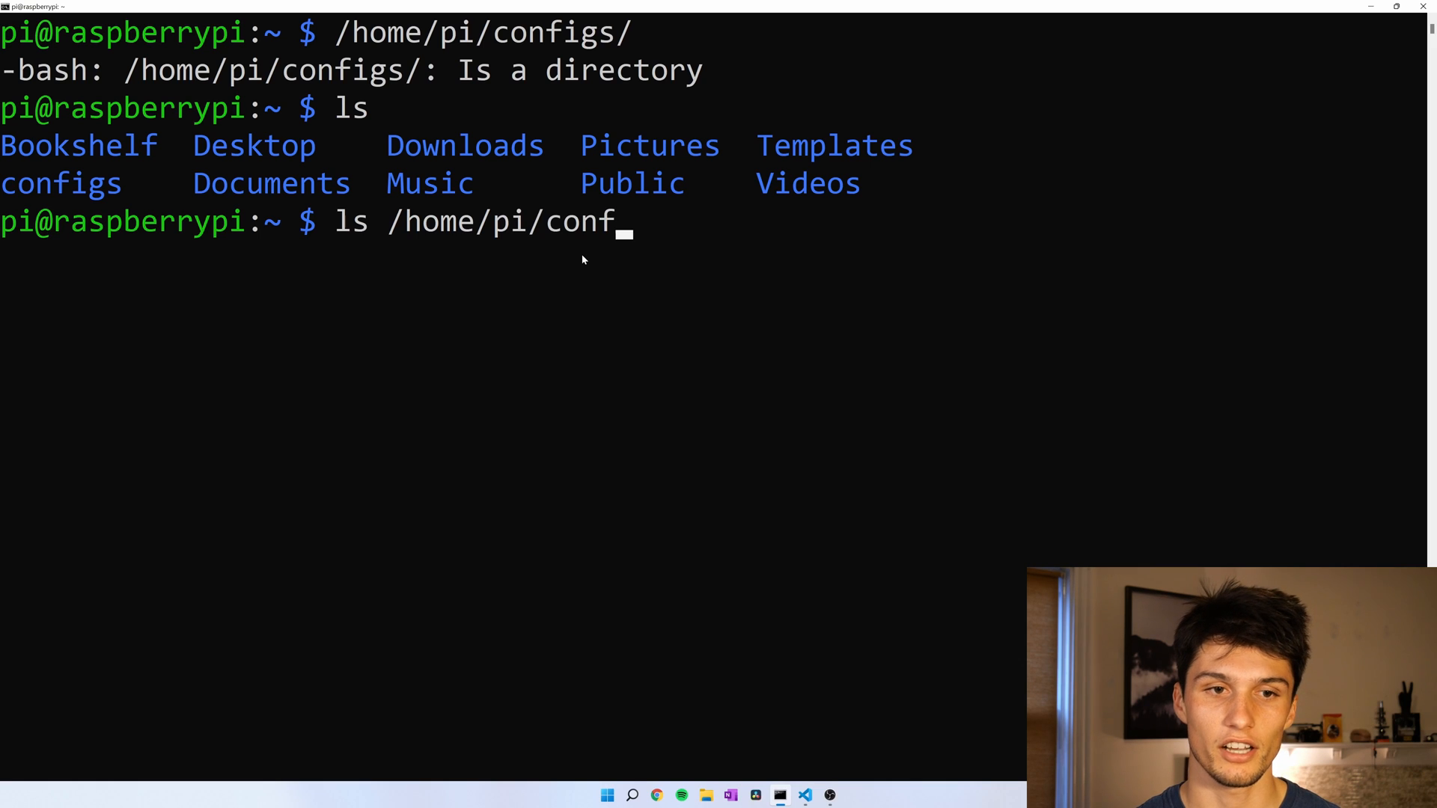
{"action": "key", "text": "Enter"}
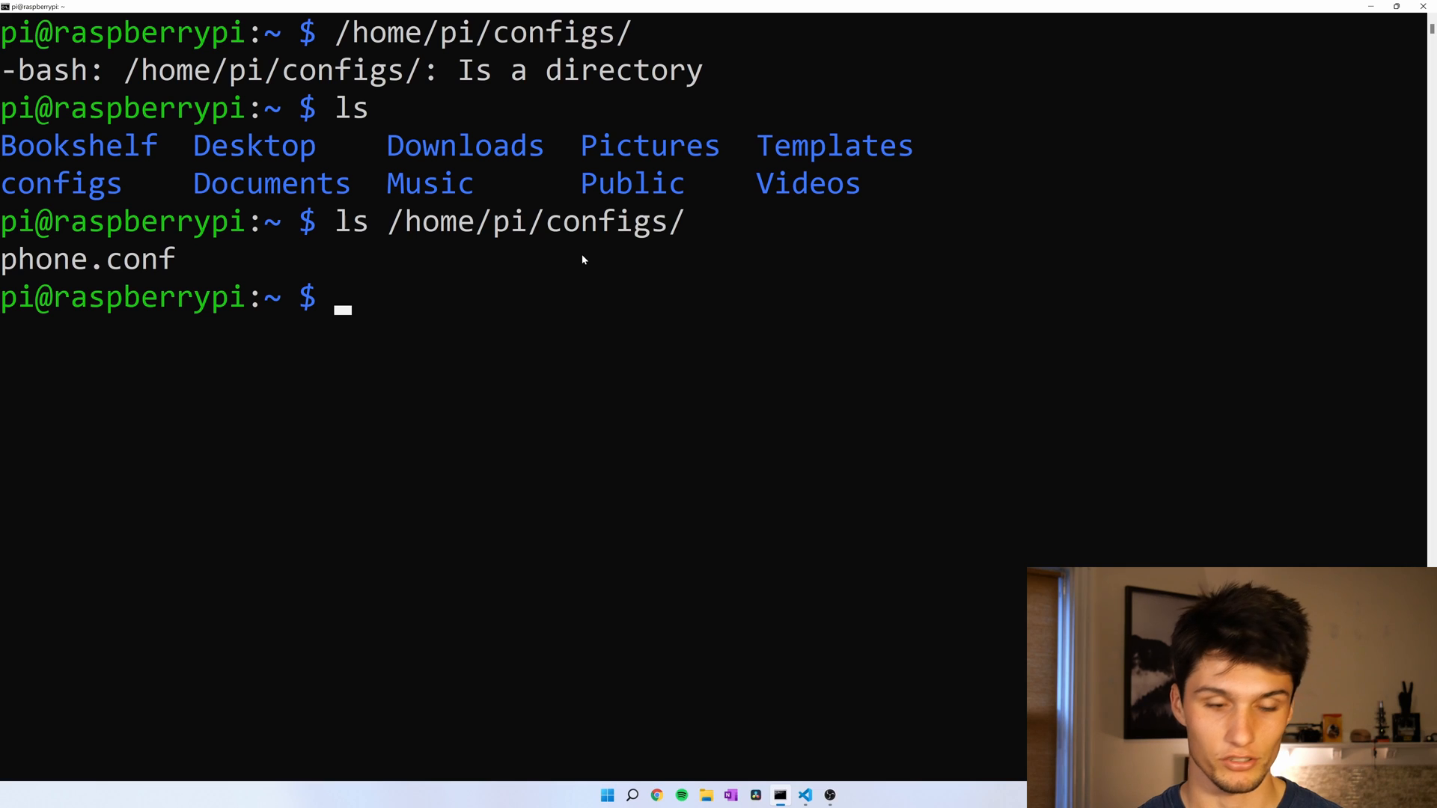
Display phone.conf with cat, then the PiVPN command list with pivpn --help
{"action": "type", "text": "cat"}
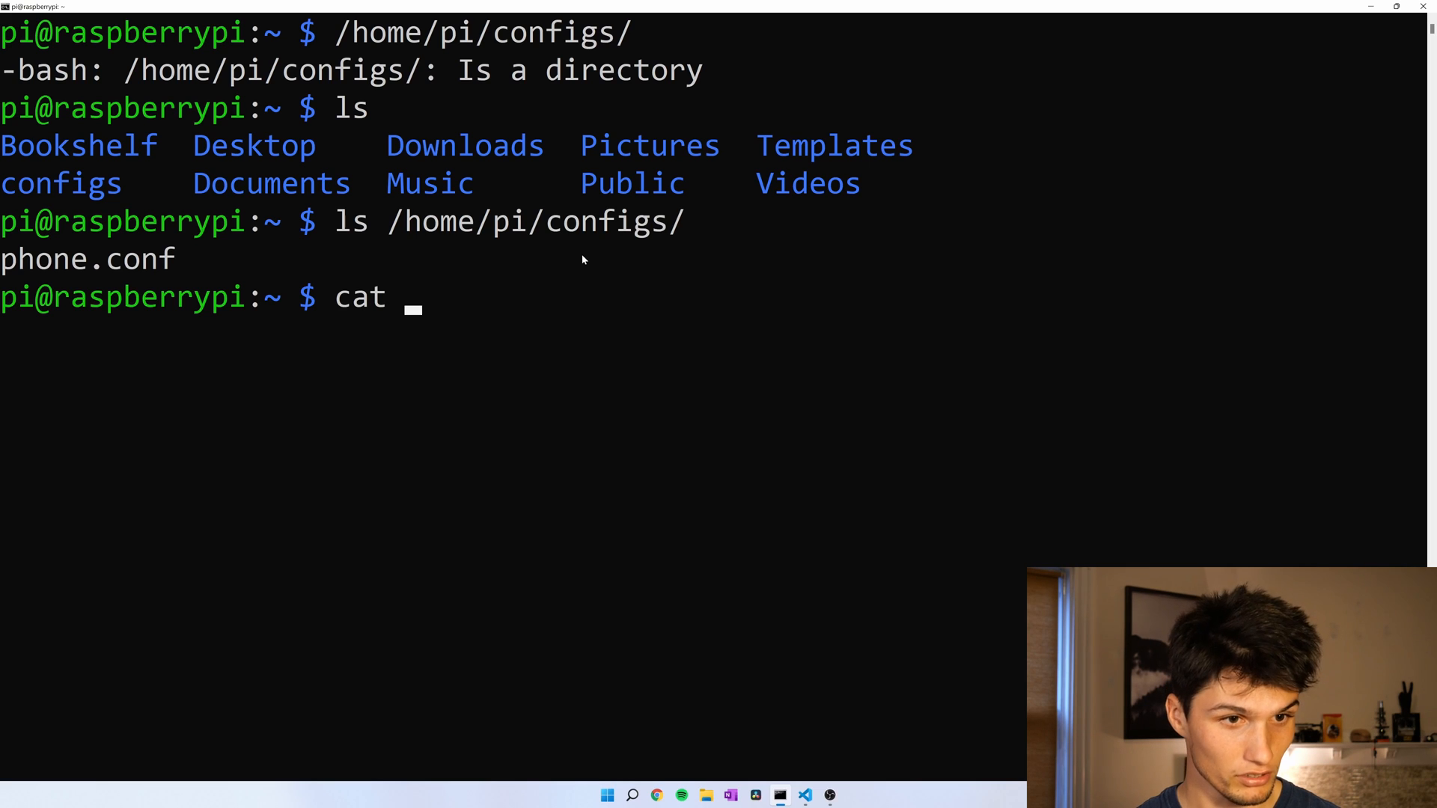
{"action": "type", "text": "/home/pi/configs/phone.conf"}
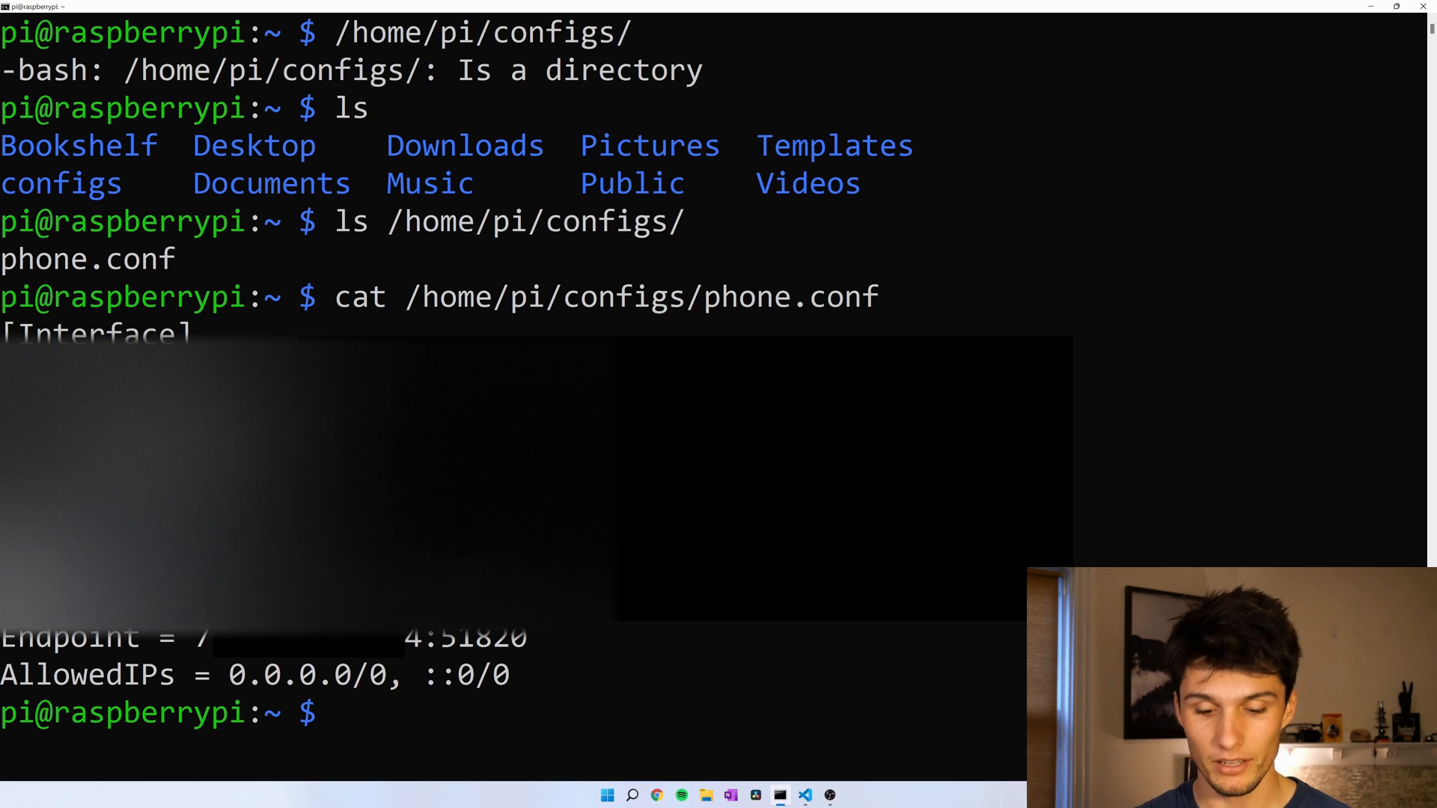
{"action": "type", "text": "pivpn --help"}
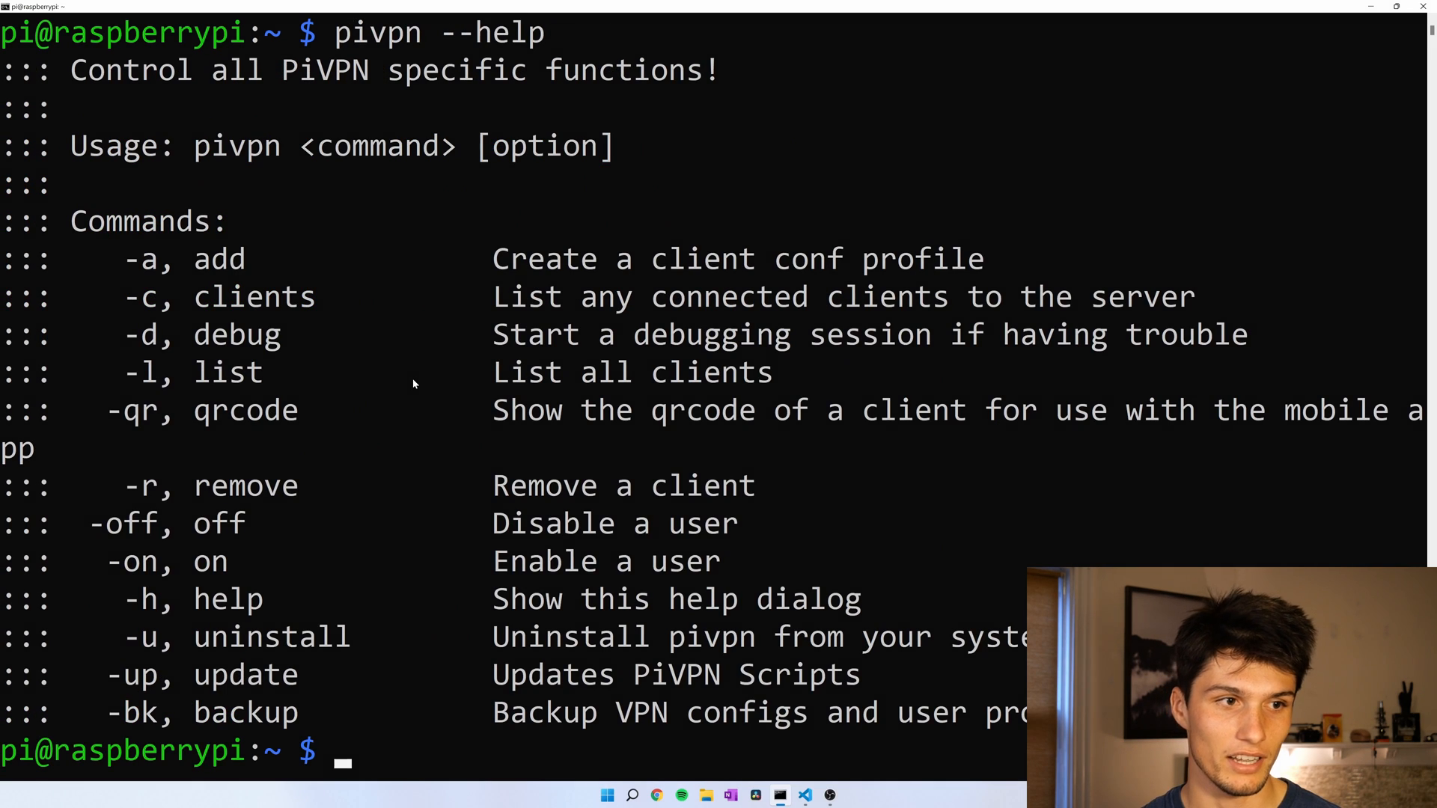
{"action": "mouse_move", "coordinate": [507, 489]}
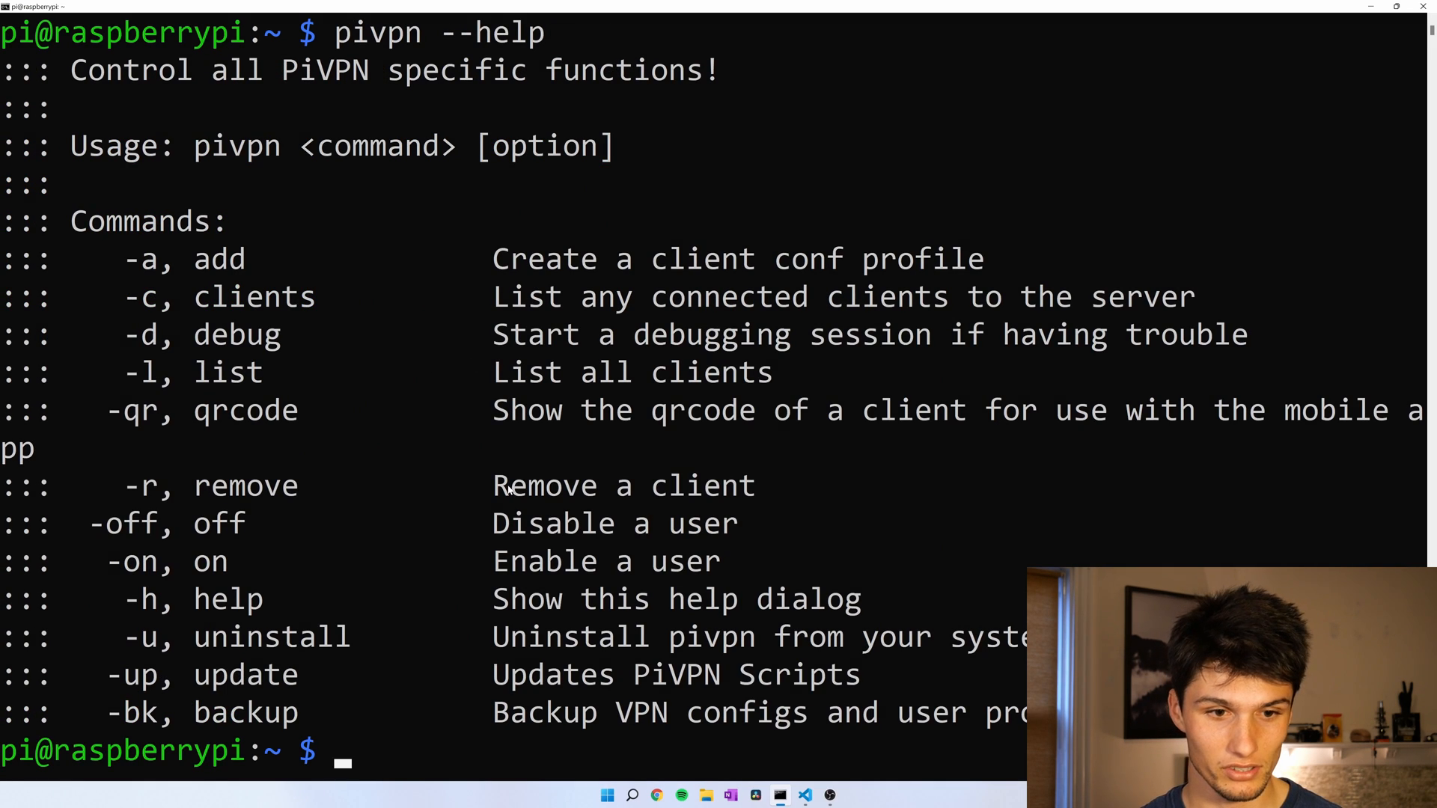